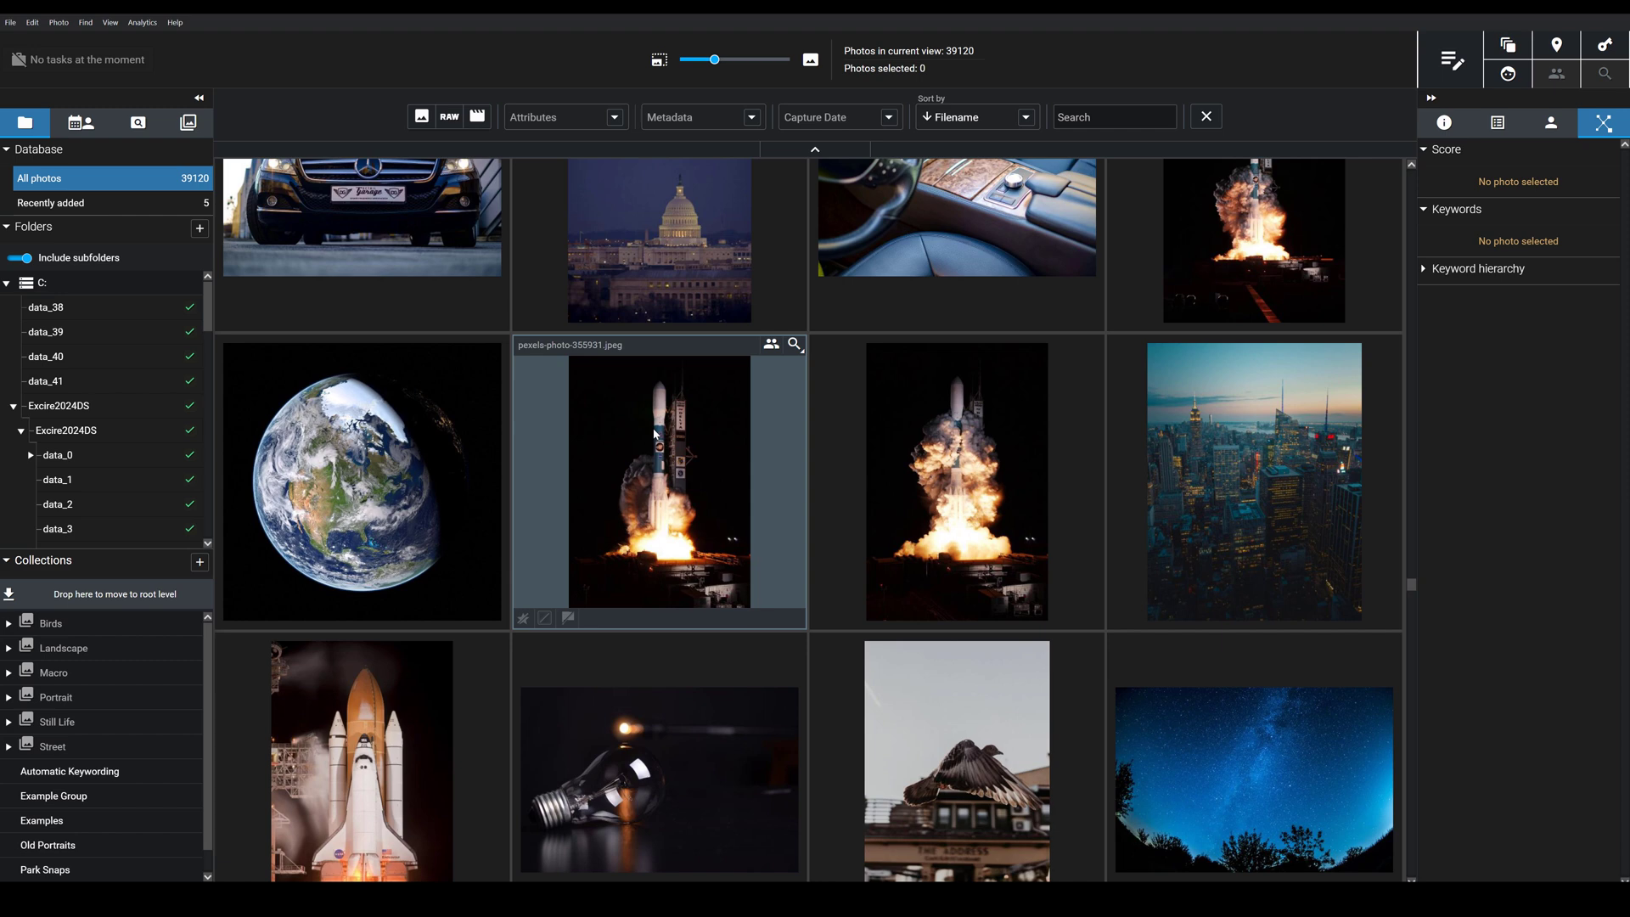
{"action": "mouse_move", "coordinate": [877, 529]}
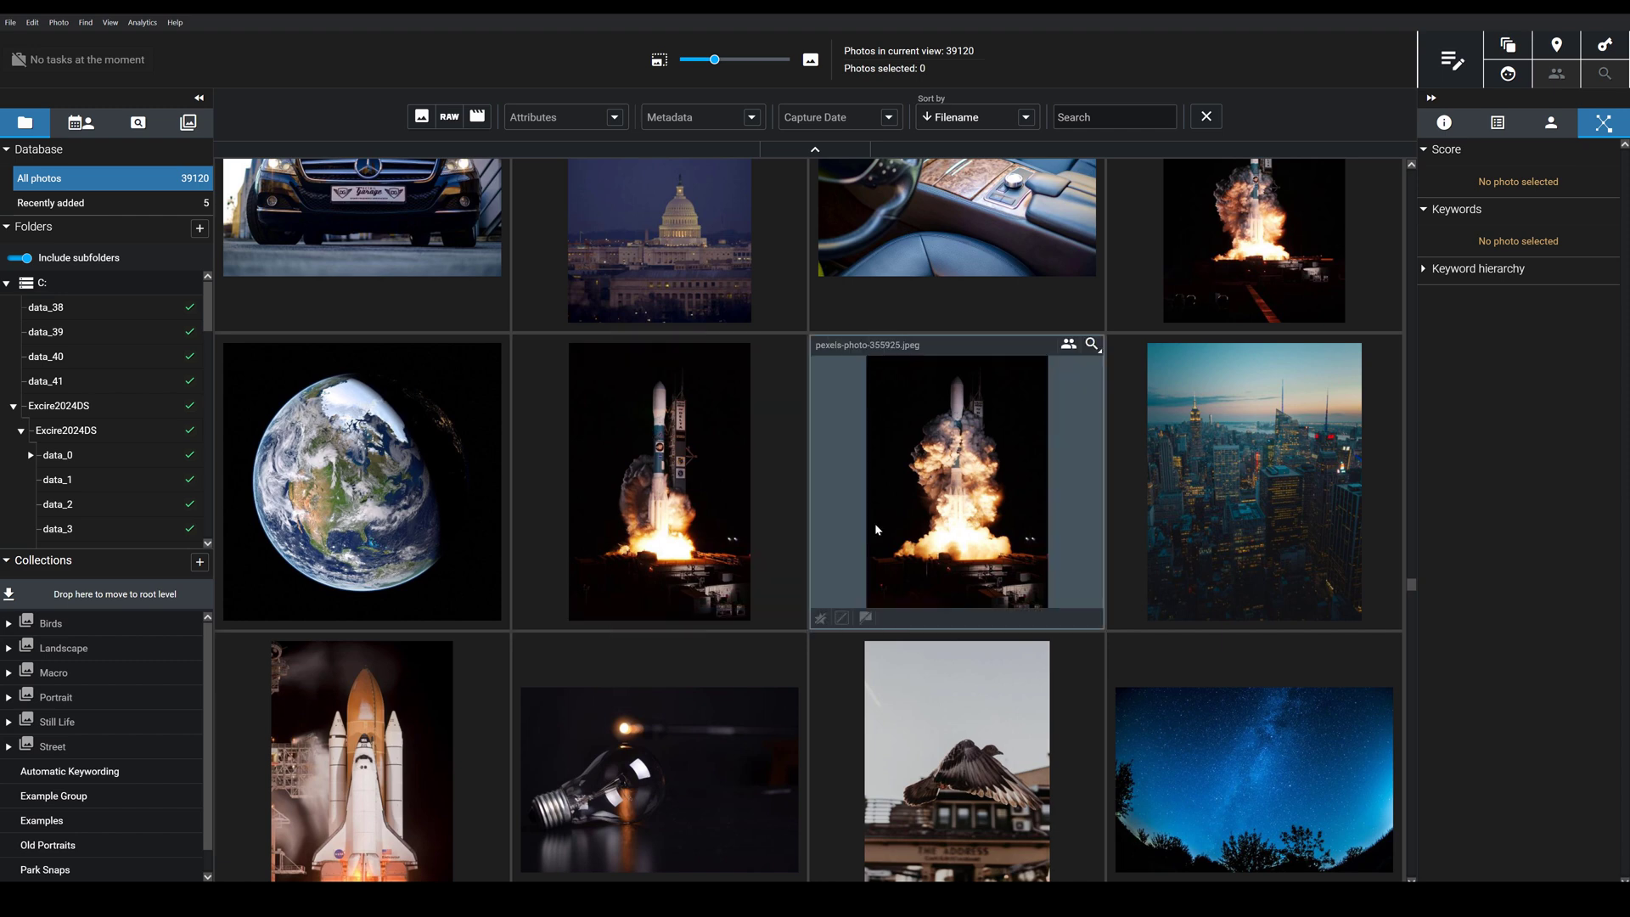
{"action": "mouse_move", "coordinate": [1253, 269]}
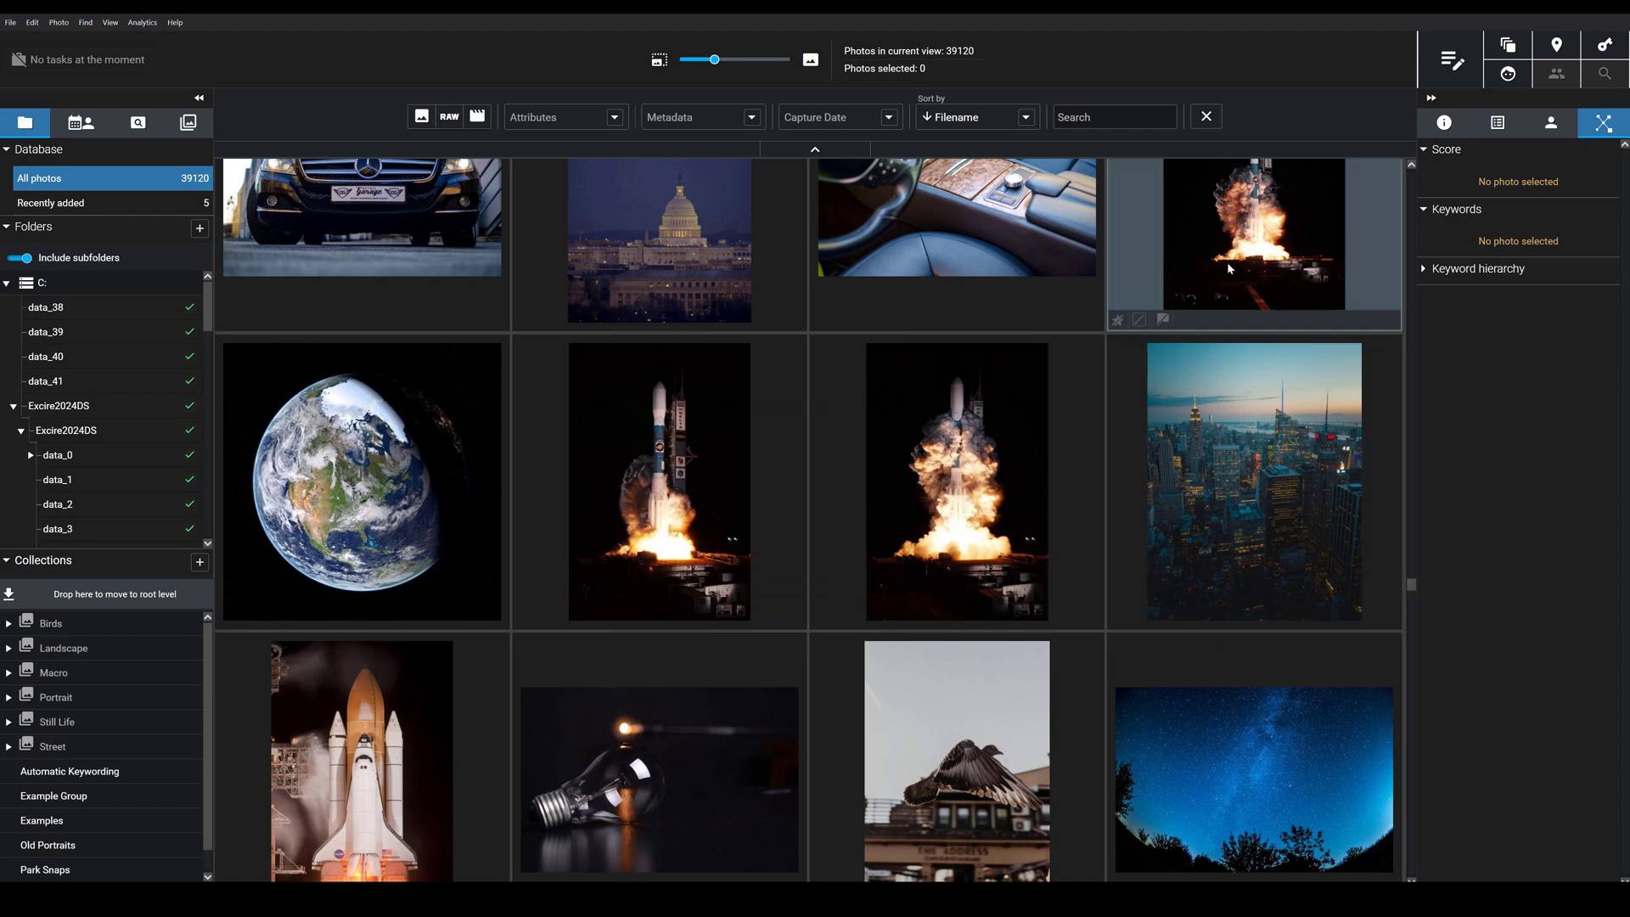
{"action": "mouse_move", "coordinate": [1509, 46]}
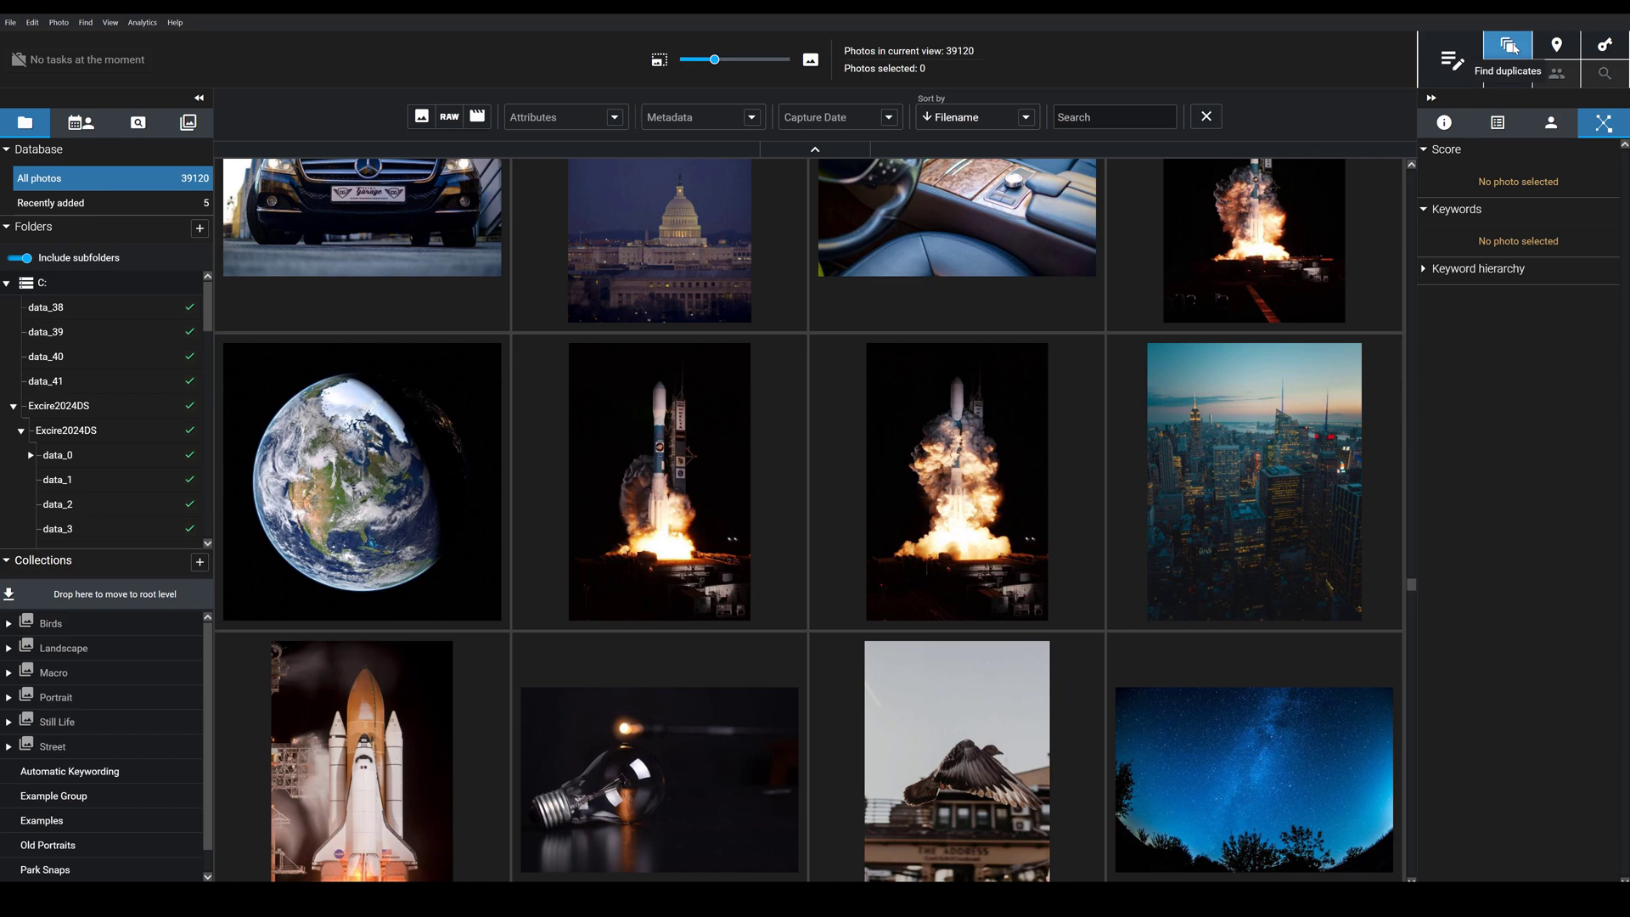
Step: Bring up Find Duplicates settings for CouplePhotoShooting, near duplicates at medium similarity
{"action": "left_click", "coordinate": [1506, 45]}
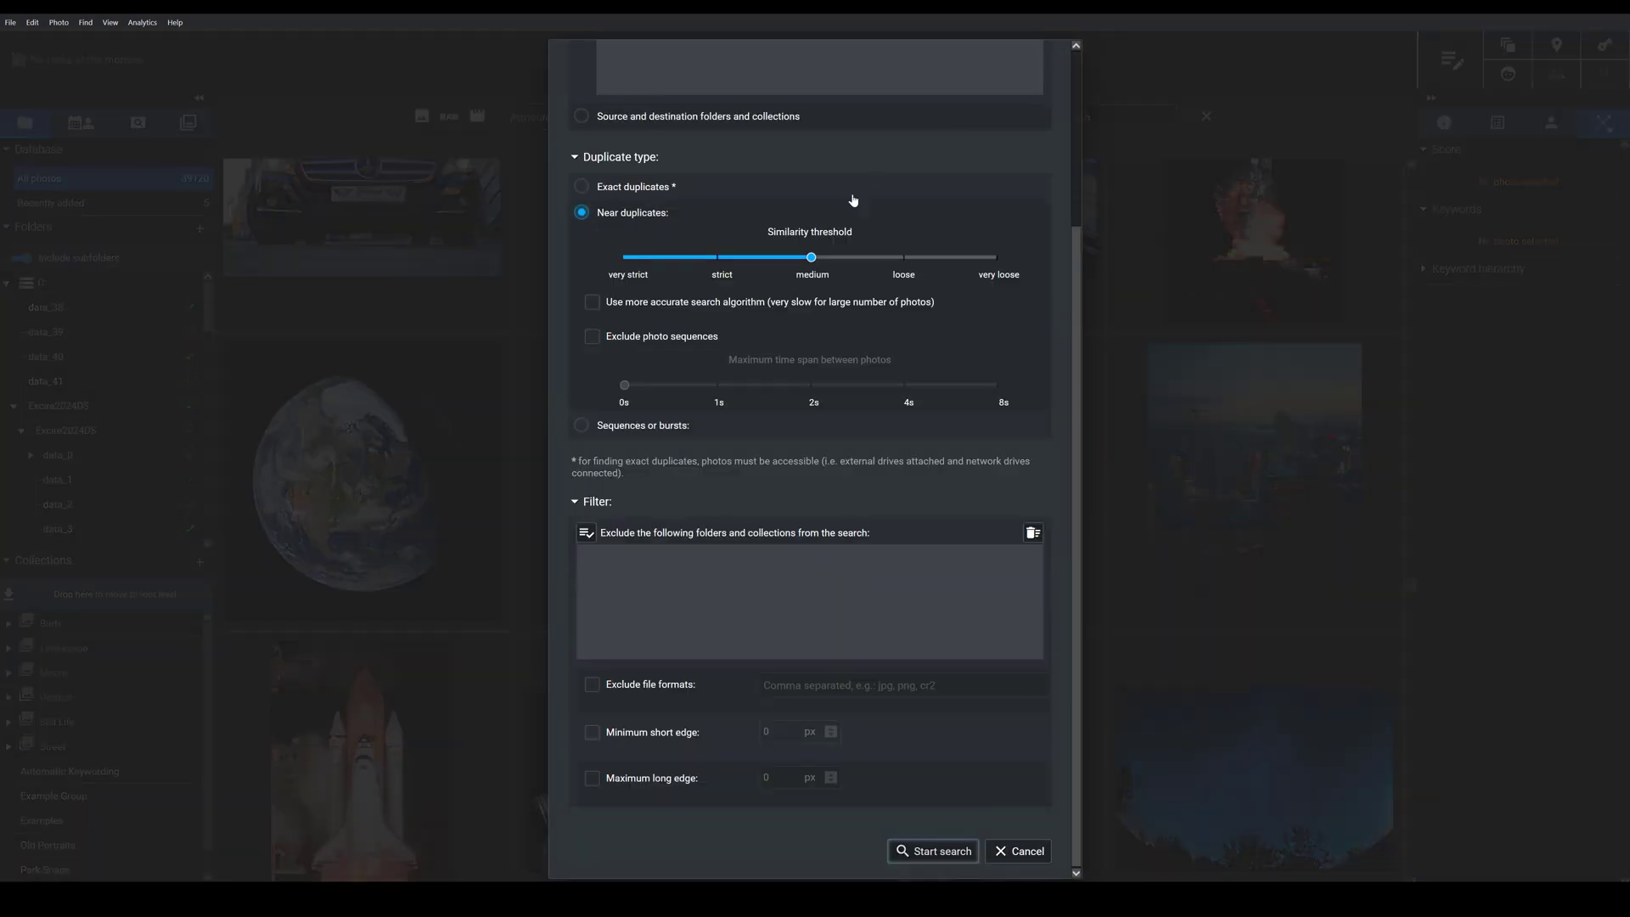
{"action": "scroll", "scroll_direction": "up", "scroll_amount": 3}
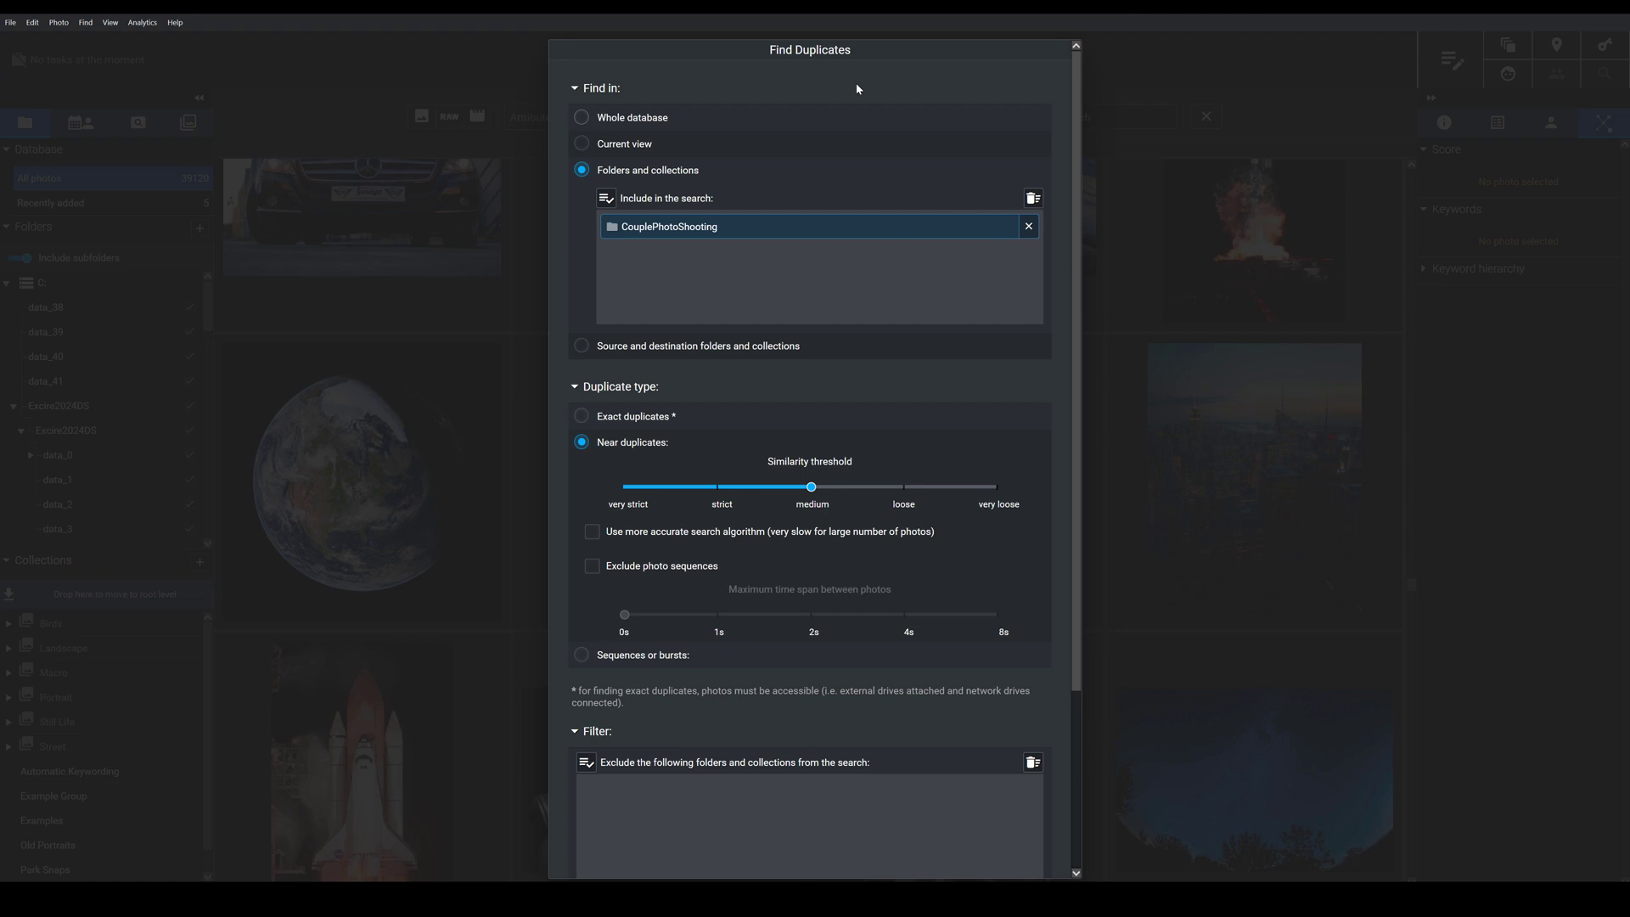
{"action": "mouse_move", "coordinate": [758, 66]}
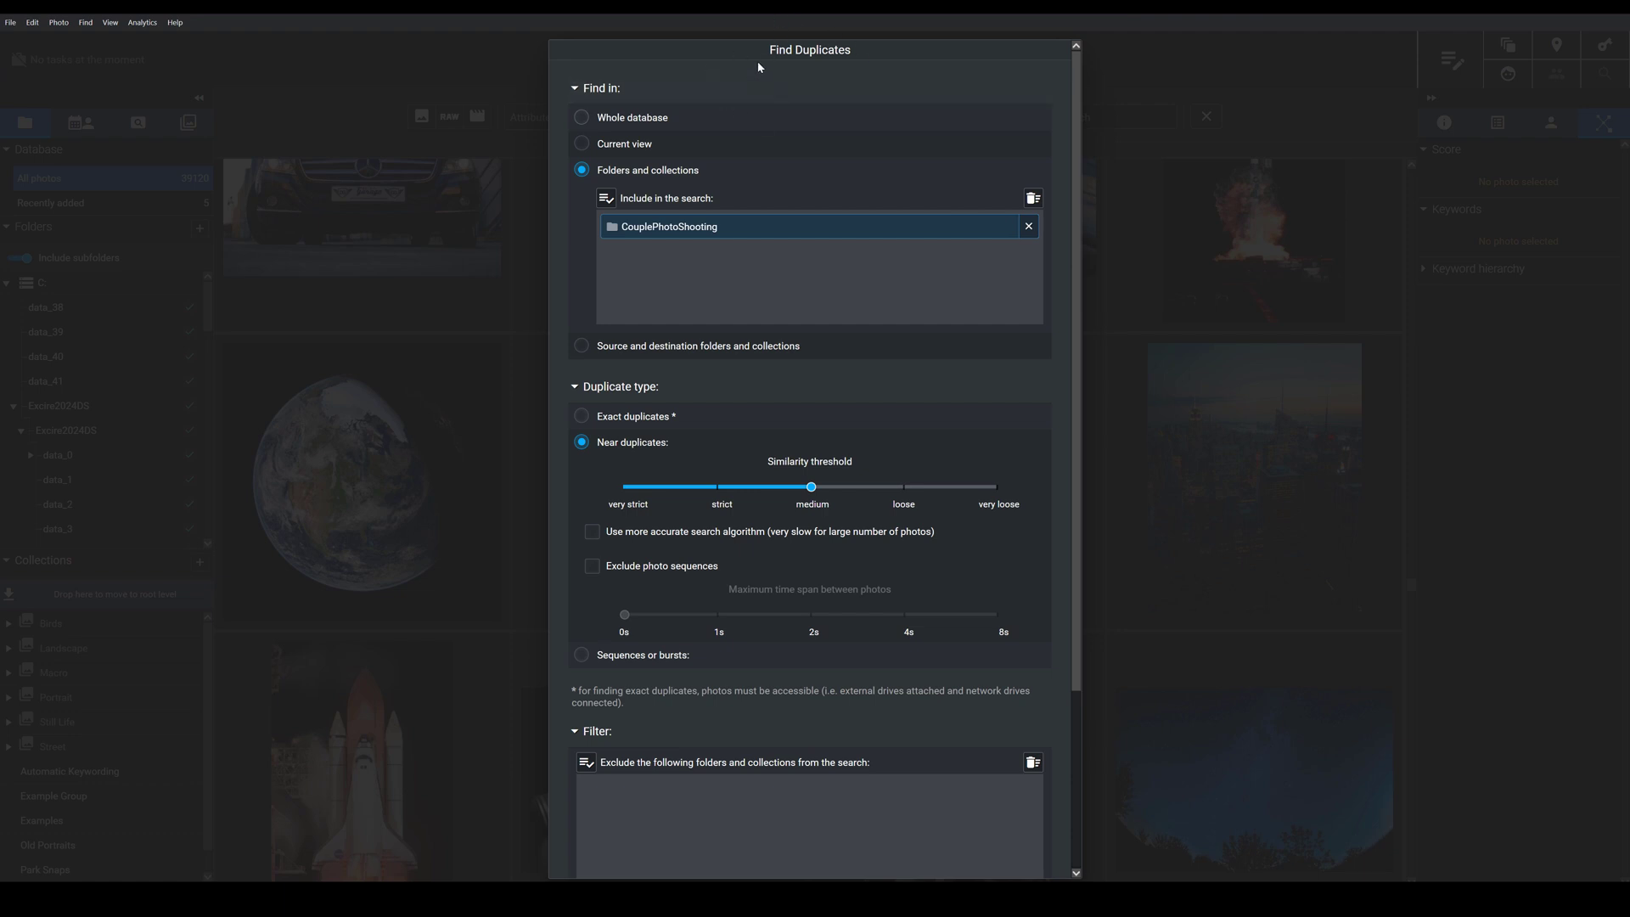
{"action": "mouse_move", "coordinate": [712, 427]}
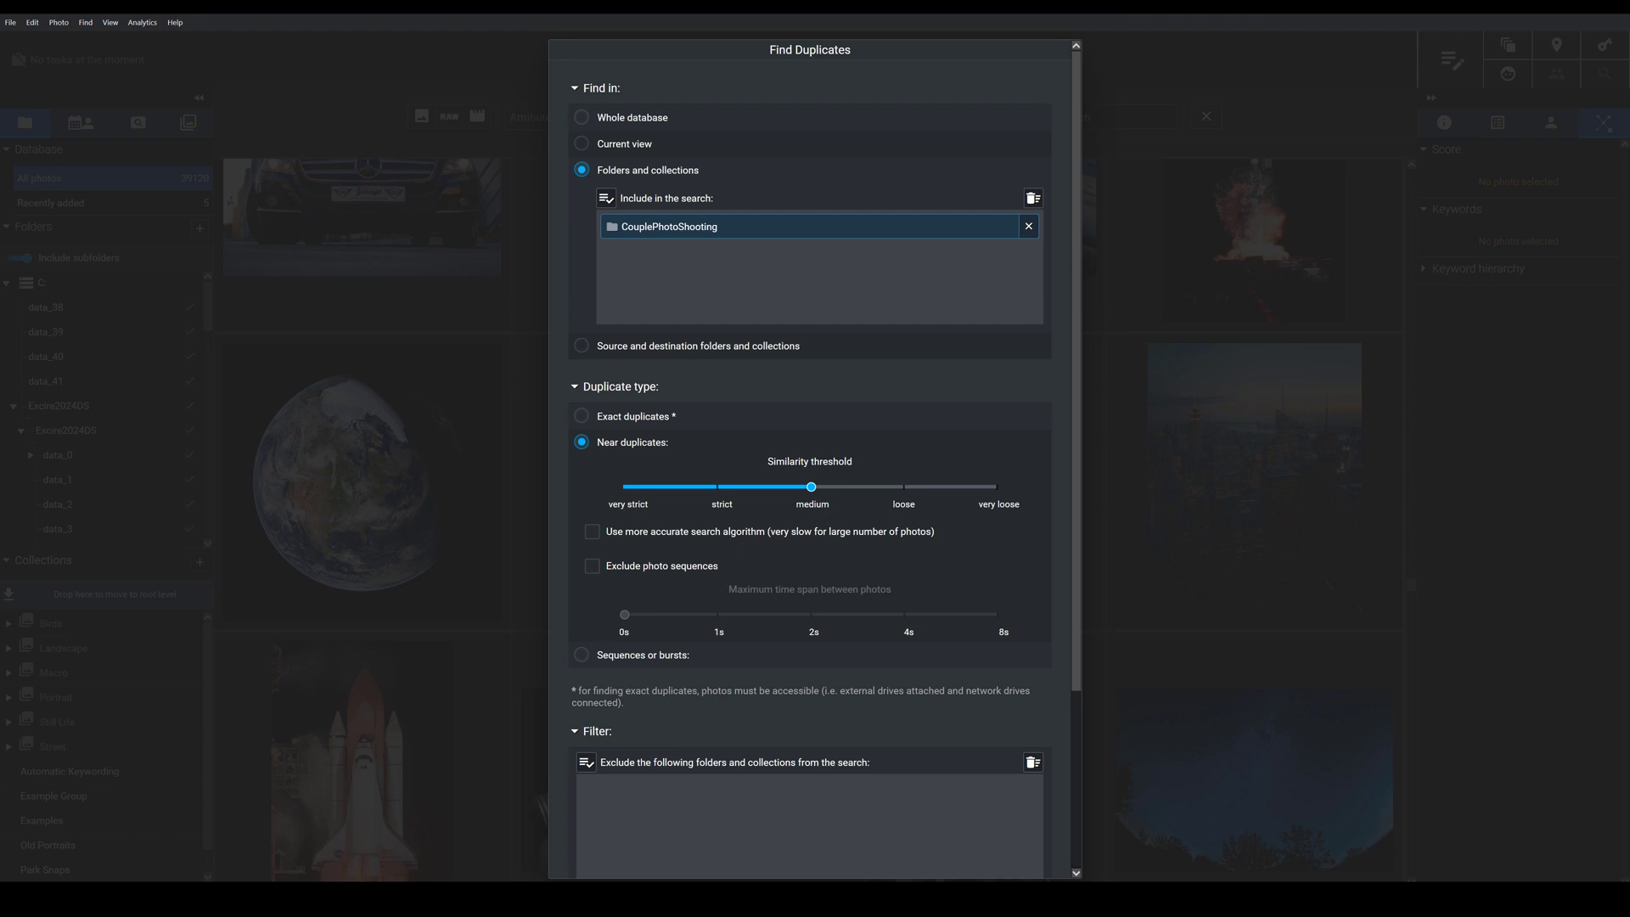
{"action": "mouse_move", "coordinate": [338, 340]}
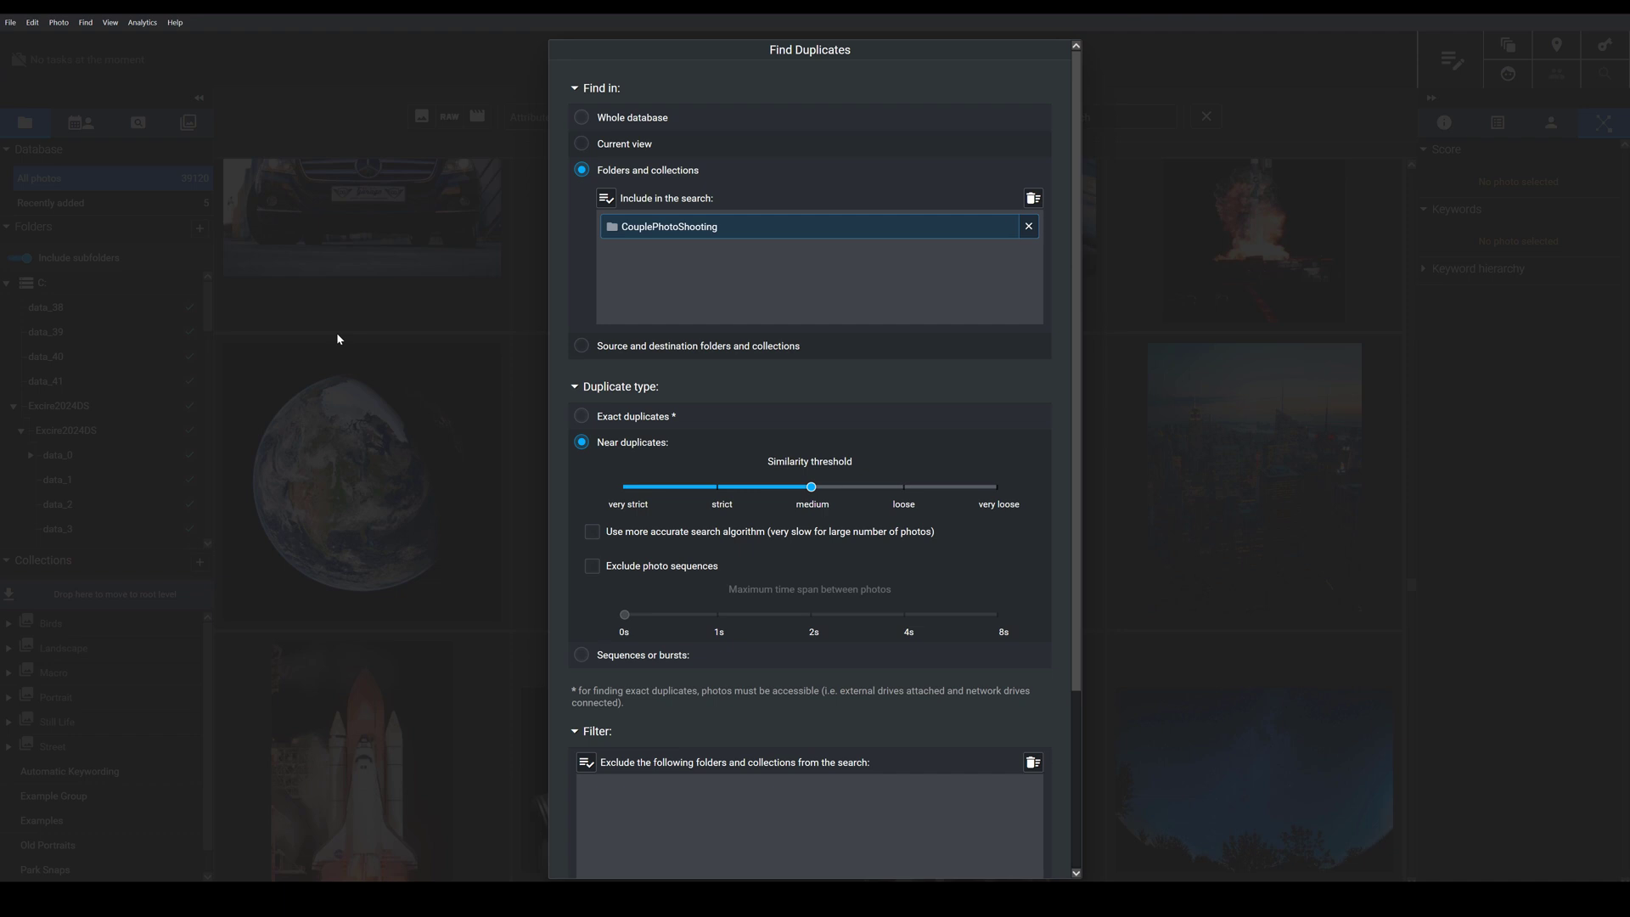
{"action": "mouse_move", "coordinate": [880, 287]}
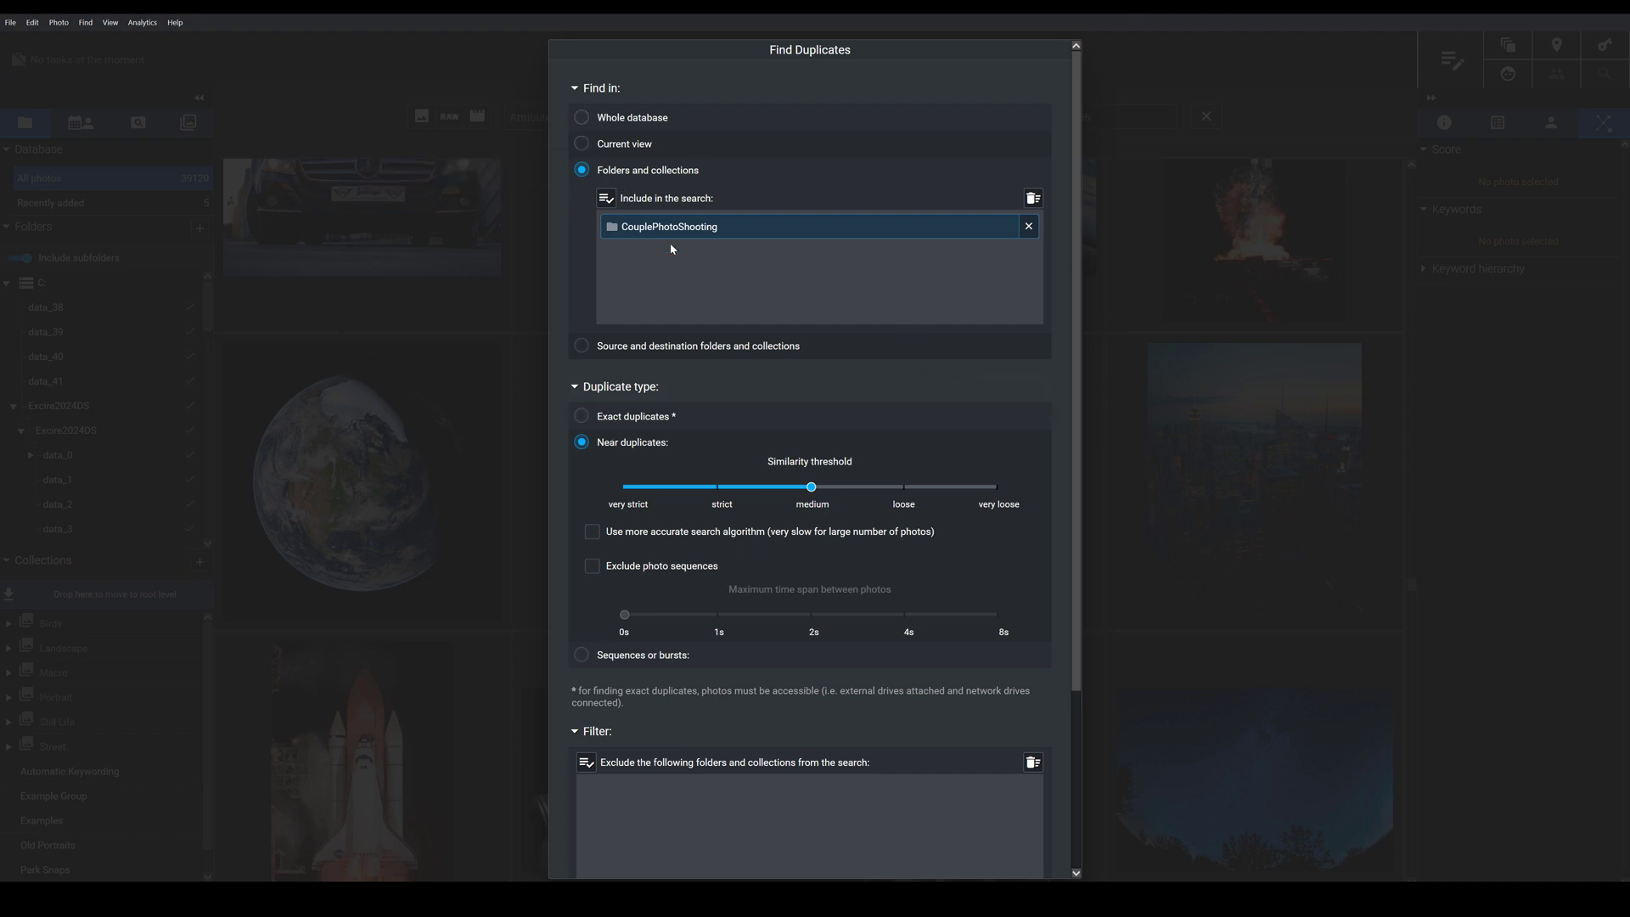
{"action": "mouse_move", "coordinate": [613, 125]}
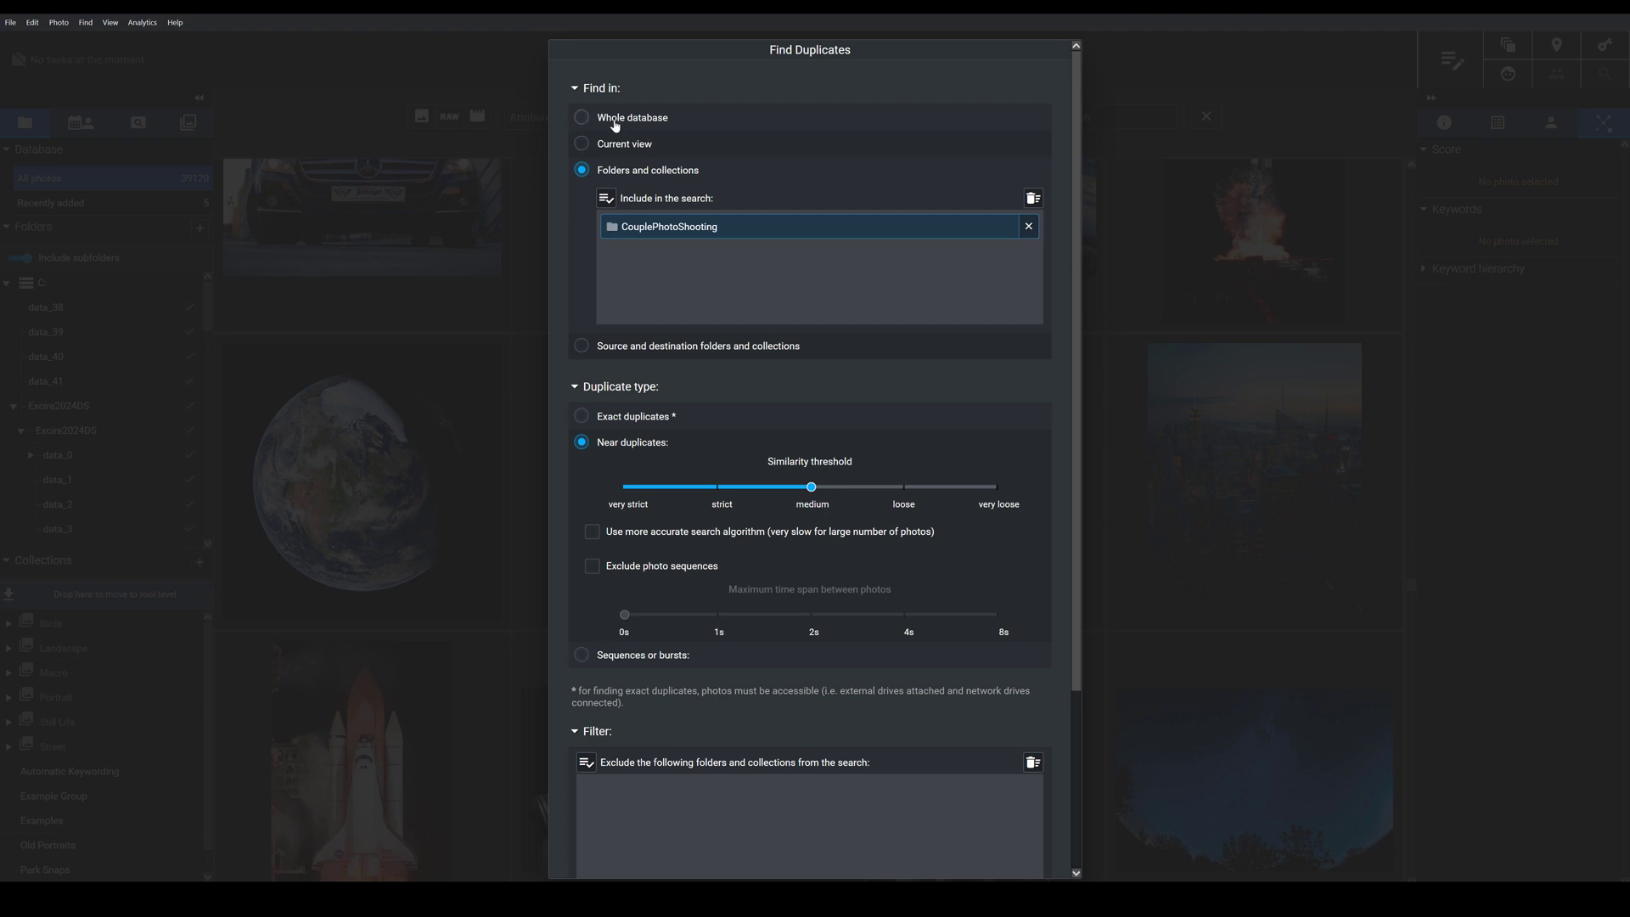
{"action": "mouse_move", "coordinate": [664, 125]}
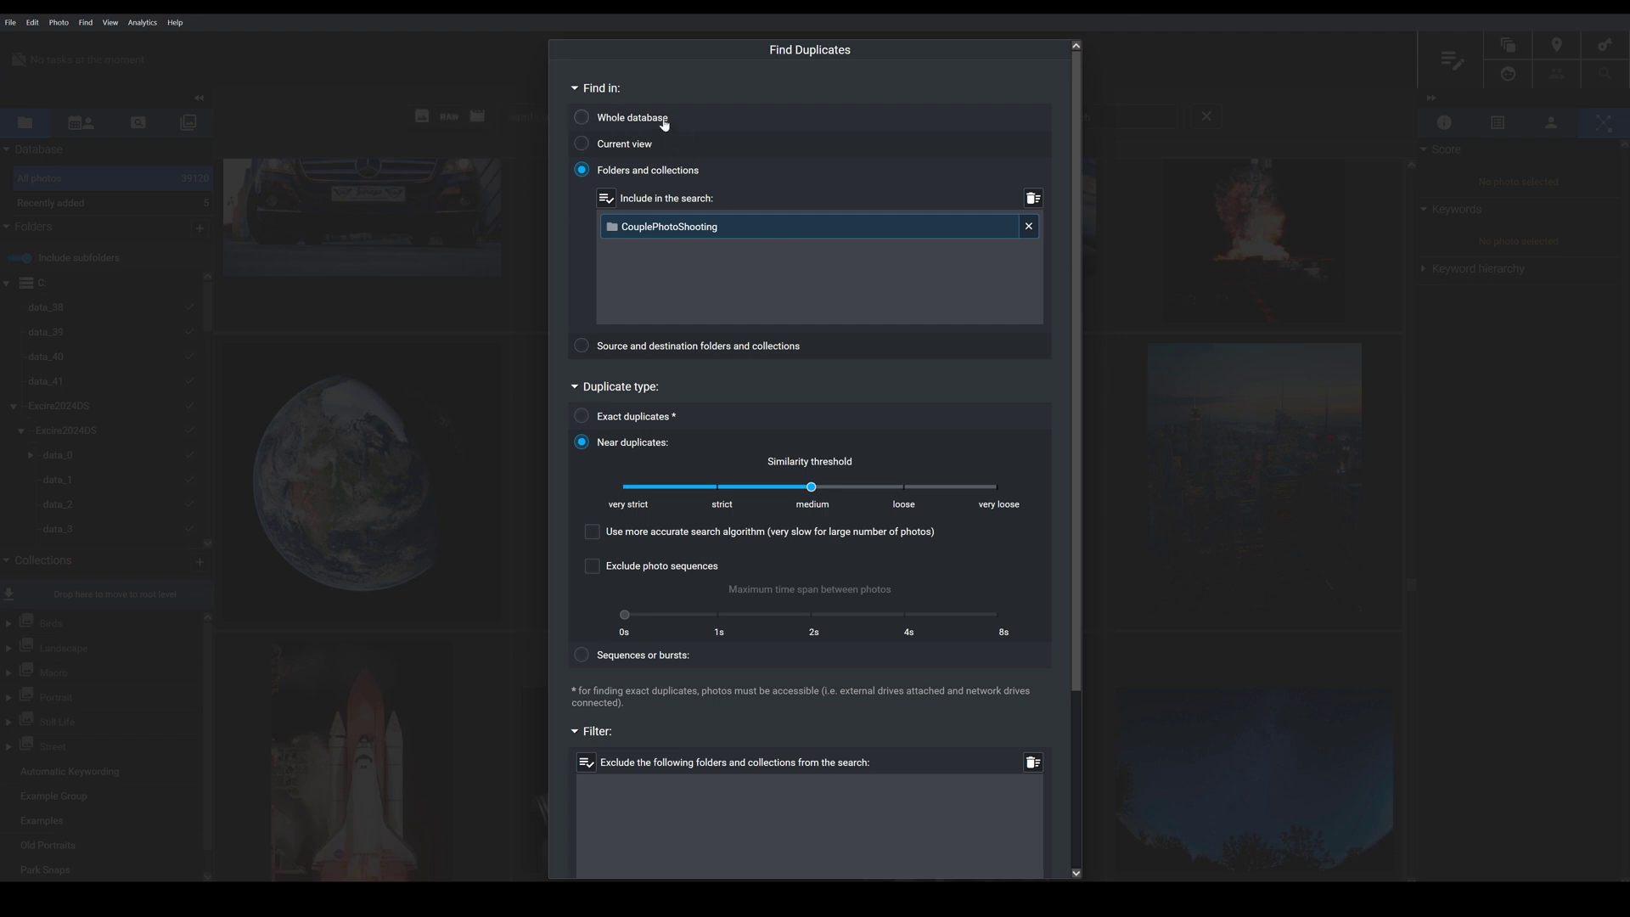
{"action": "mouse_move", "coordinate": [666, 177]}
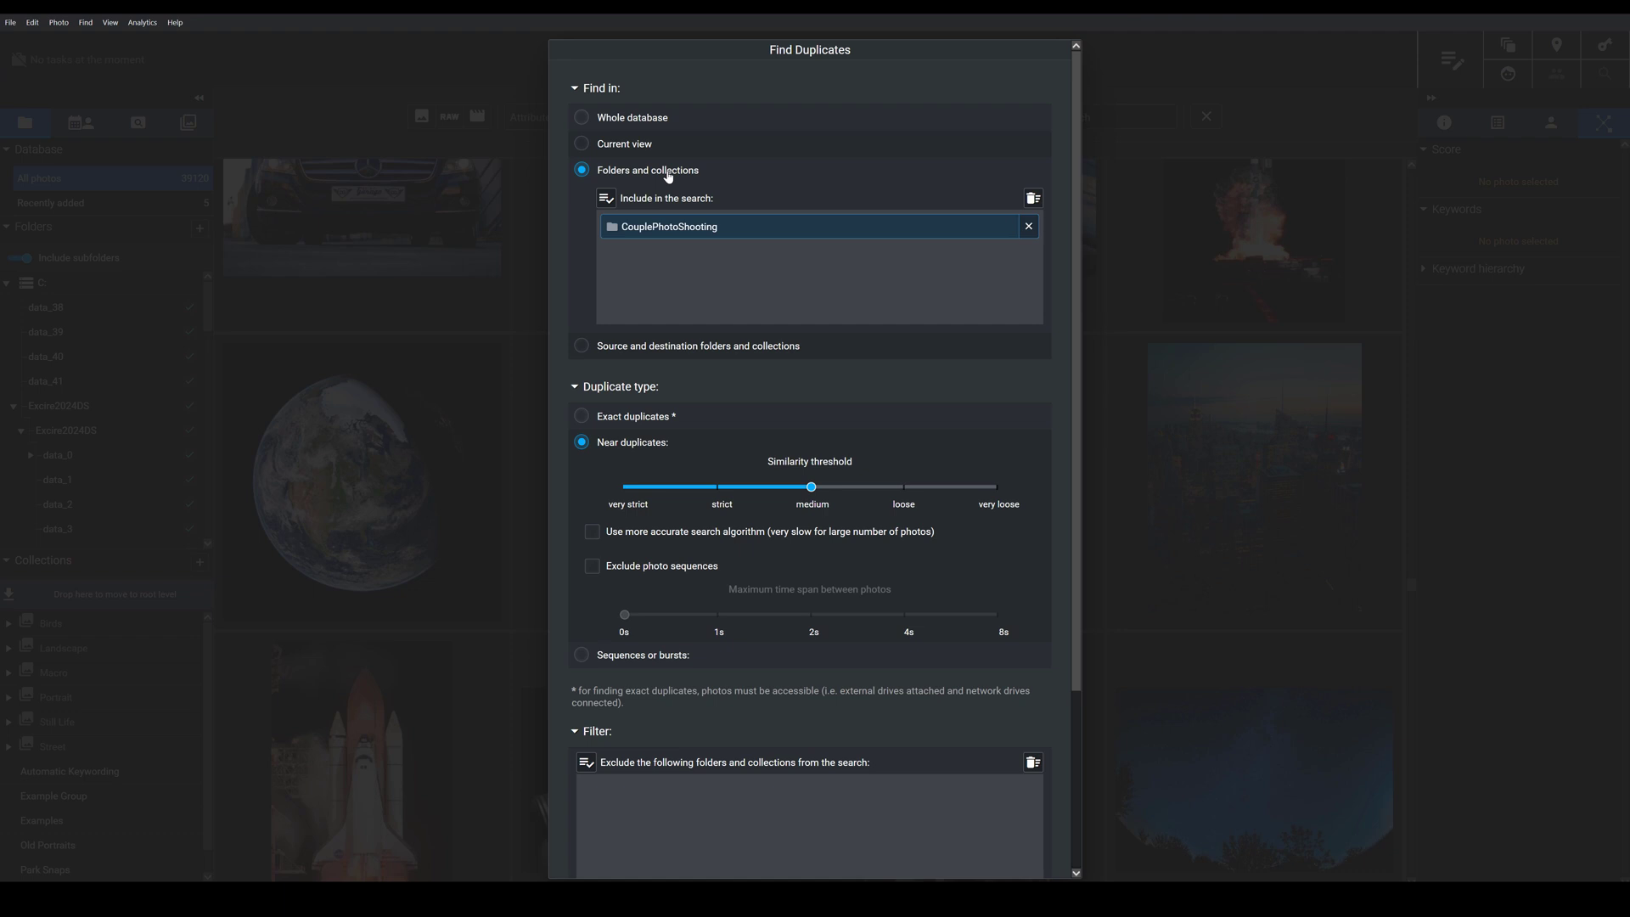
{"action": "mouse_move", "coordinate": [729, 358]}
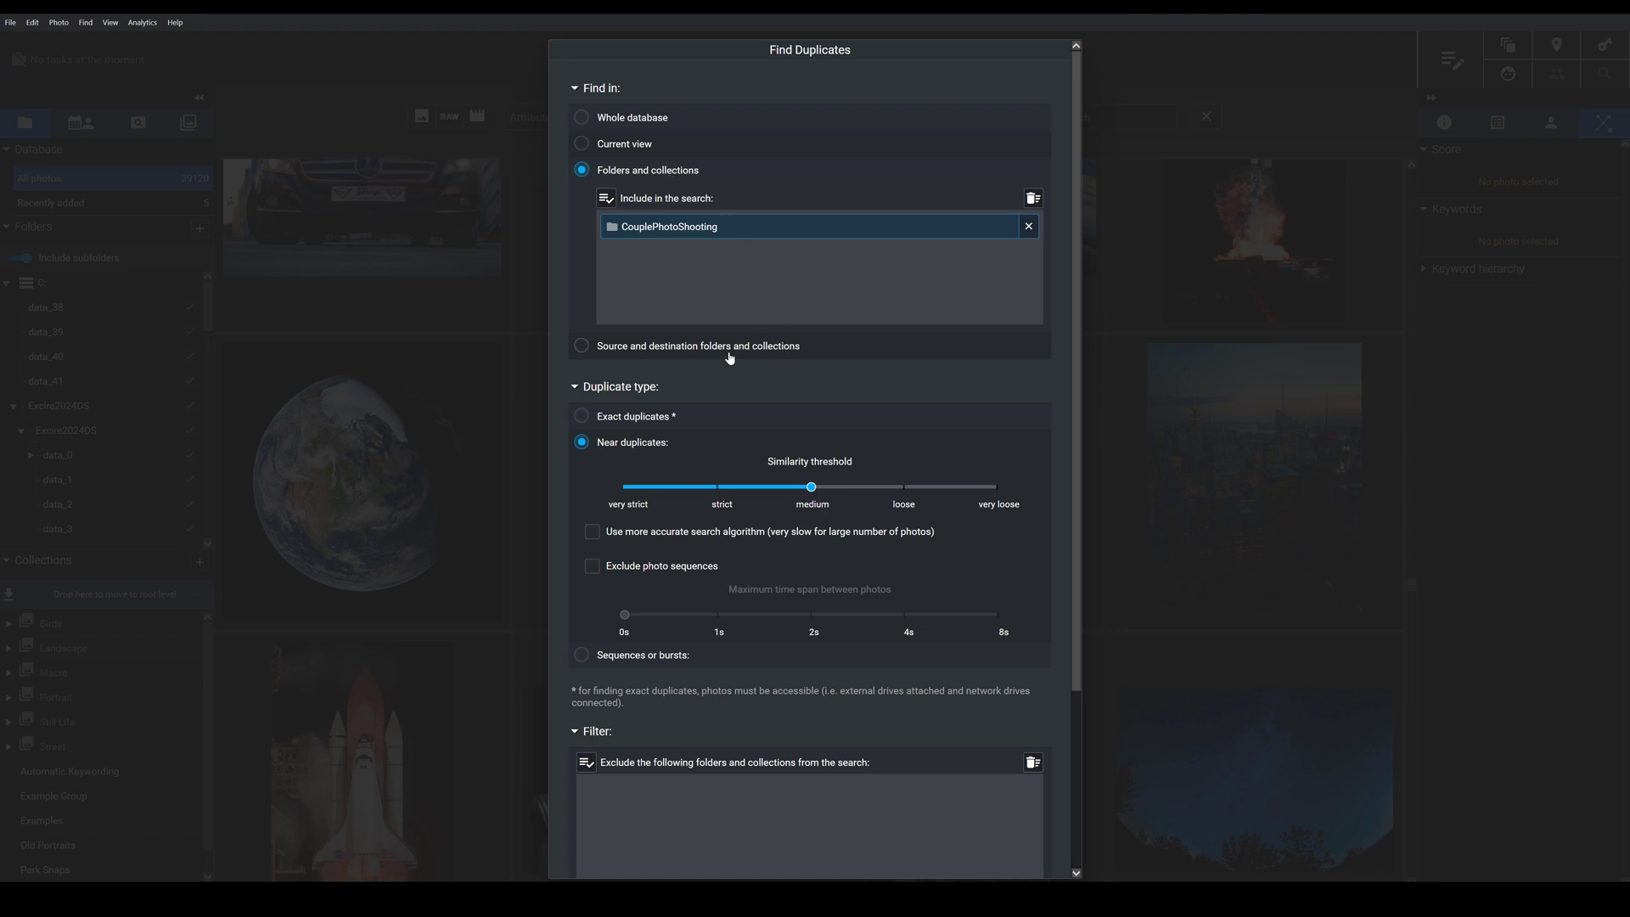
{"action": "mouse_move", "coordinate": [934, 388]}
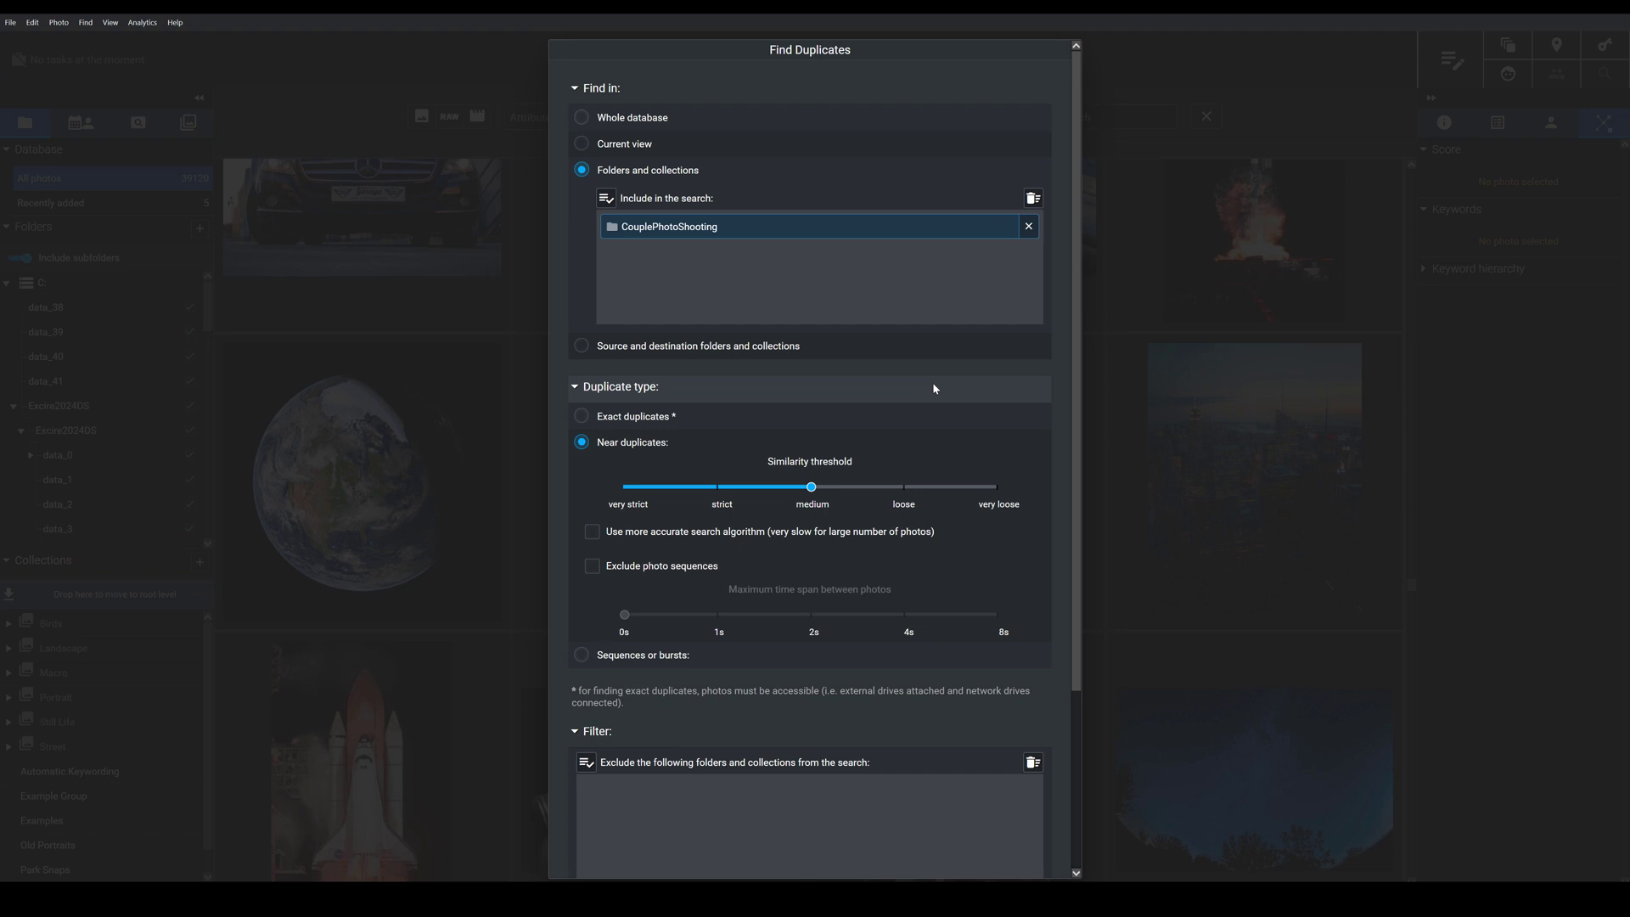
{"action": "mouse_move", "coordinate": [757, 347]}
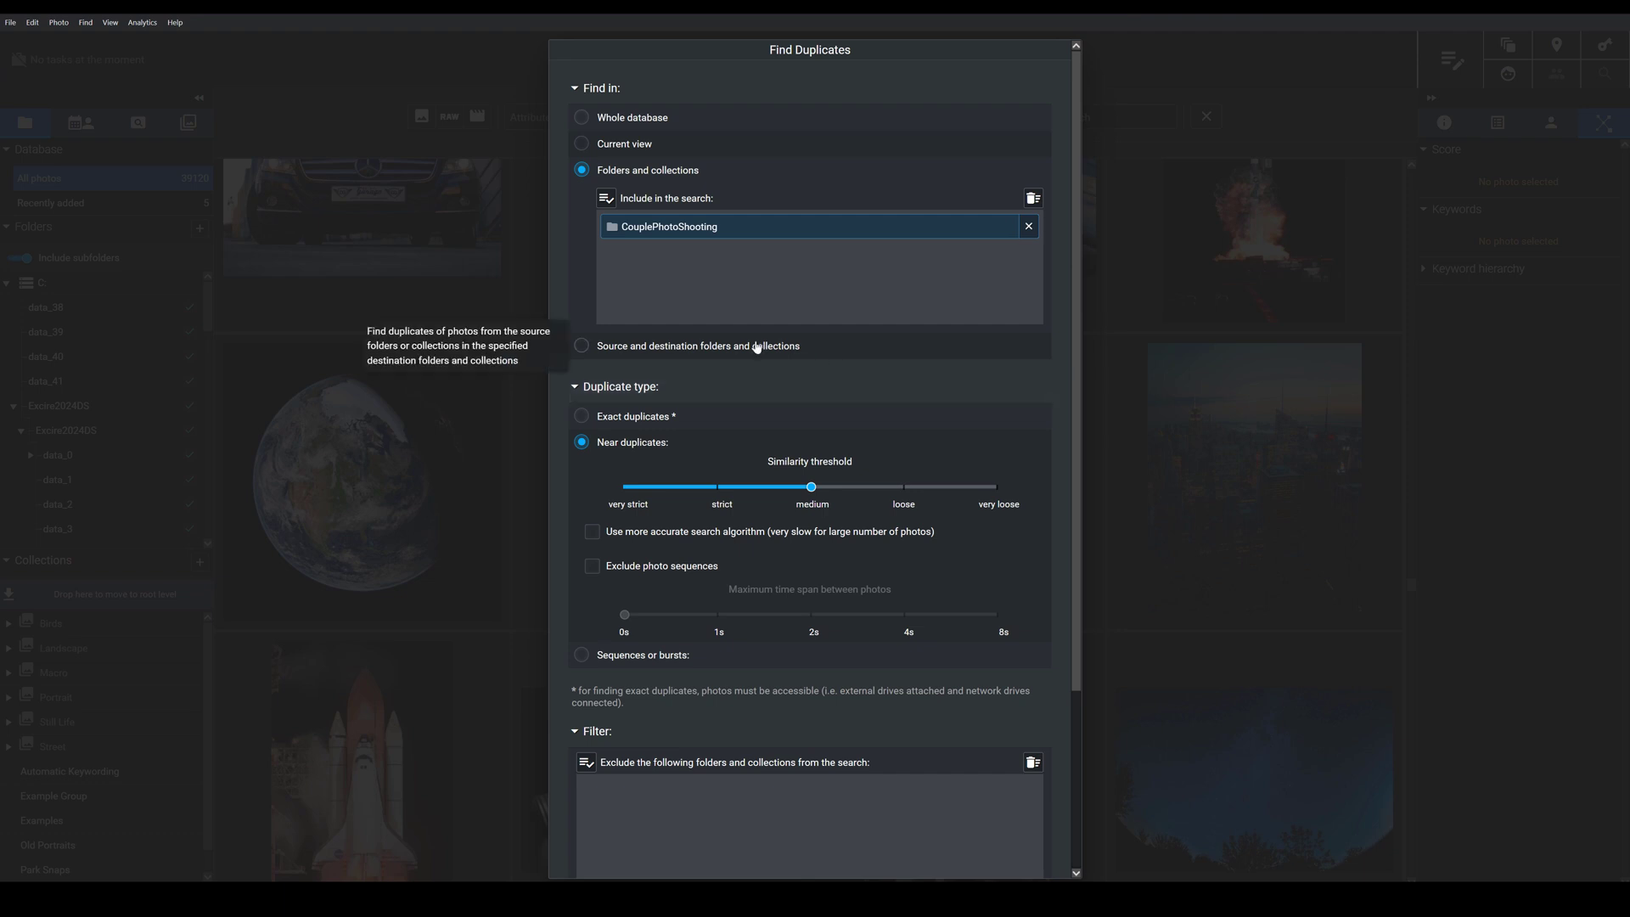
{"action": "mouse_move", "coordinate": [817, 311]}
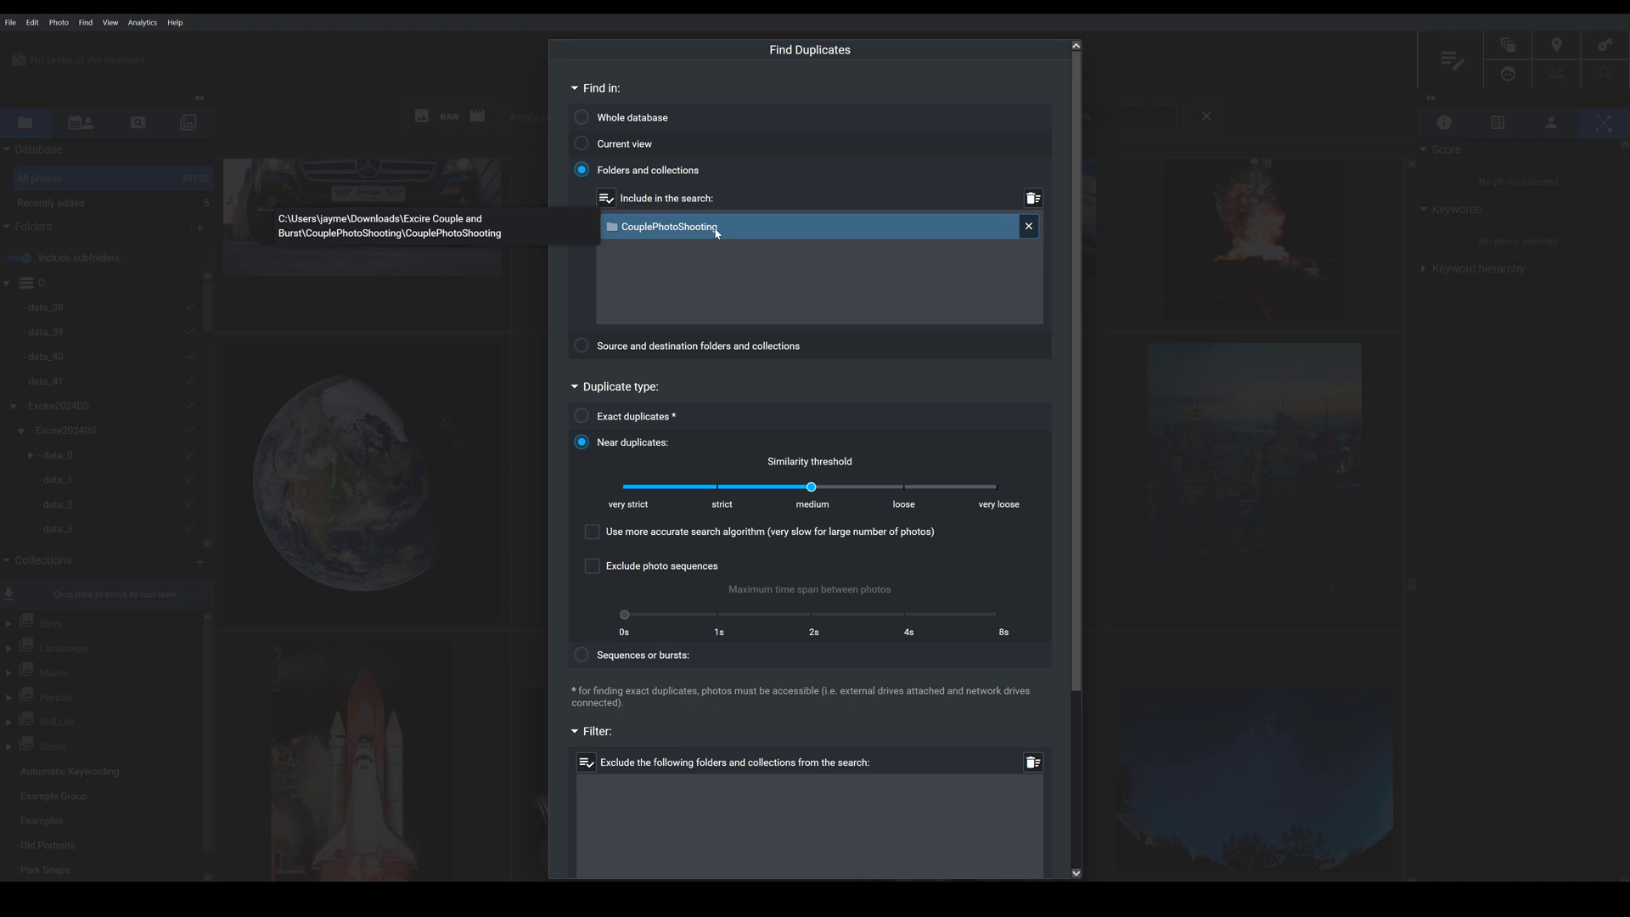
{"action": "mouse_move", "coordinate": [699, 230]}
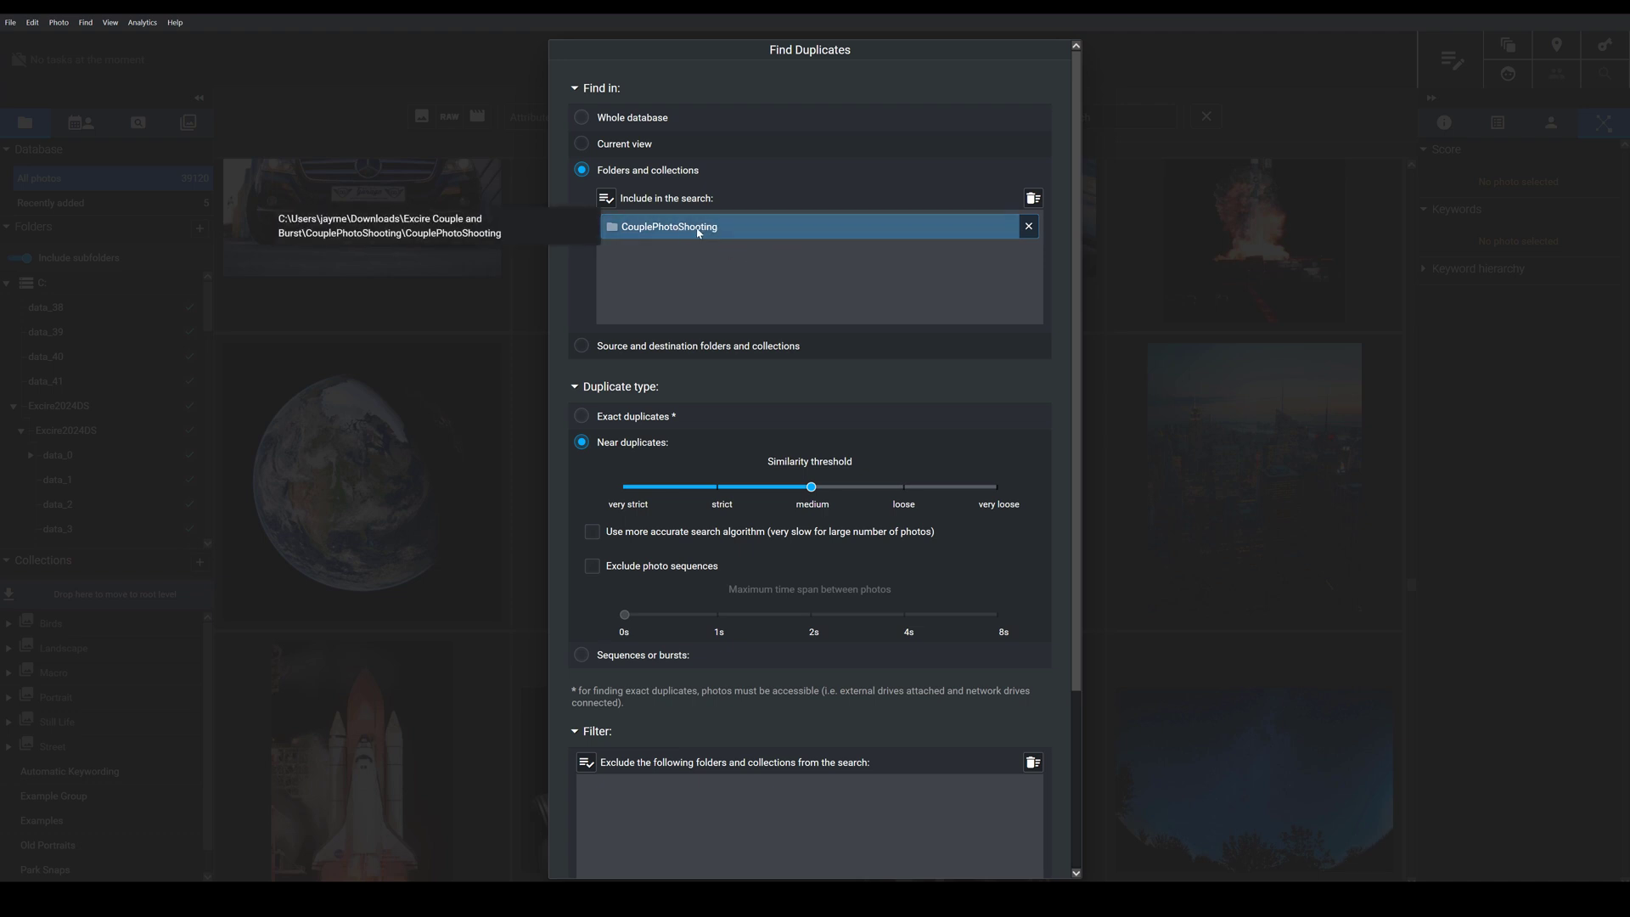
Step: Change the Duplicate type option to Exact duplicates
{"action": "scroll", "scroll_direction": "down", "scroll_amount": 3}
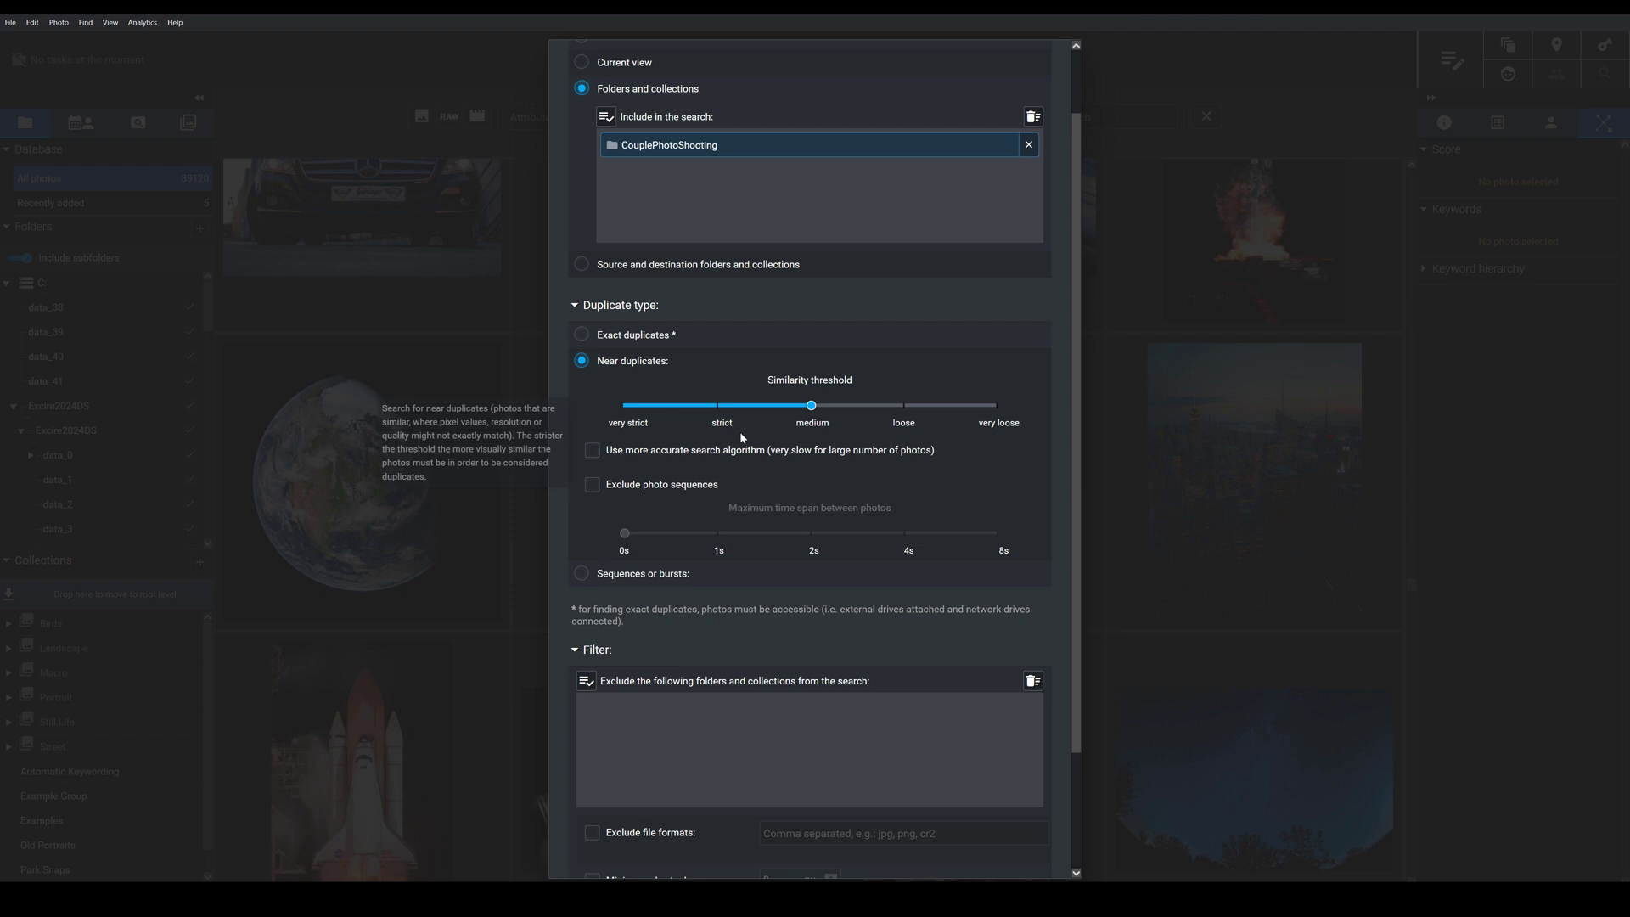
{"action": "mouse_move", "coordinate": [819, 594]}
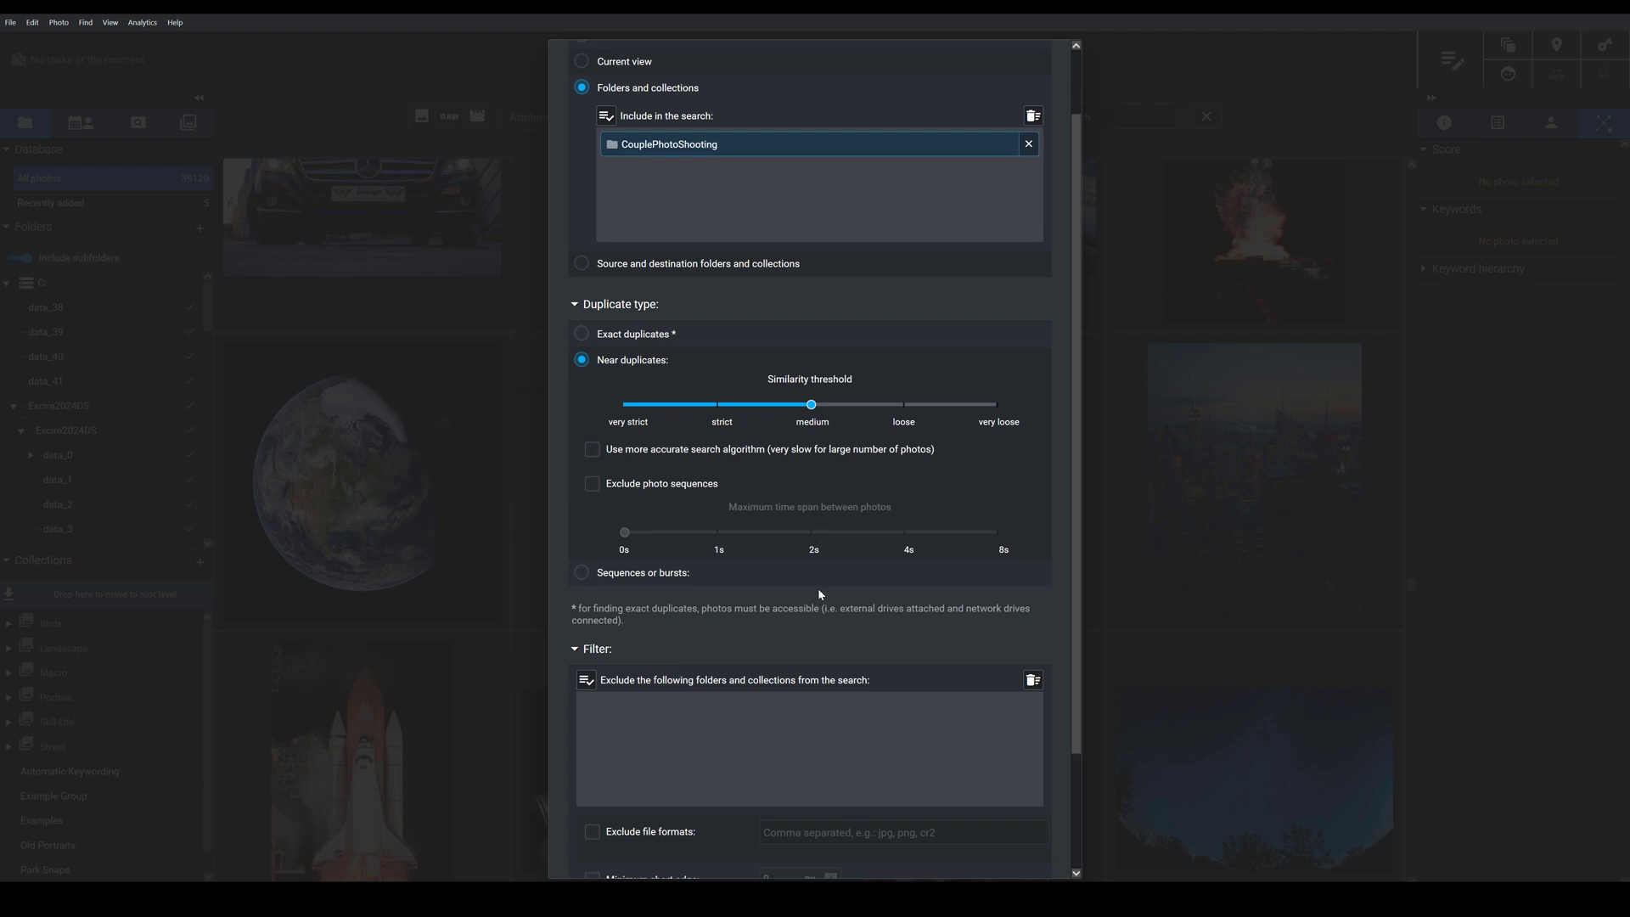
{"action": "mouse_move", "coordinate": [689, 355]}
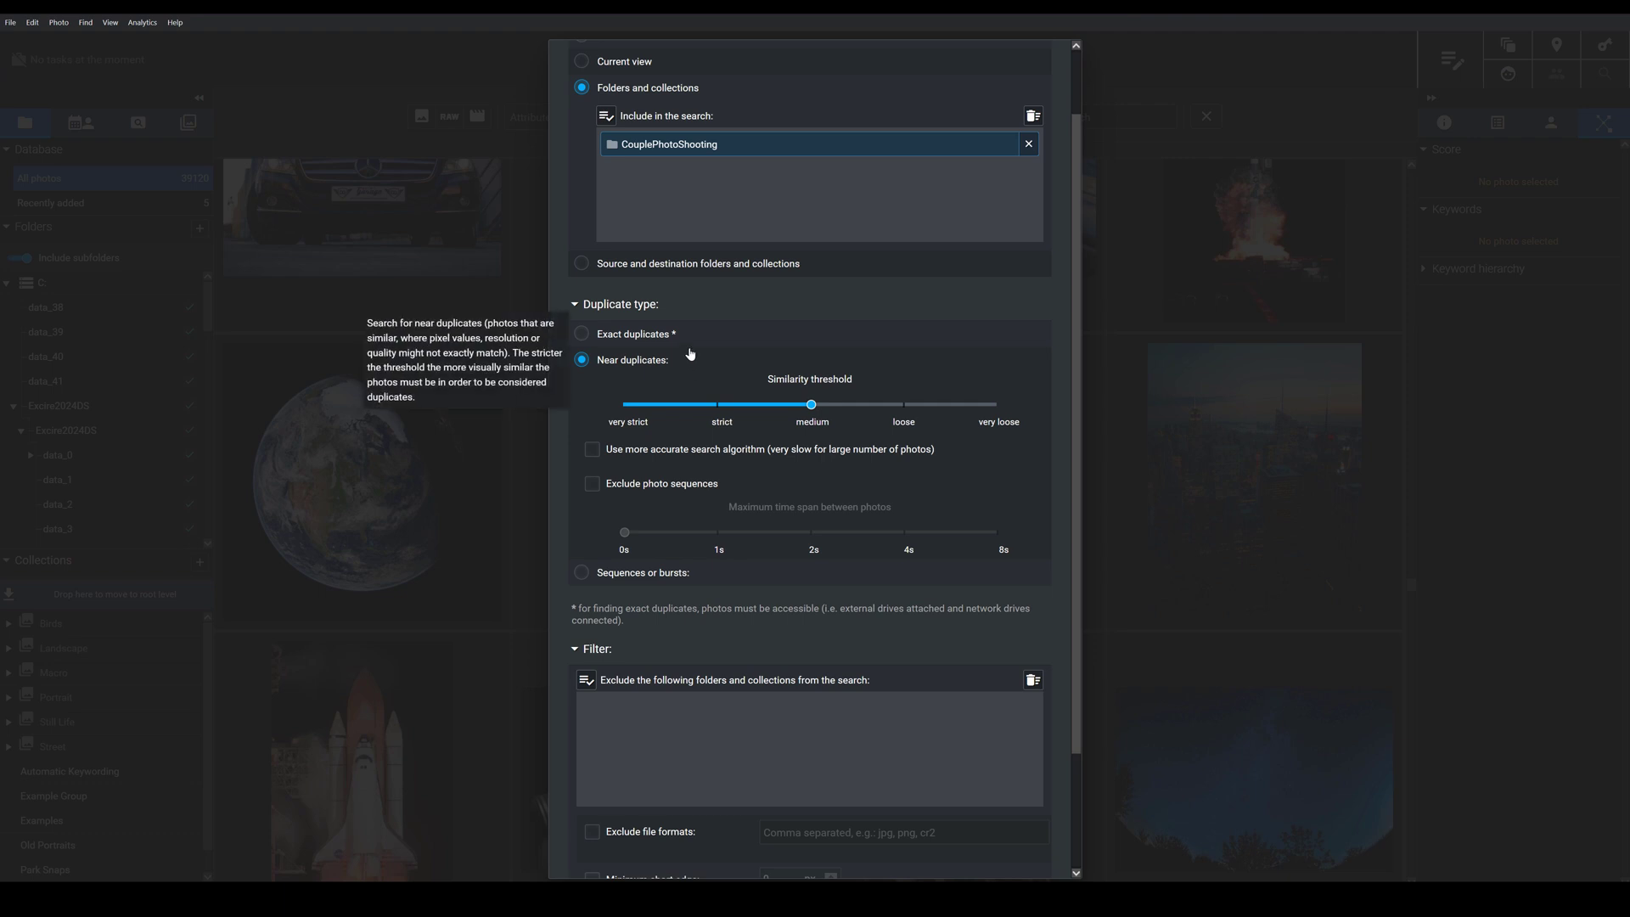
{"action": "left_click", "coordinate": [581, 338]}
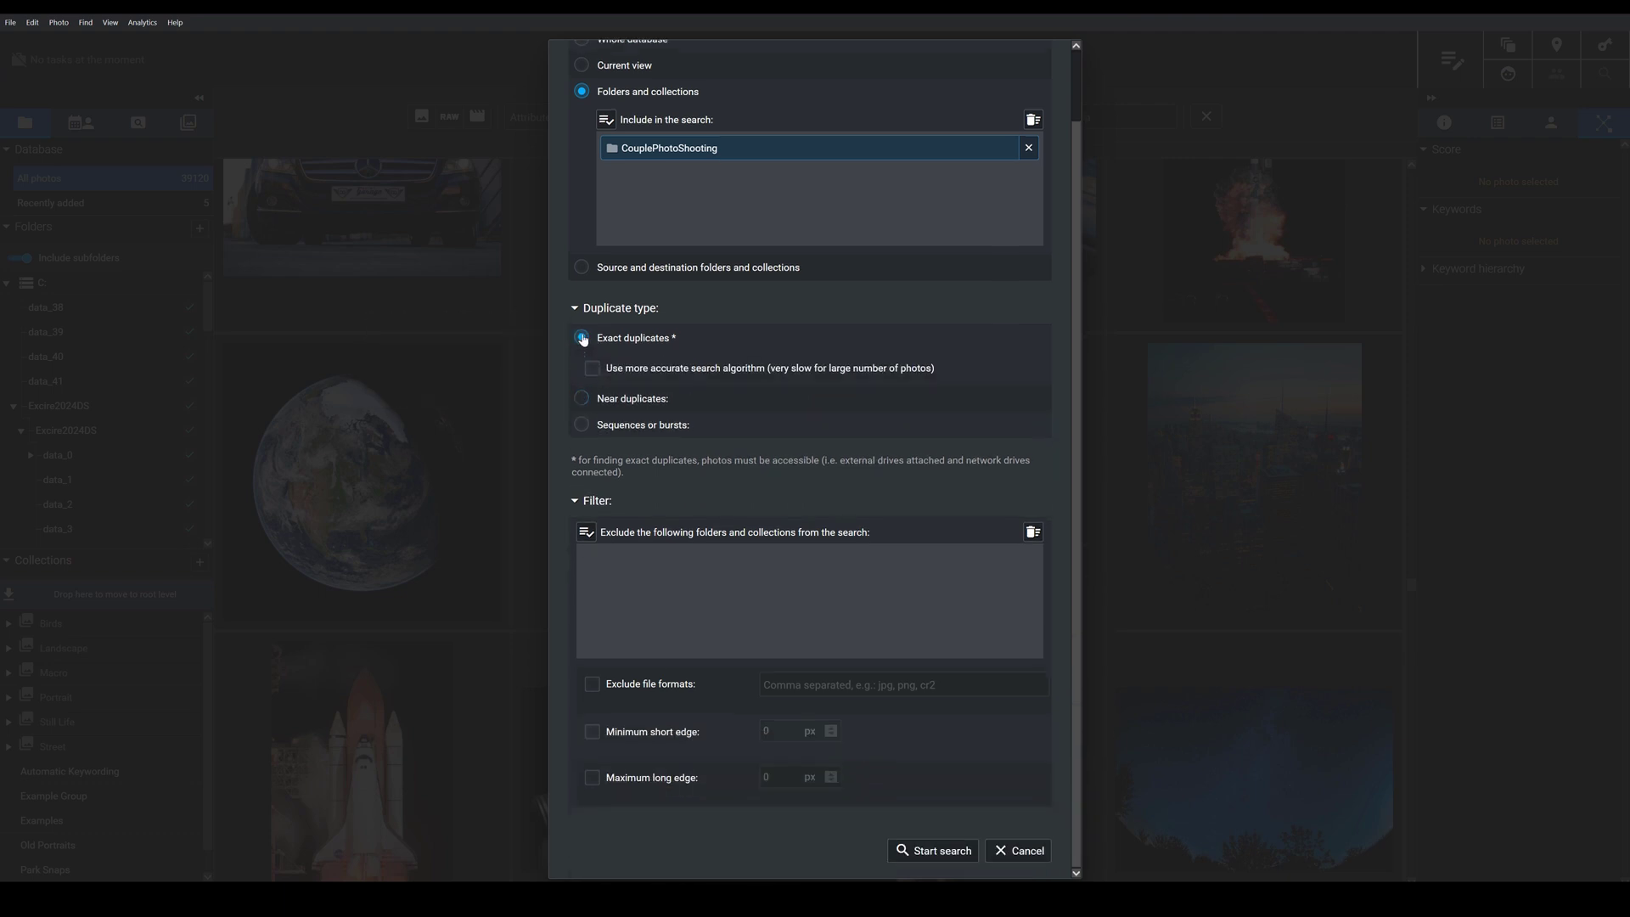
{"action": "left_click", "coordinate": [580, 338]}
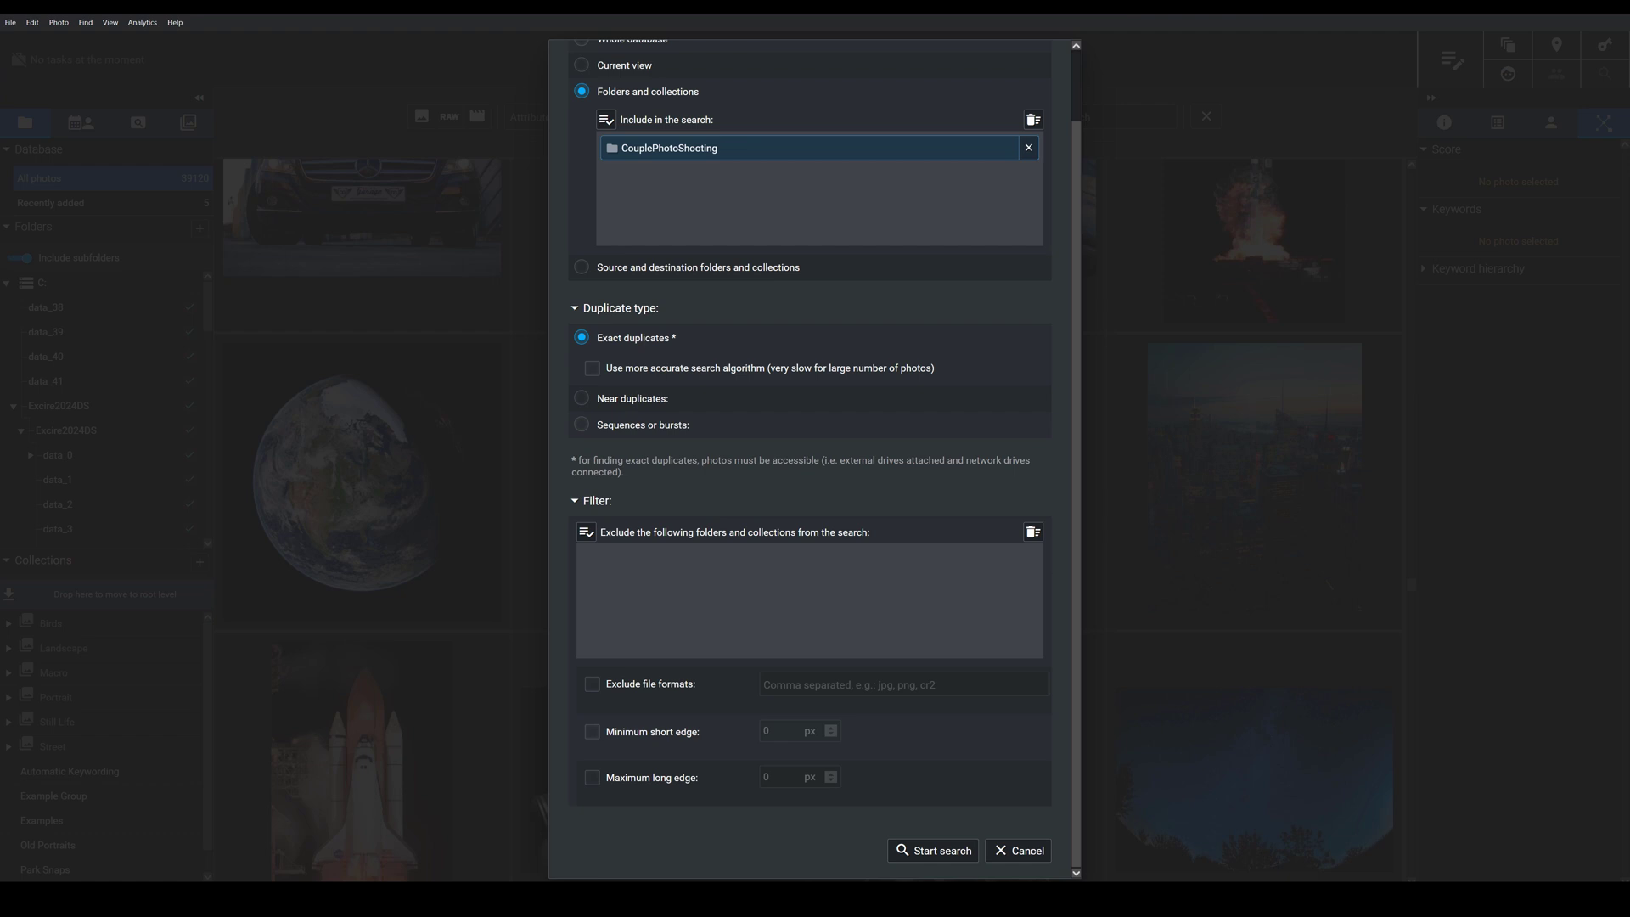
{"action": "mouse_move", "coordinate": [862, 404]}
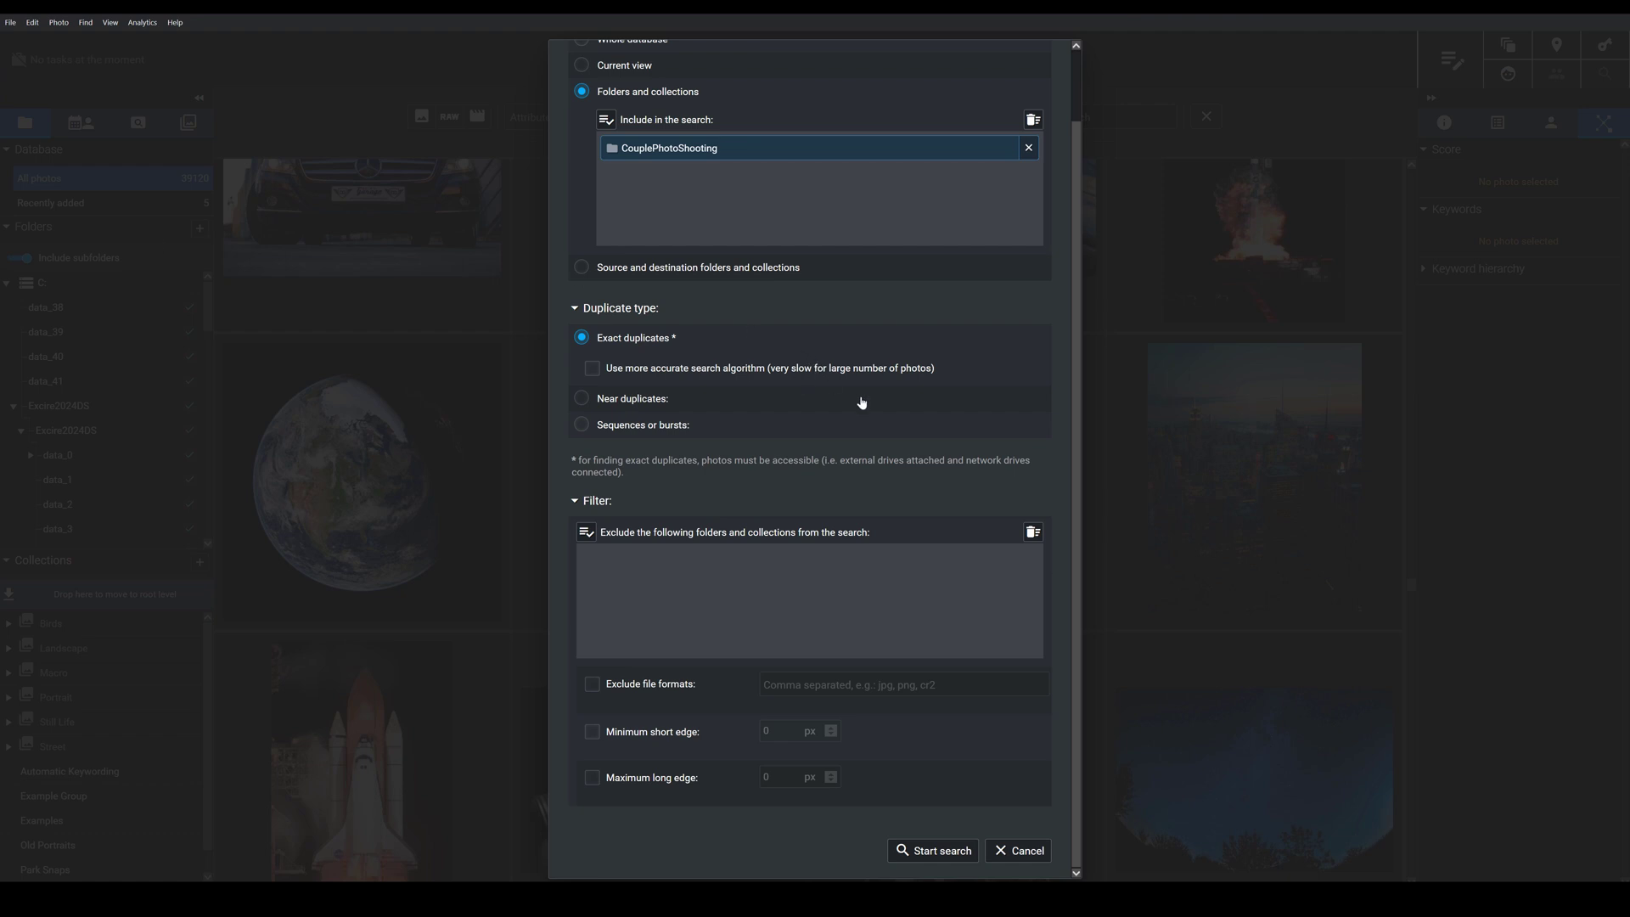
{"action": "mouse_move", "coordinate": [813, 541]}
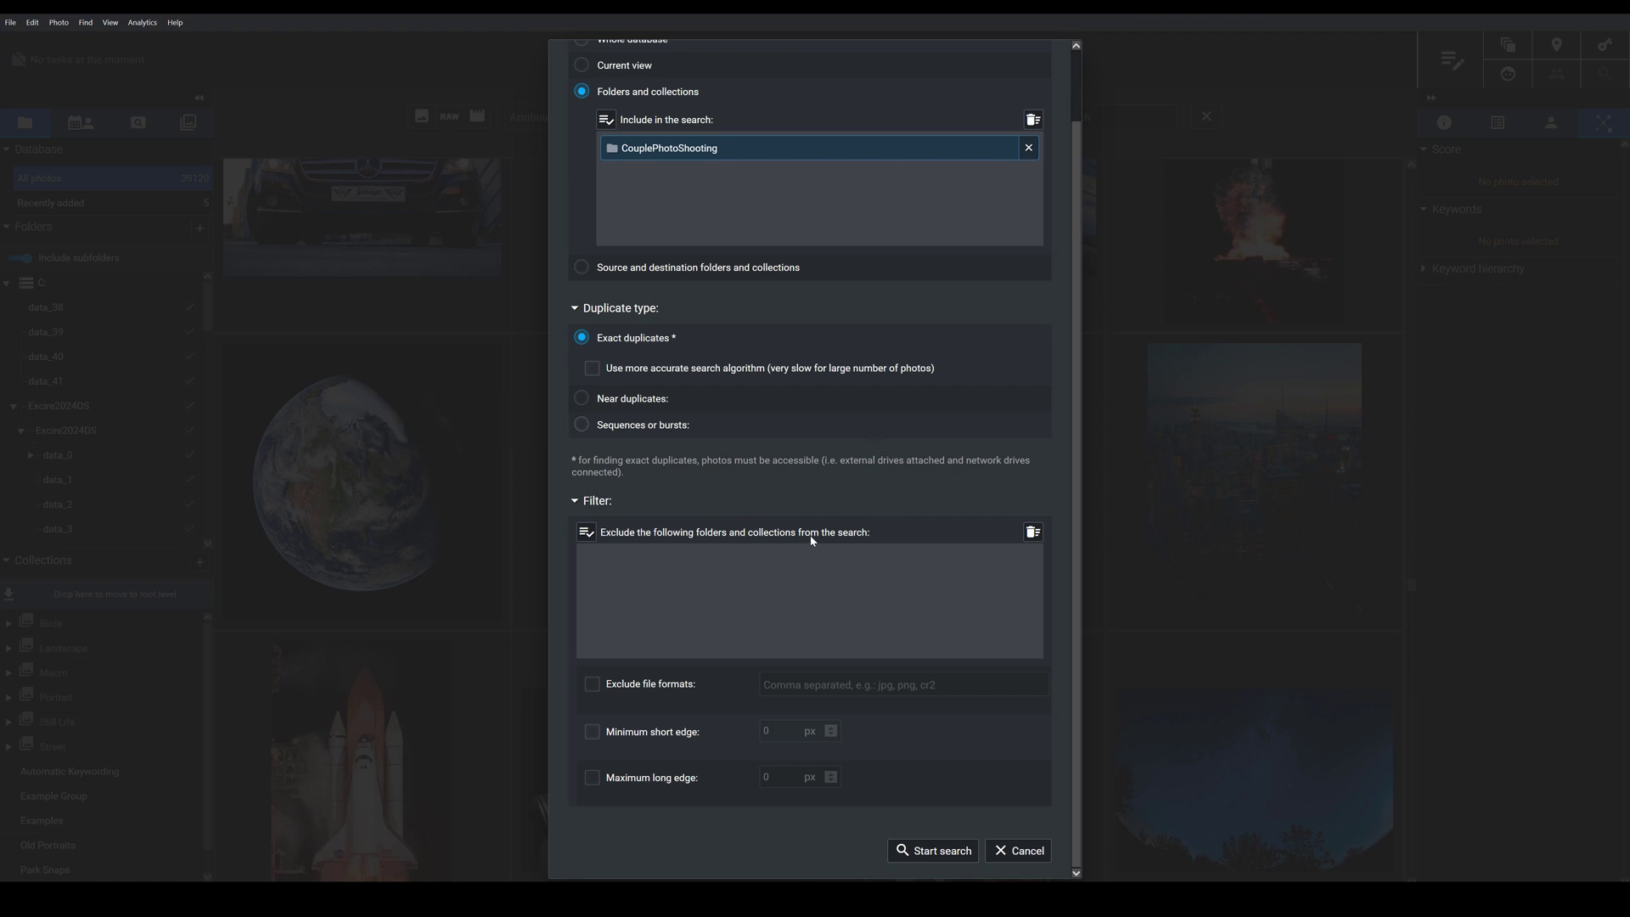
{"action": "mouse_move", "coordinate": [778, 468]}
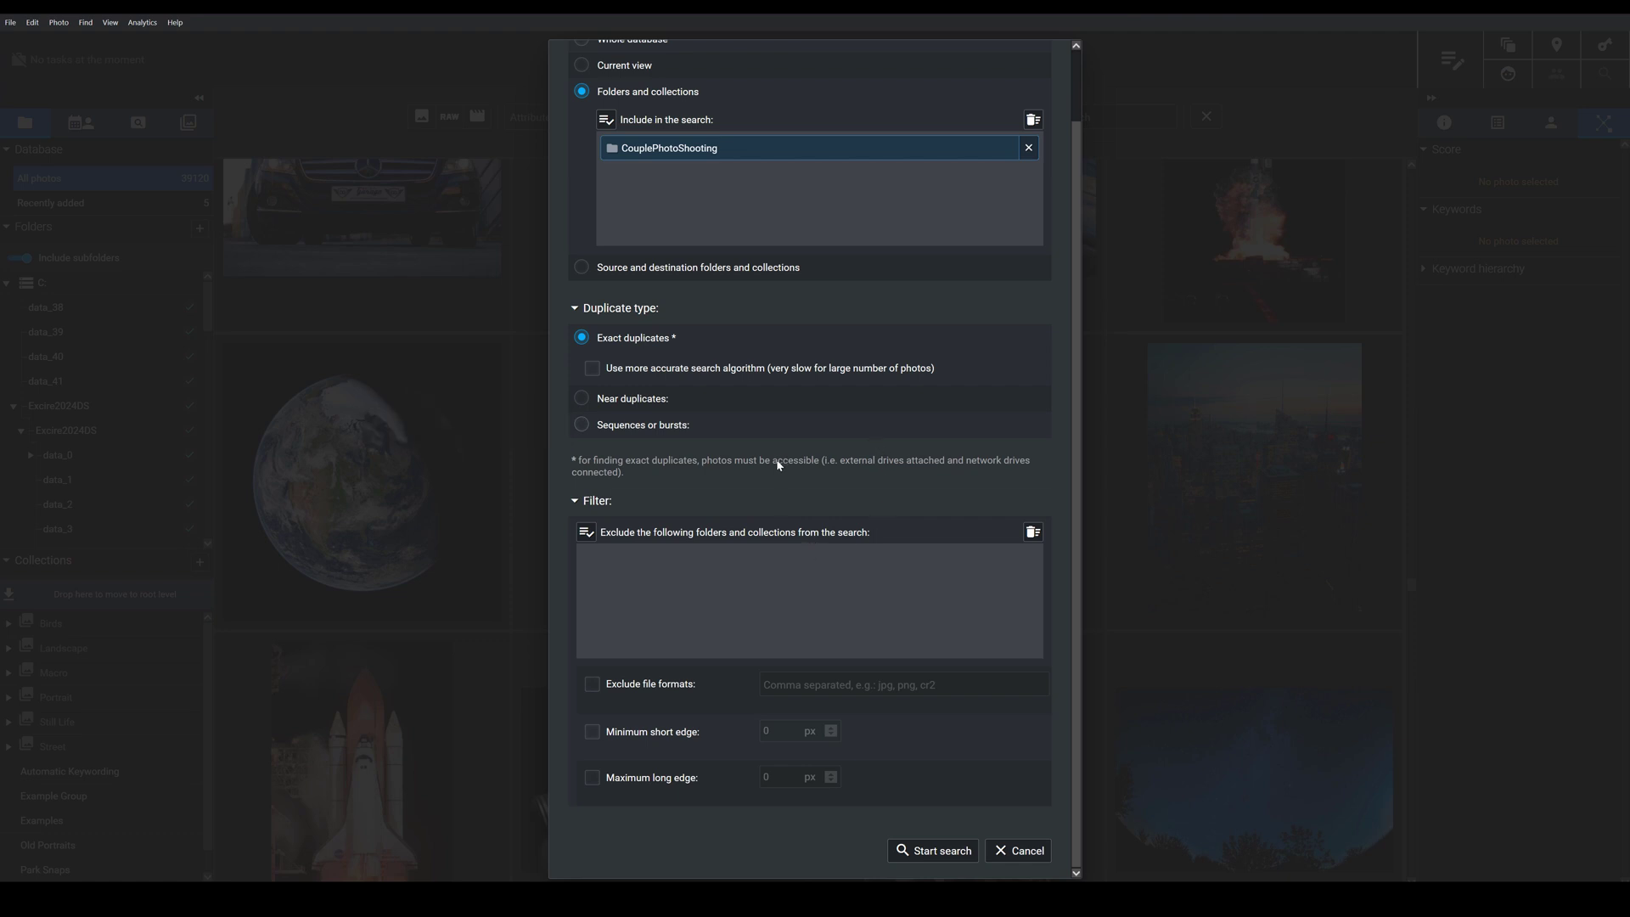
Step: Select the Near duplicates radio button again under Duplicate type
{"action": "left_click", "coordinate": [582, 399]}
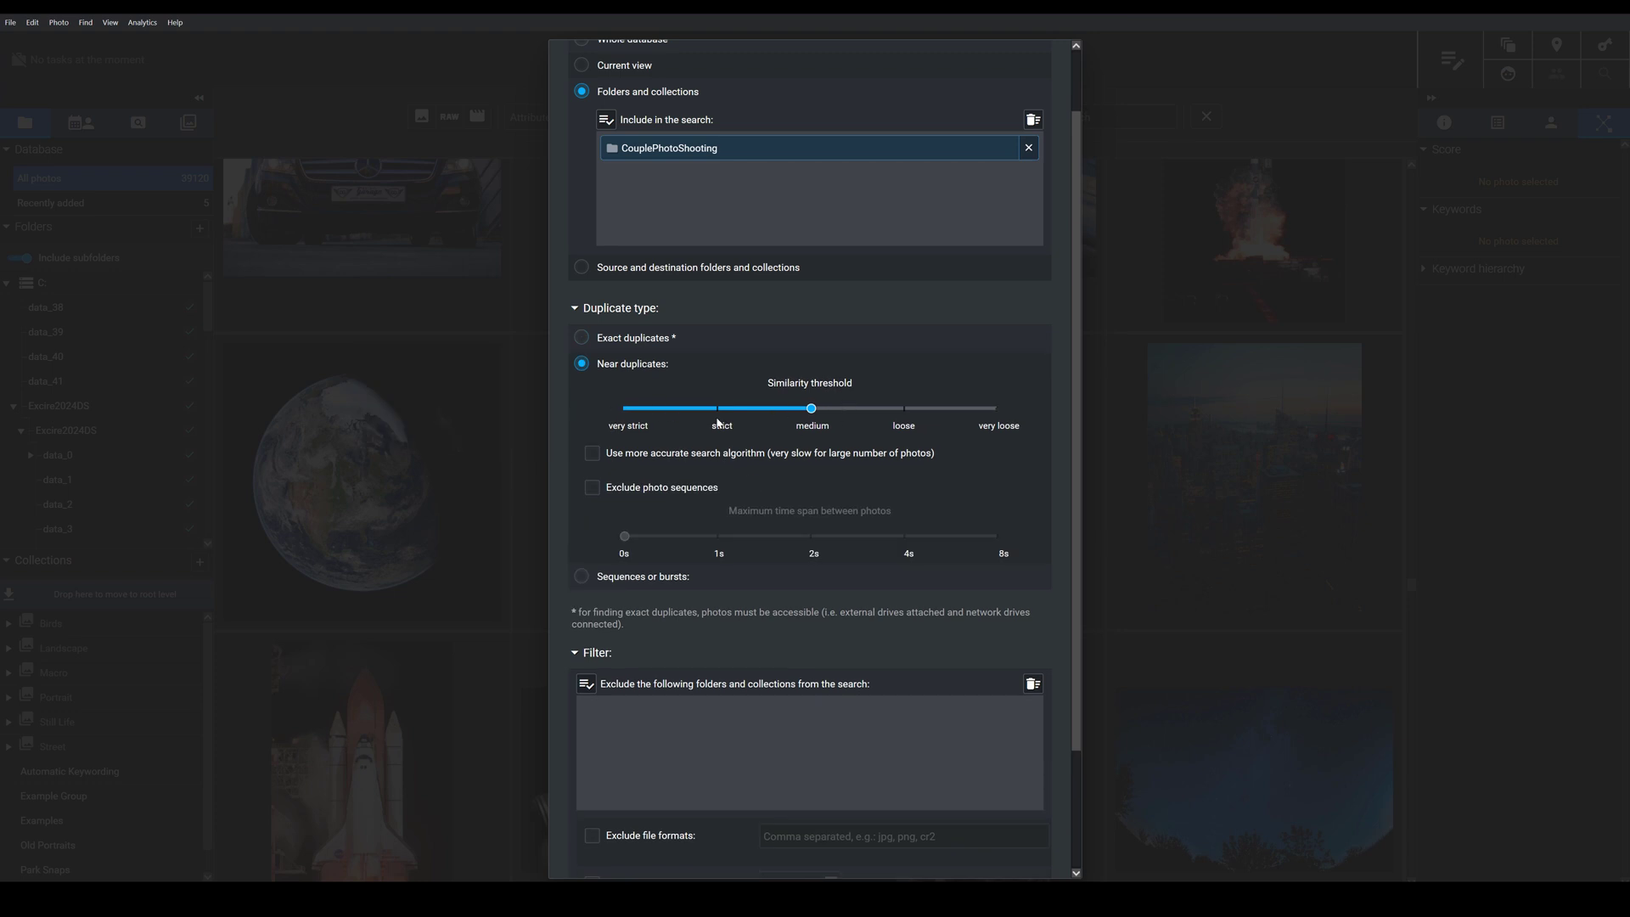
{"action": "mouse_move", "coordinate": [747, 431]}
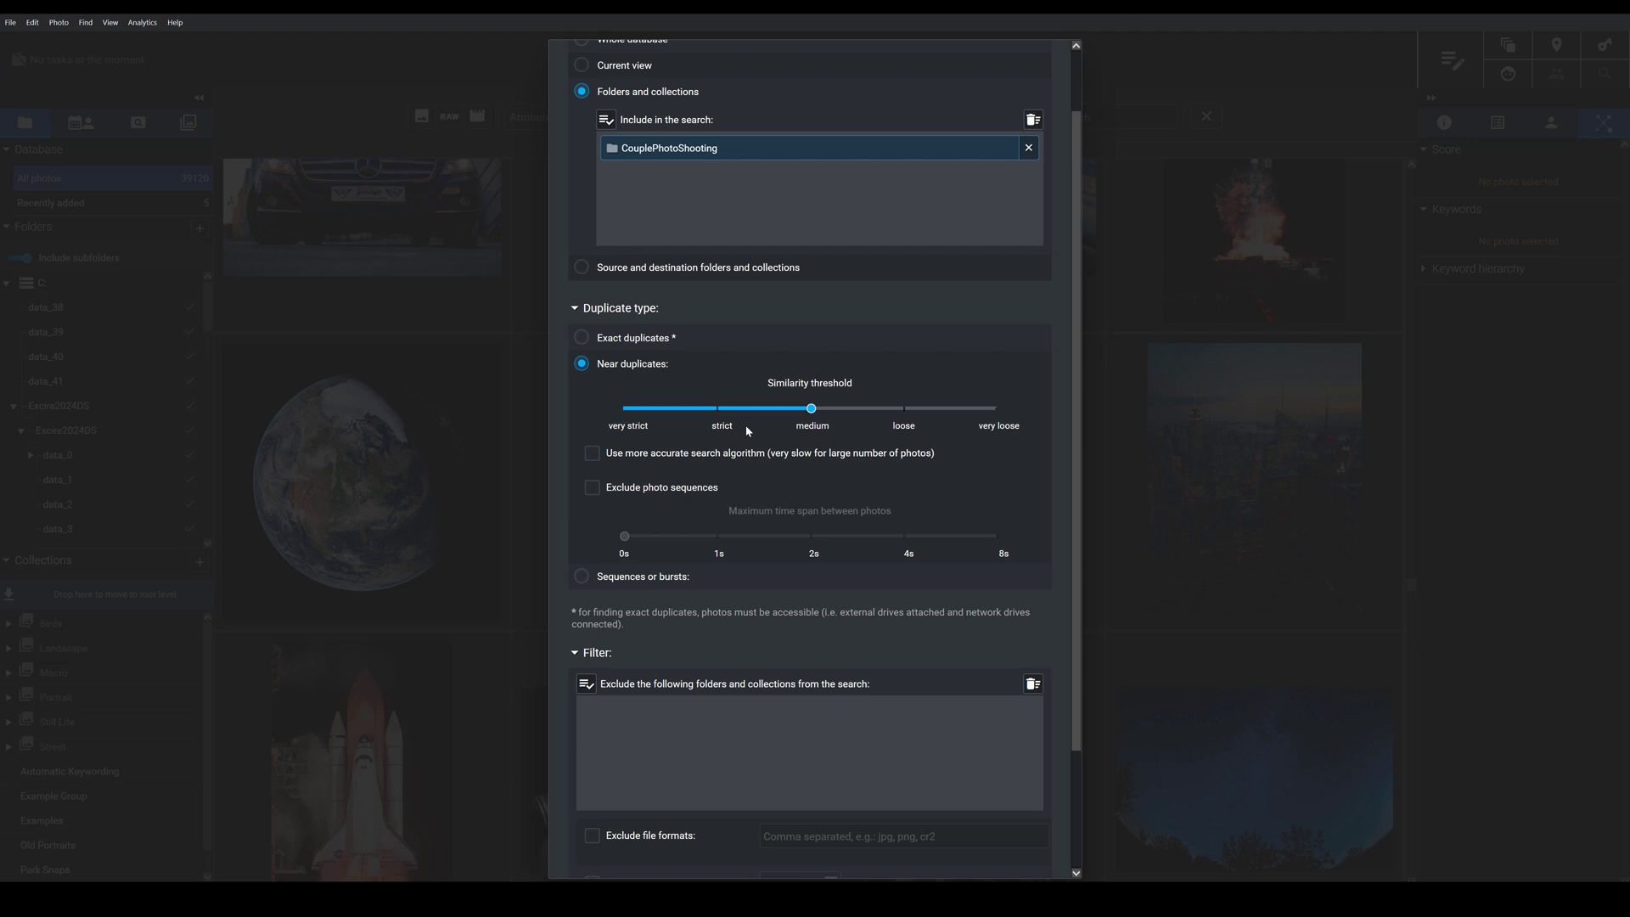
{"action": "mouse_move", "coordinate": [683, 417]}
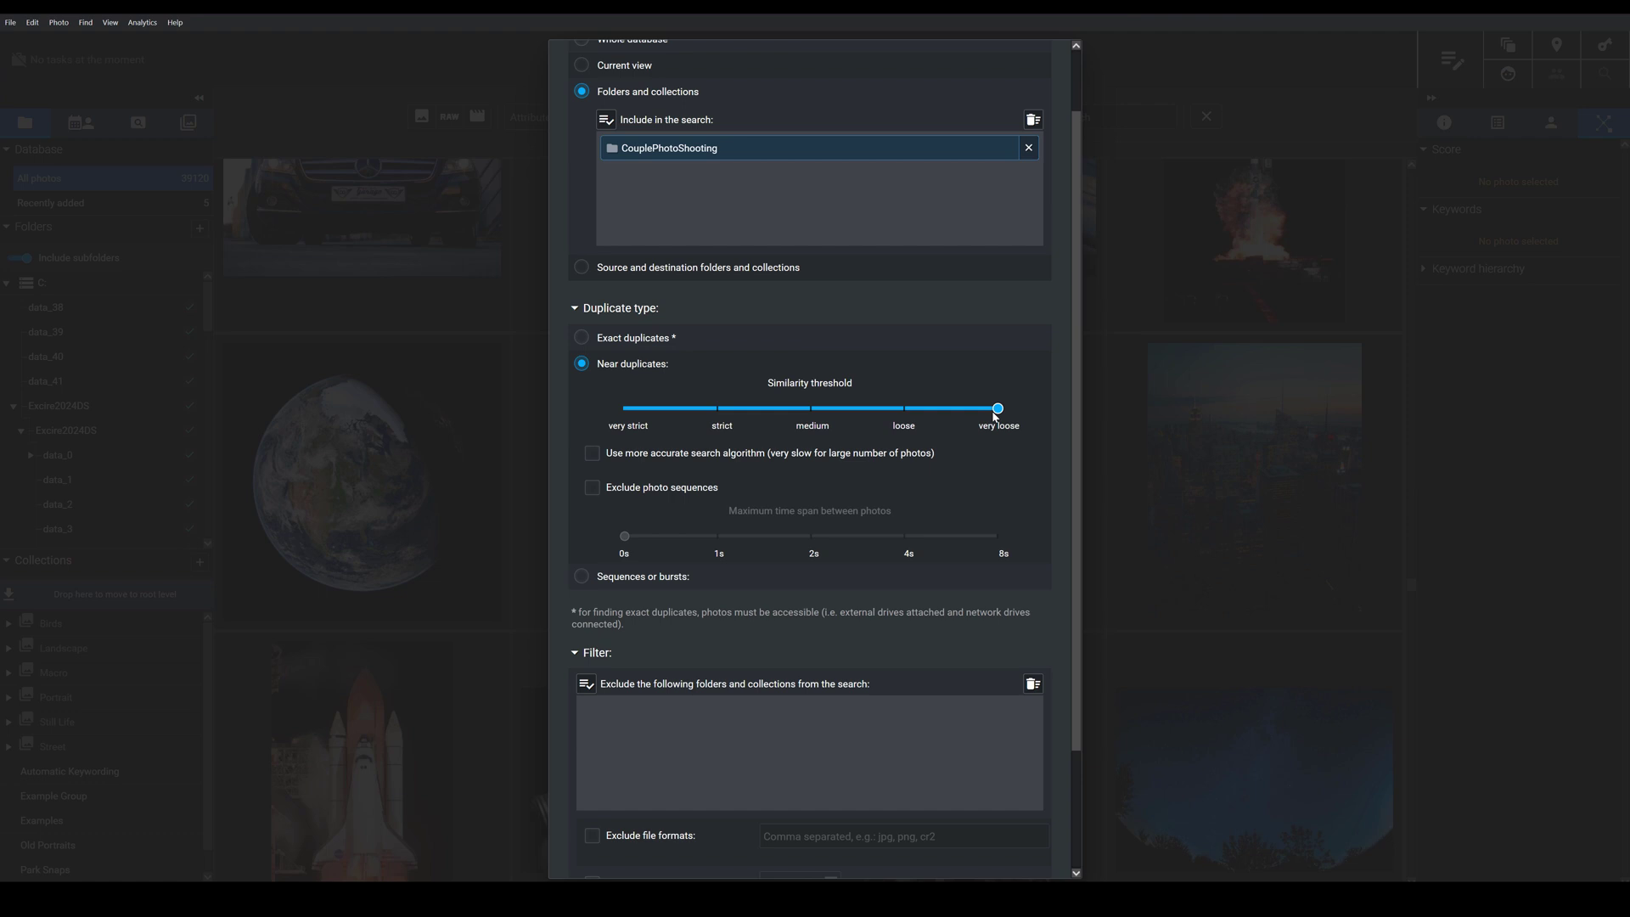
{"action": "mouse_move", "coordinate": [914, 430]}
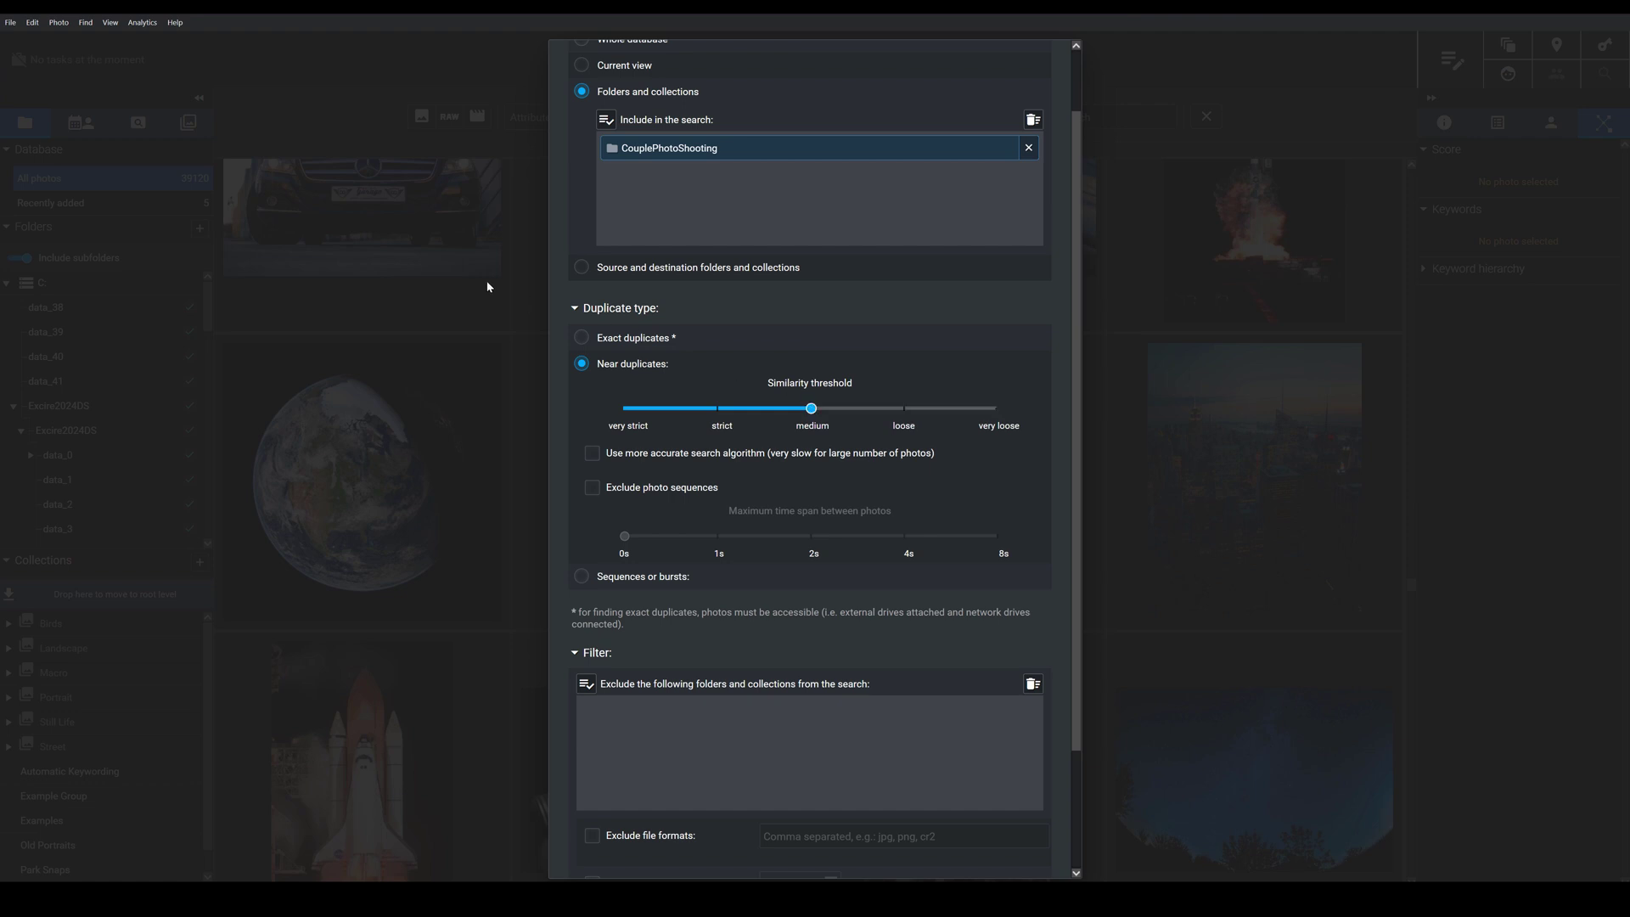
{"action": "mouse_move", "coordinate": [628, 396]}
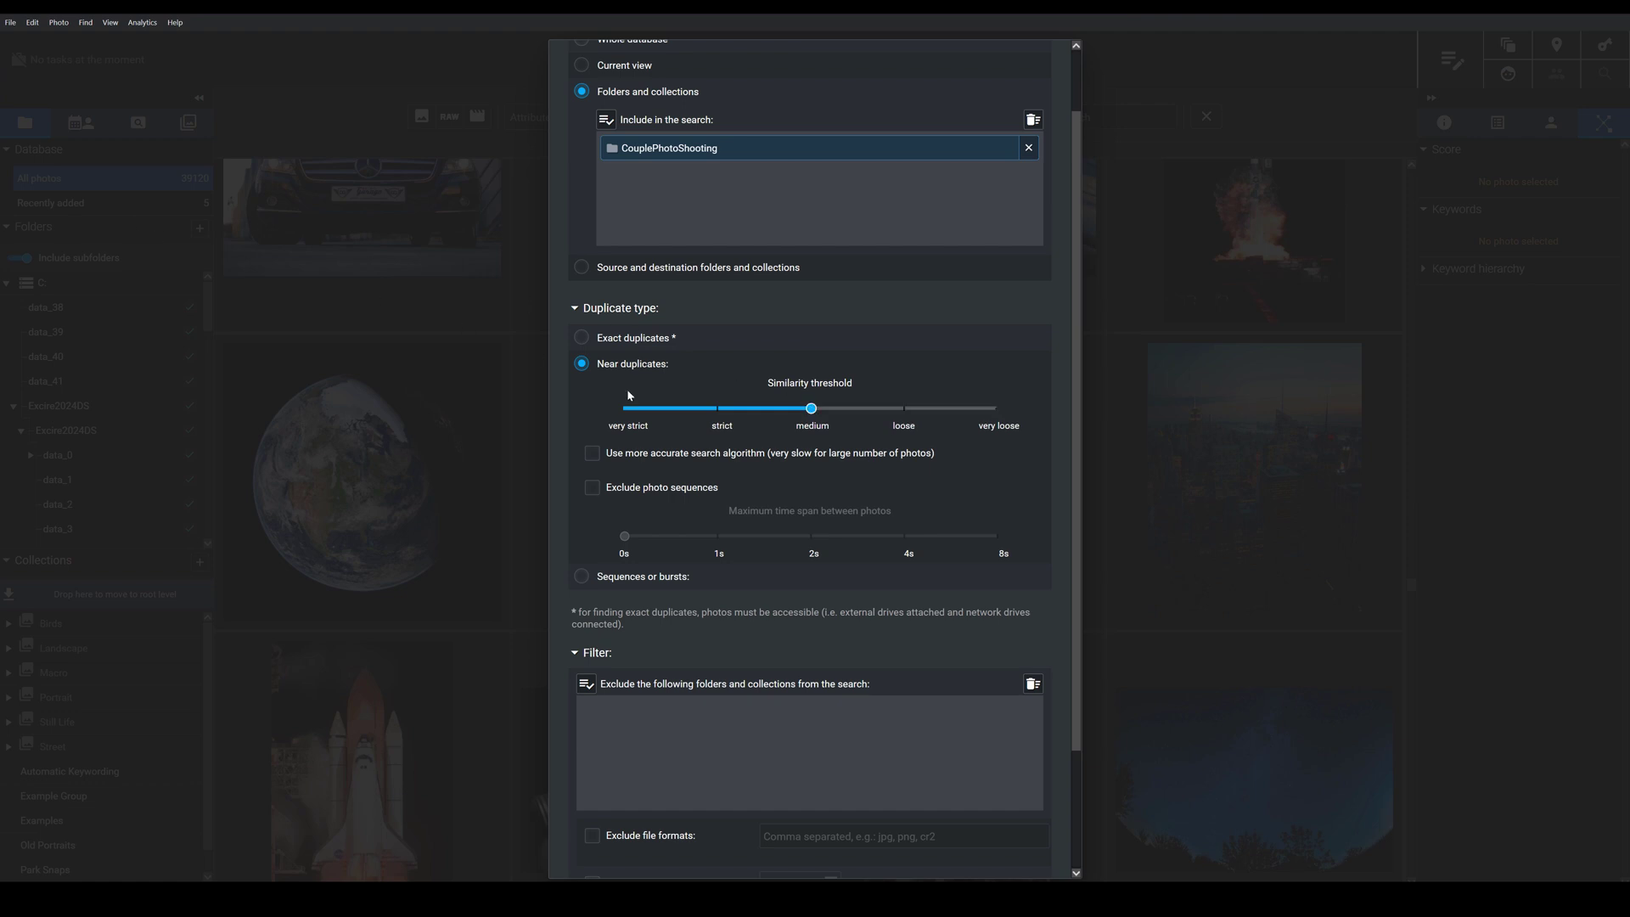
{"action": "mouse_move", "coordinate": [583, 577]}
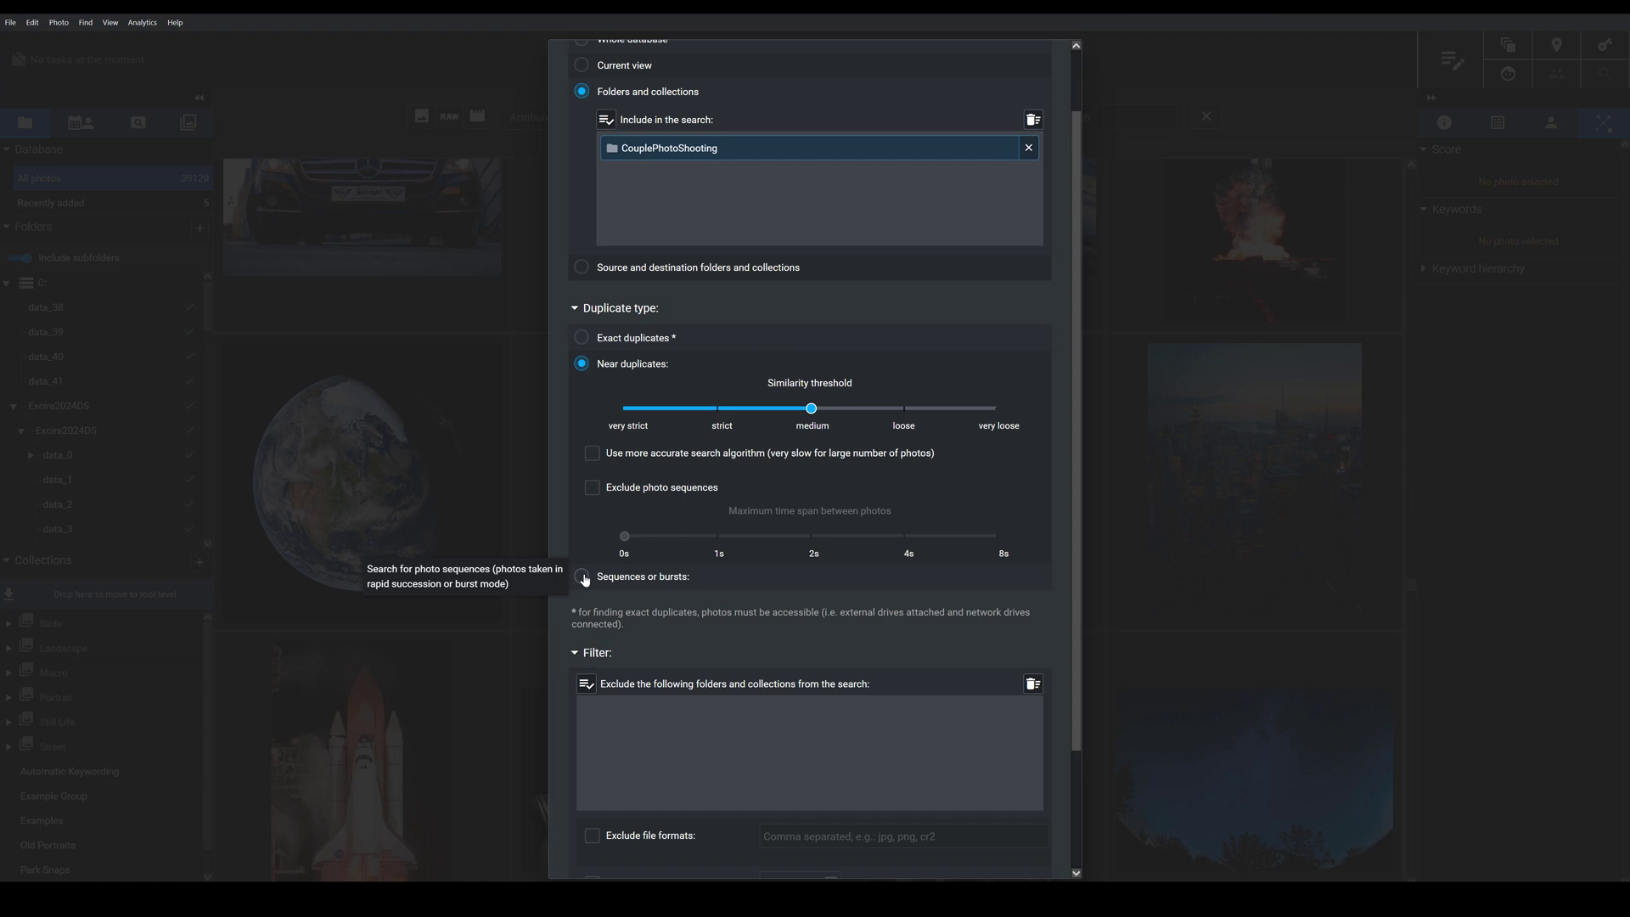
Step: Briefly choose sequences or bursts, then reselect Near duplicates at medium similarity
{"action": "left_click", "coordinate": [583, 577]}
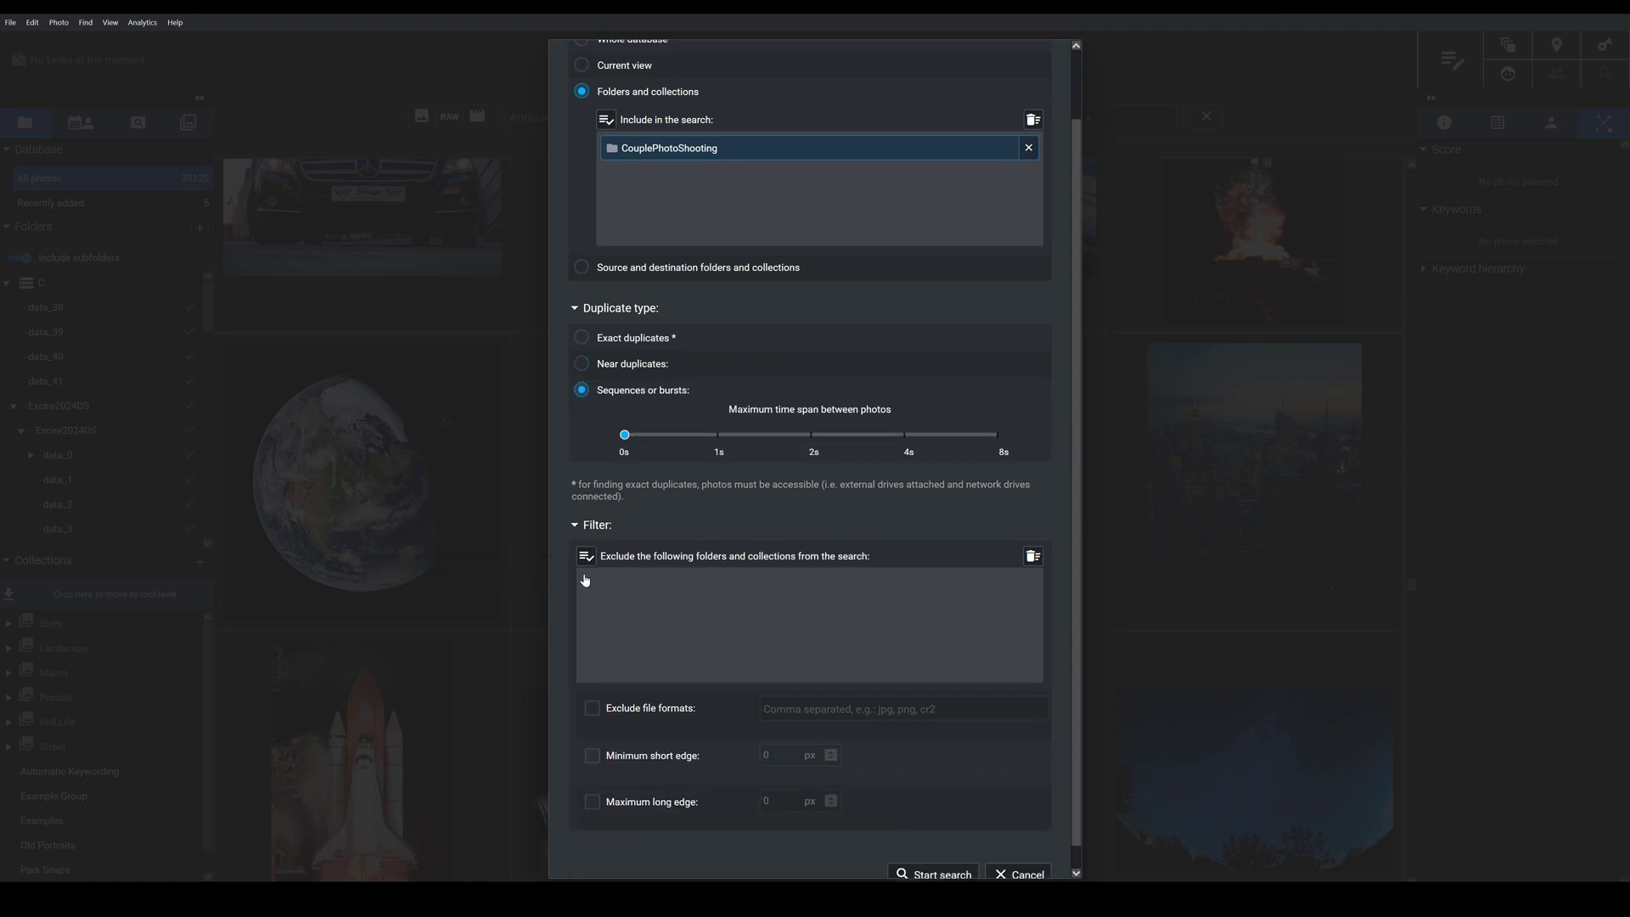
{"action": "mouse_move", "coordinate": [645, 471]}
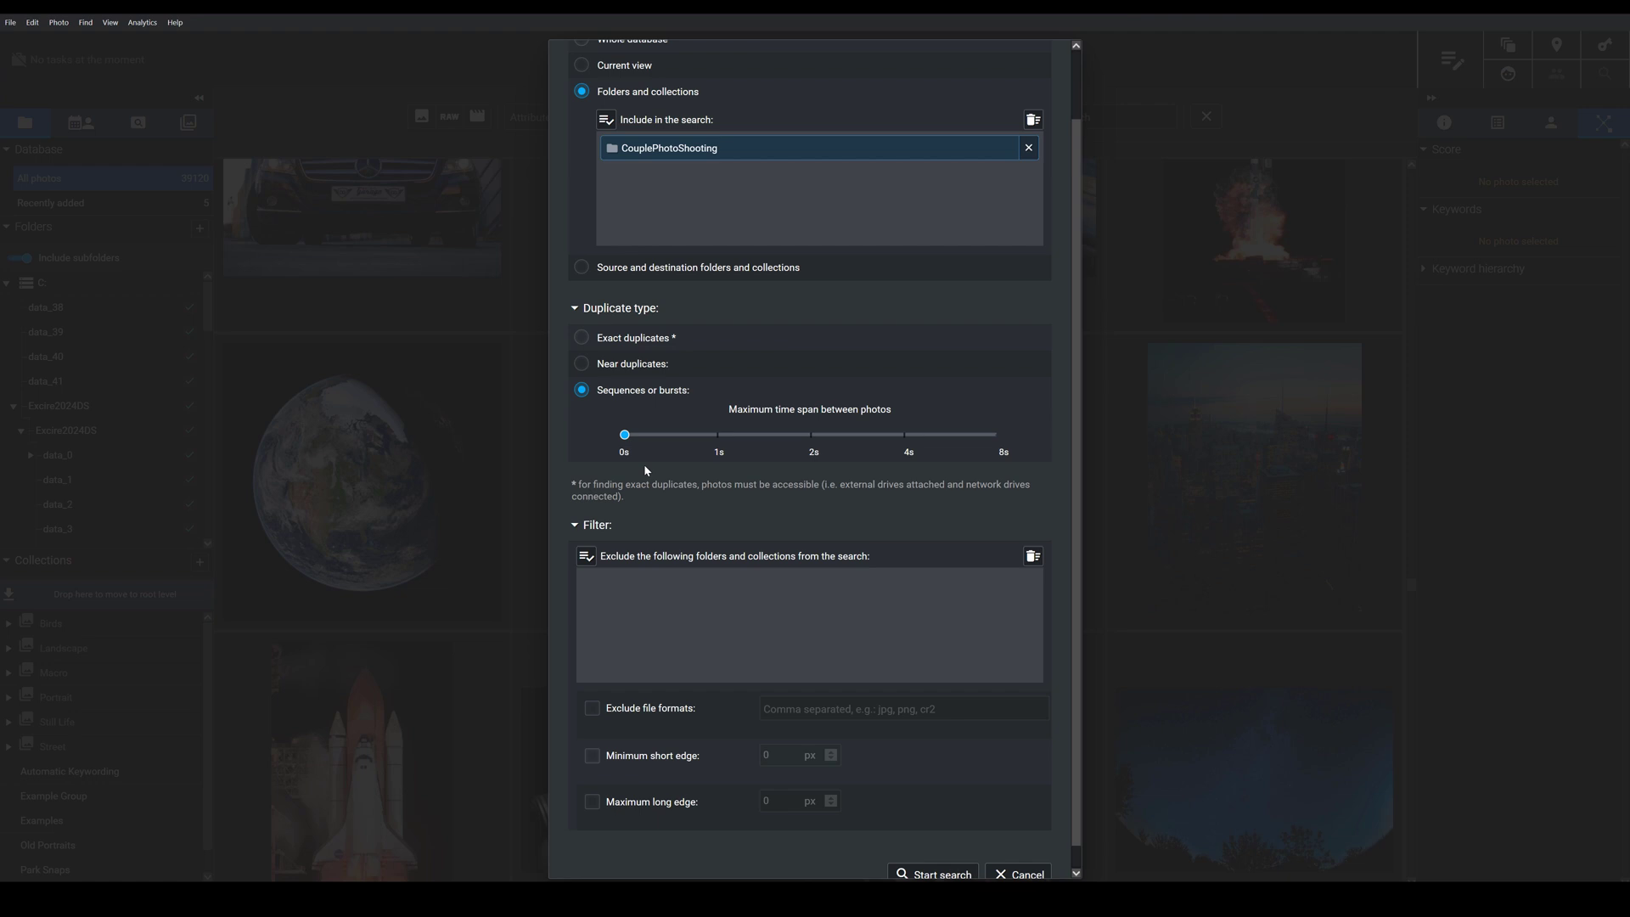
{"action": "mouse_move", "coordinate": [624, 434]}
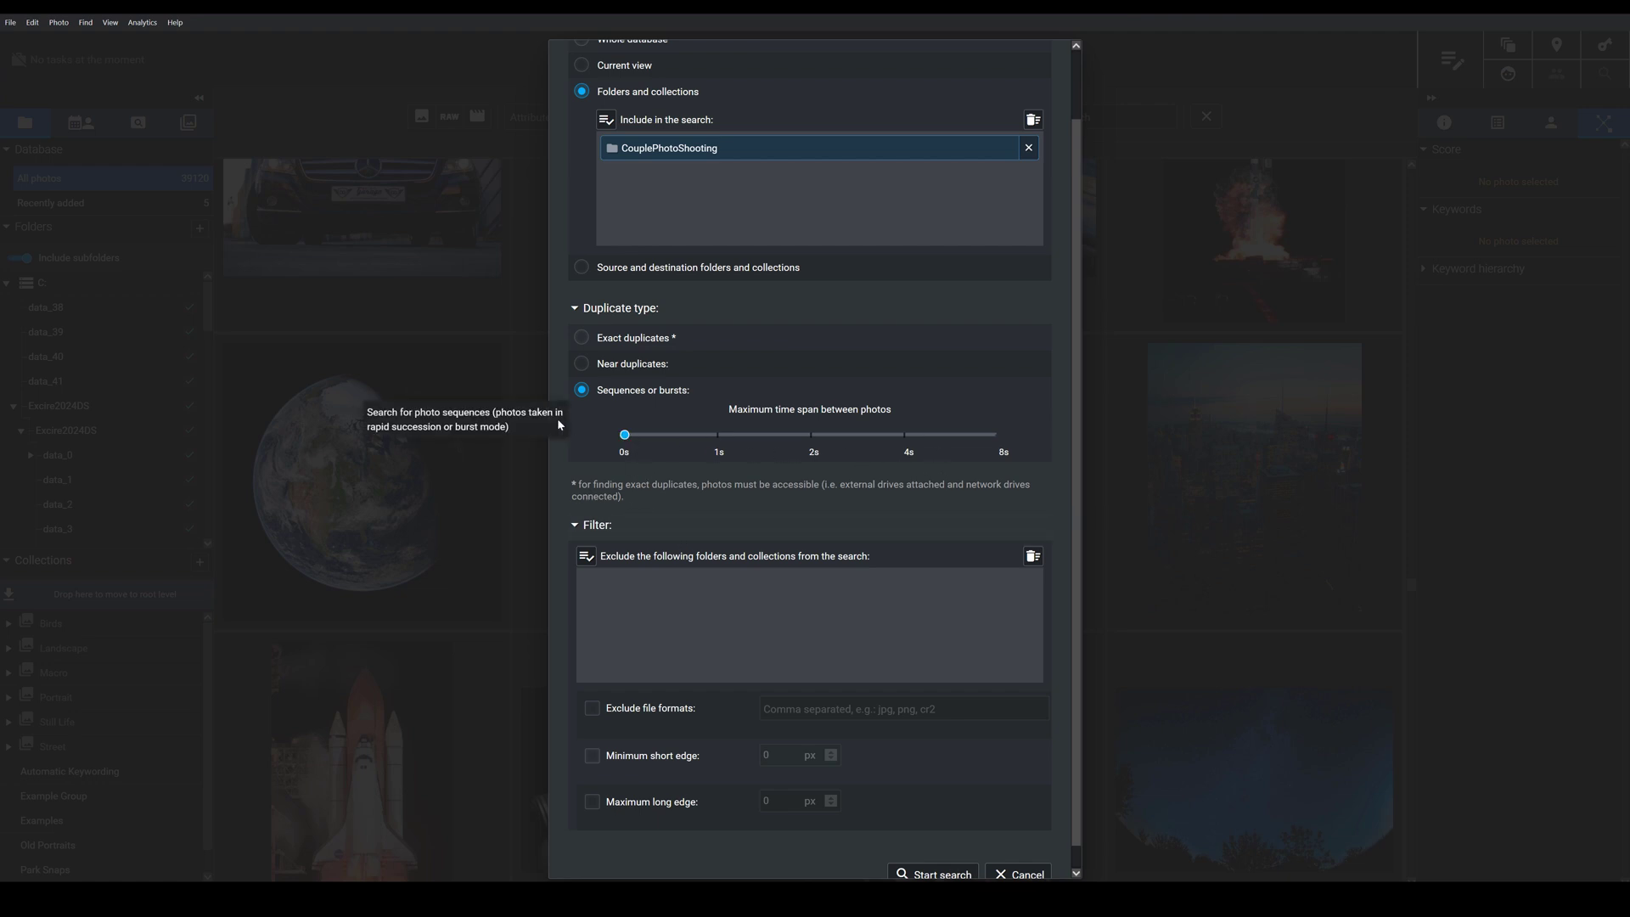
{"action": "left_click", "coordinate": [581, 364]}
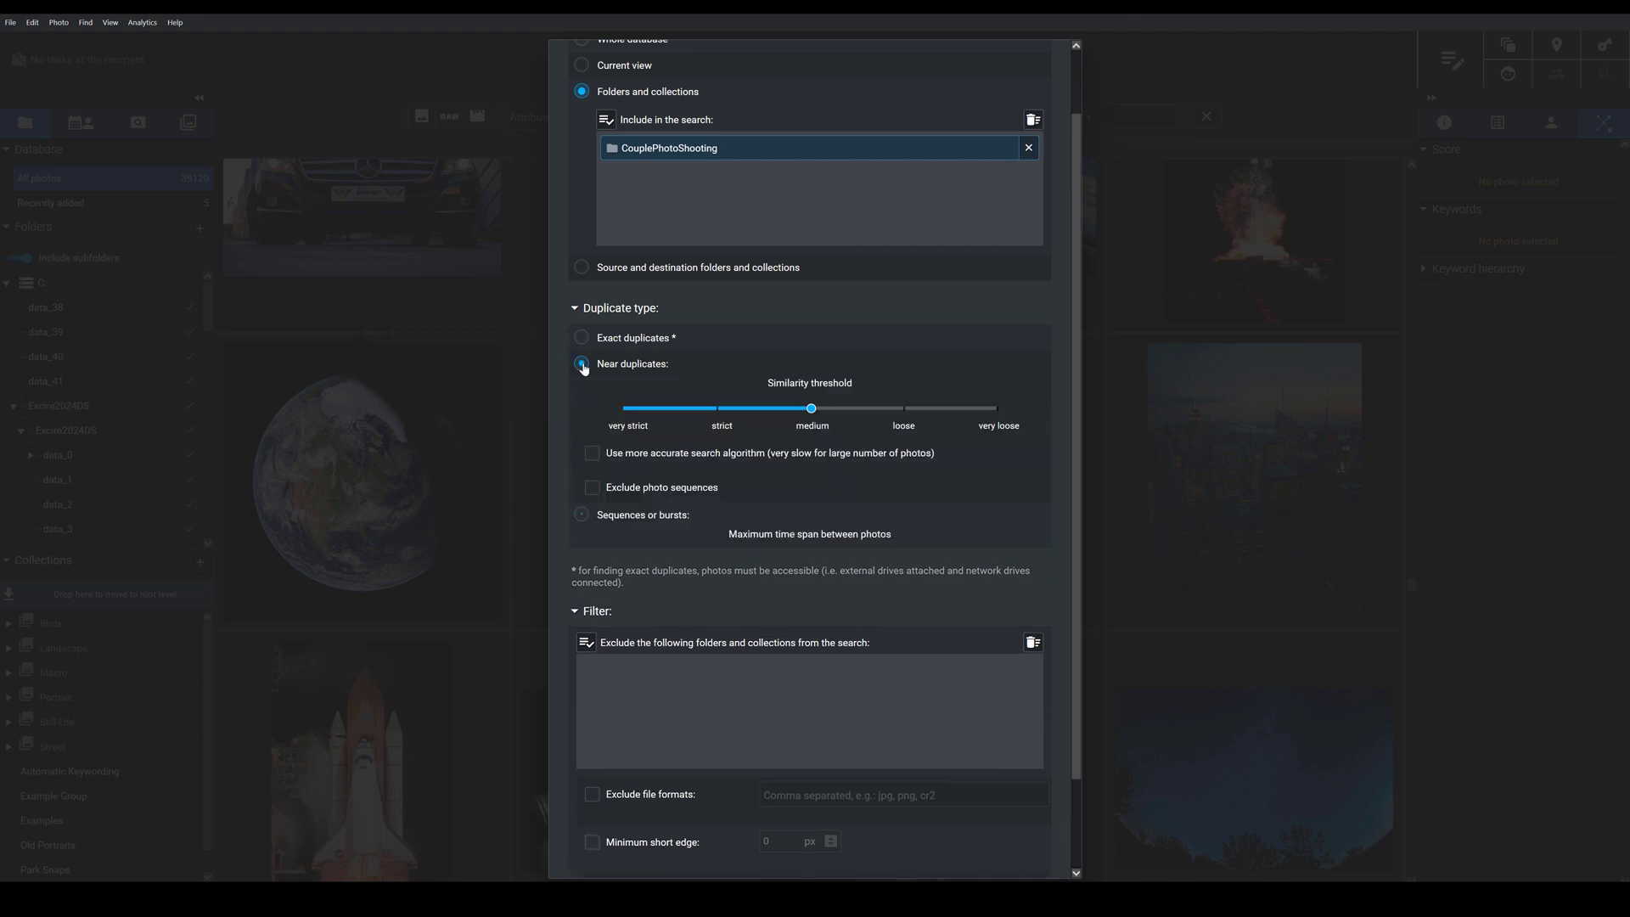
{"action": "scroll", "scroll_direction": "down", "scroll_amount": 3}
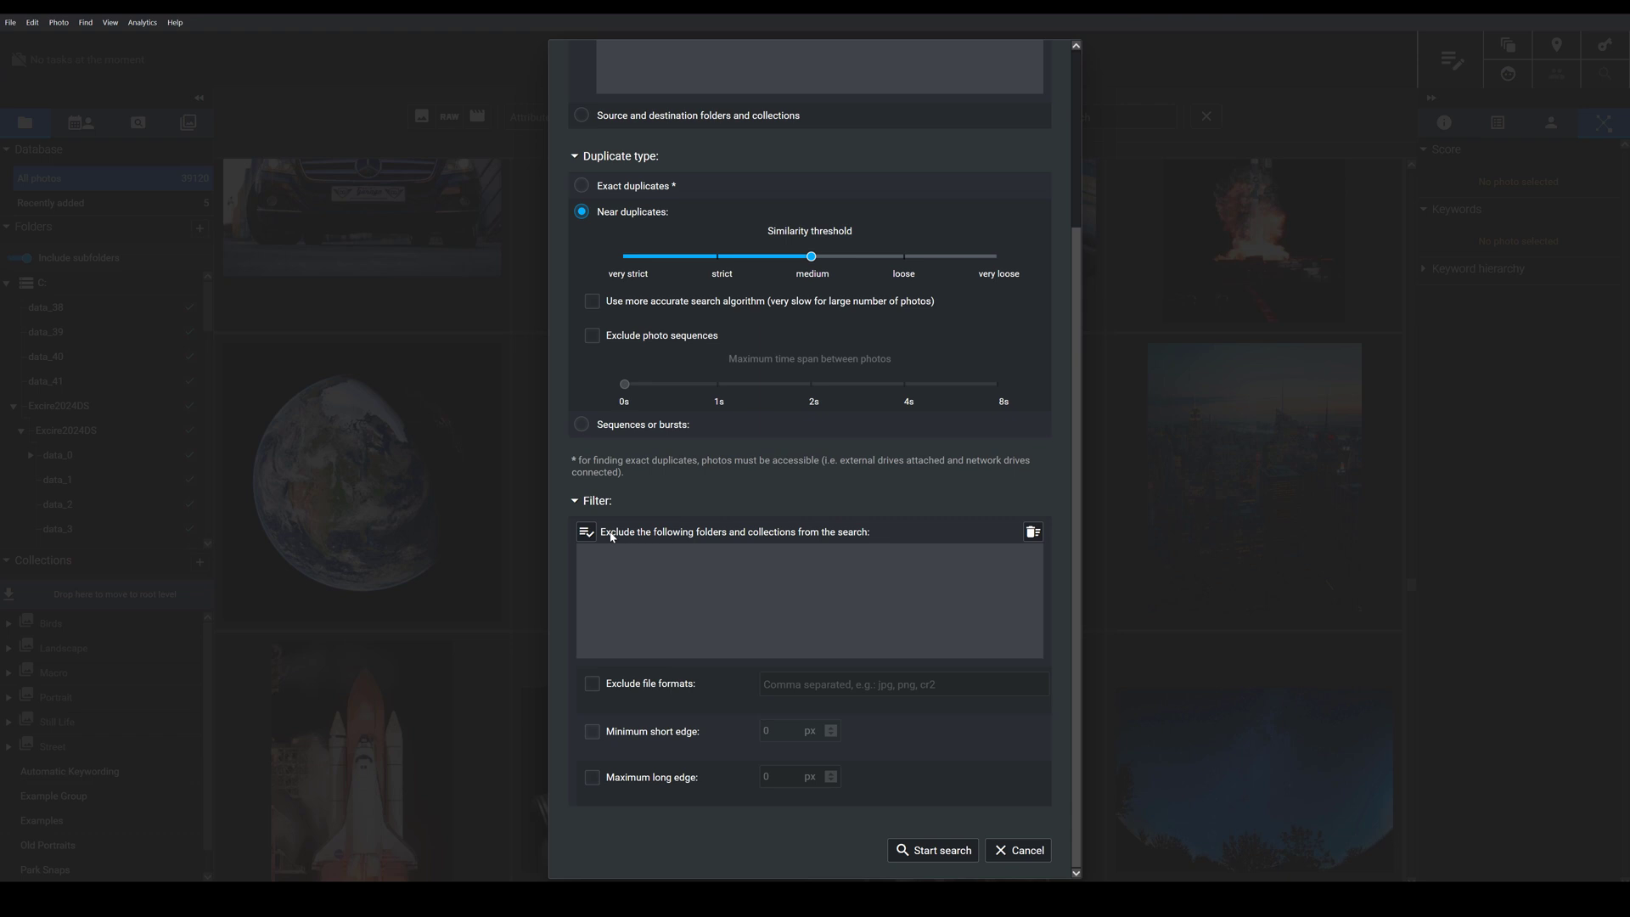
{"action": "mouse_move", "coordinate": [645, 693]}
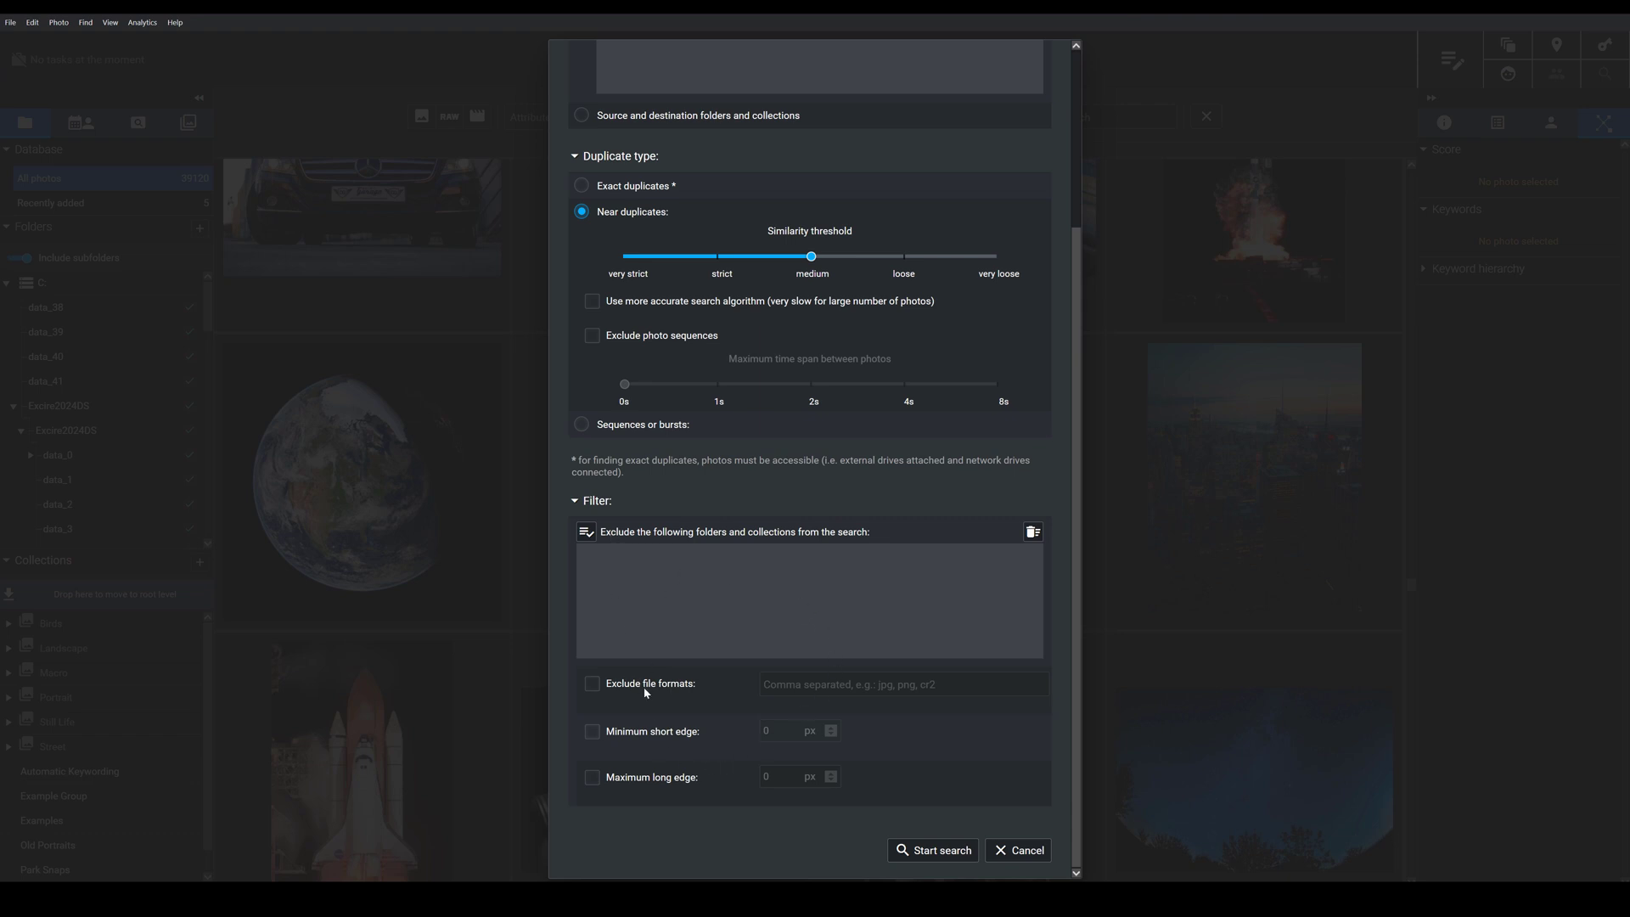
{"action": "mouse_move", "coordinate": [688, 695]}
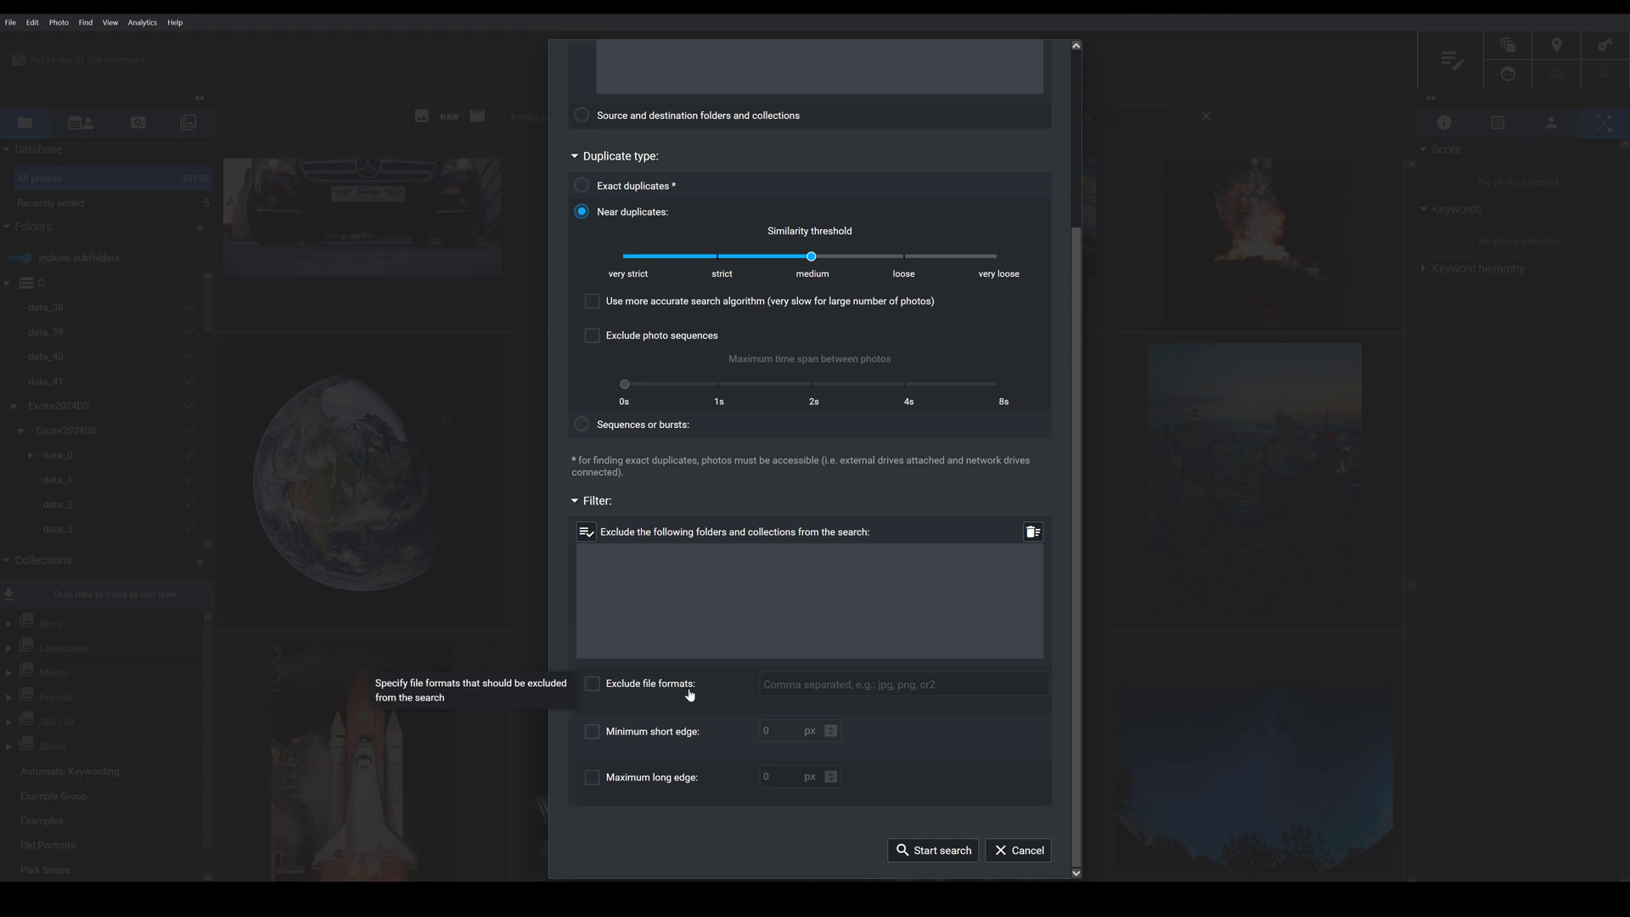
{"action": "mouse_move", "coordinate": [696, 727]}
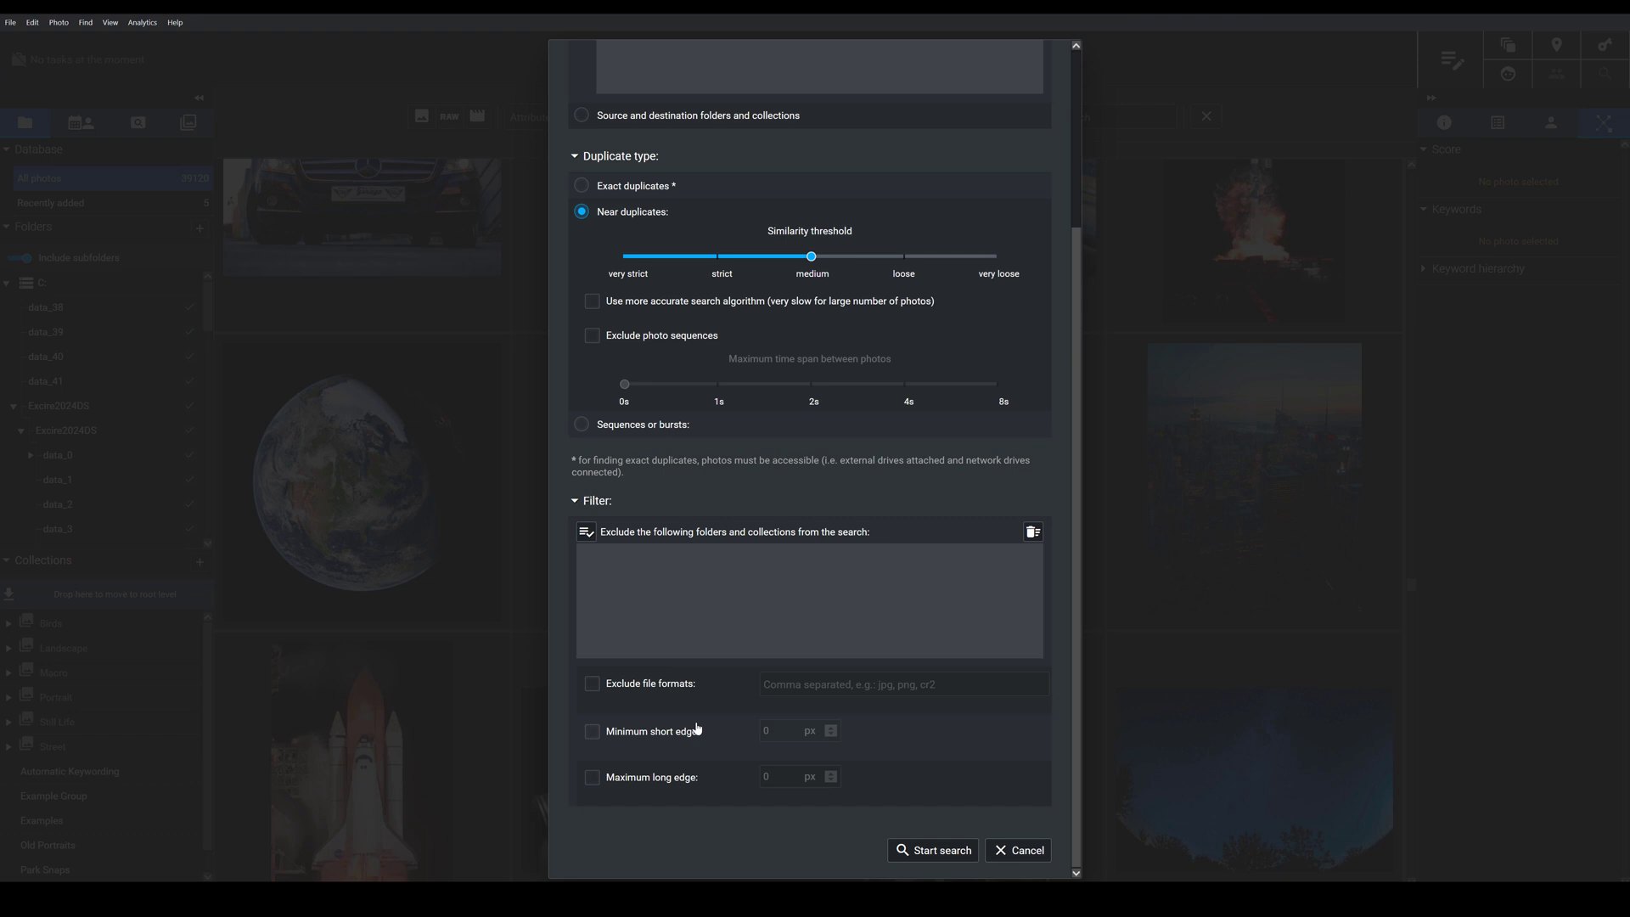
{"action": "mouse_move", "coordinate": [740, 839]}
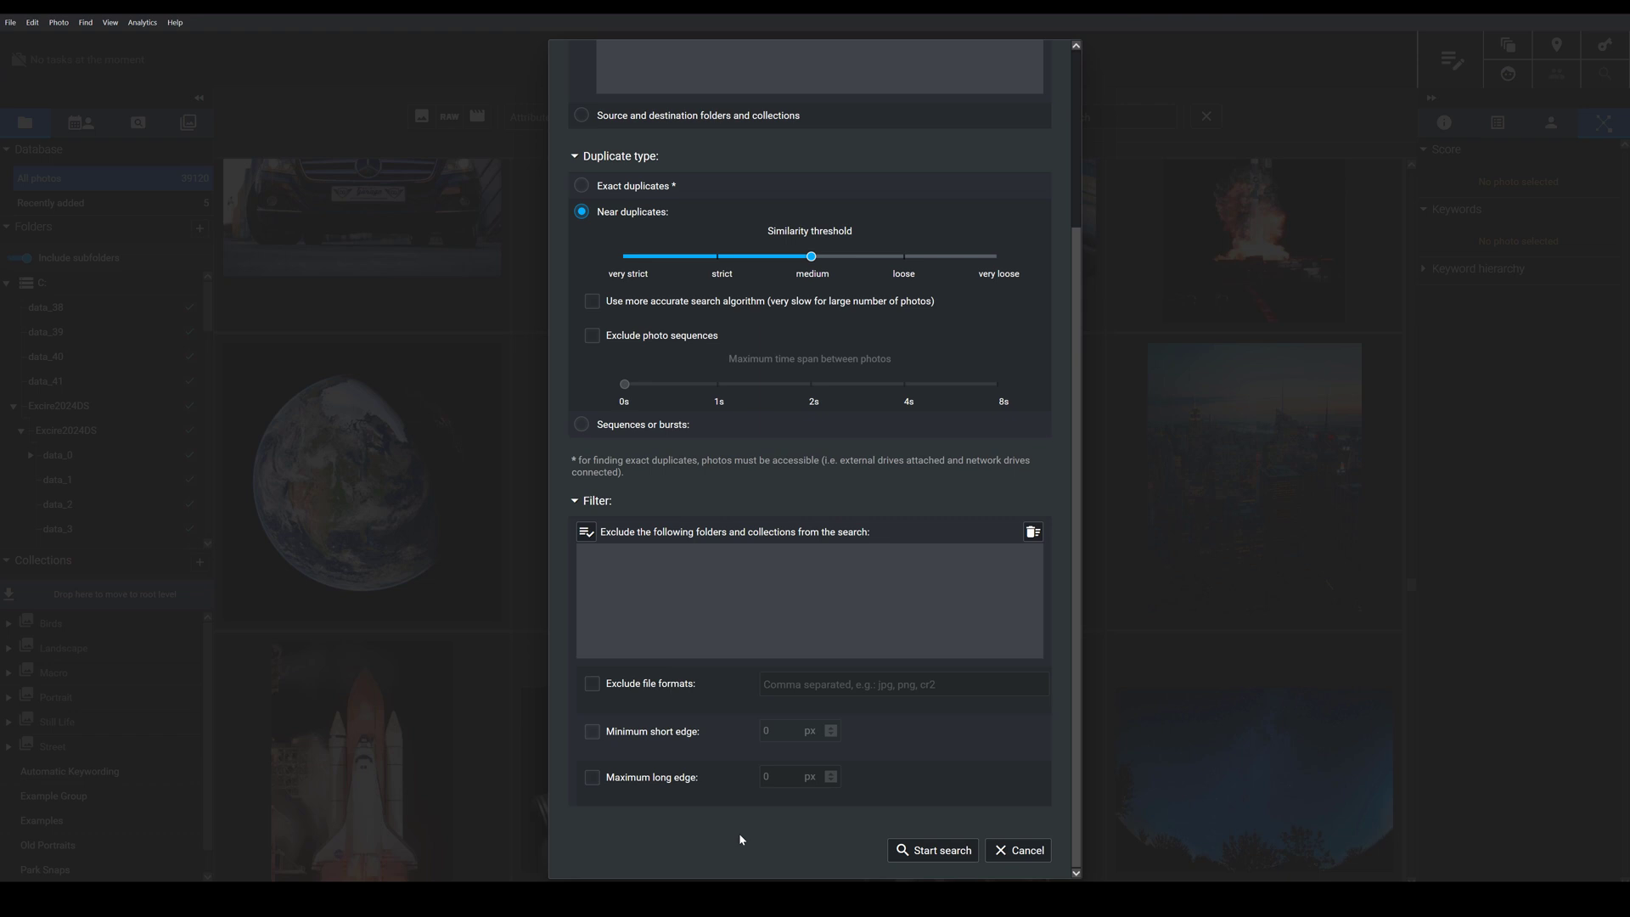
{"action": "mouse_move", "coordinate": [896, 839]}
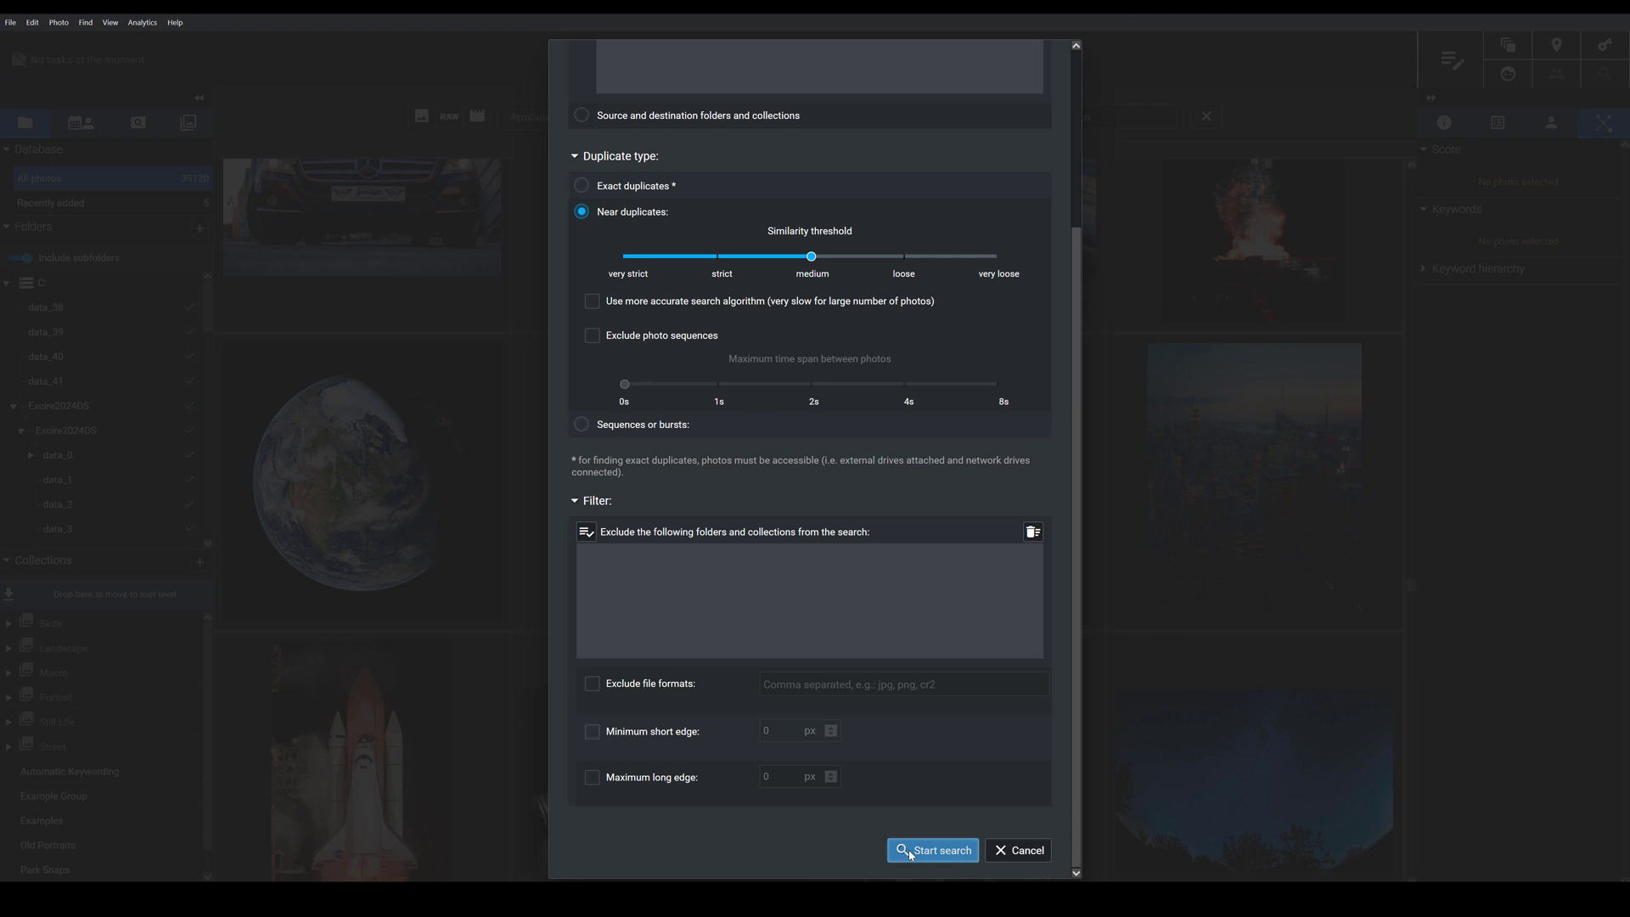
Step: Start the search, yielding a report of 54 duplicates found
{"action": "left_click", "coordinate": [932, 850]}
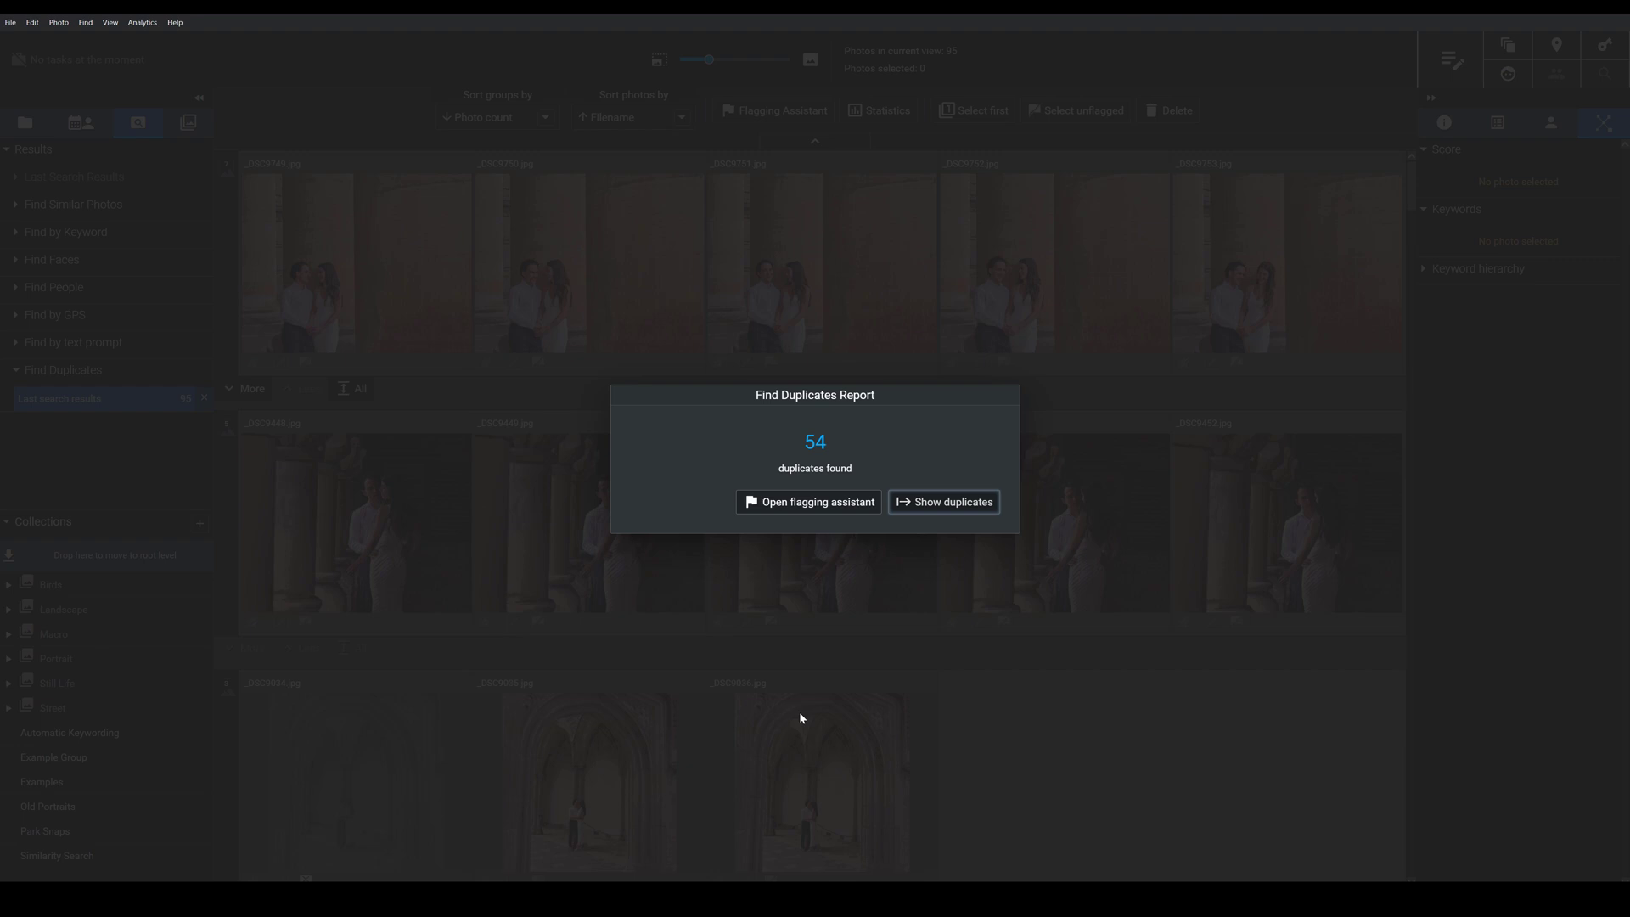
{"action": "mouse_move", "coordinate": [926, 518]}
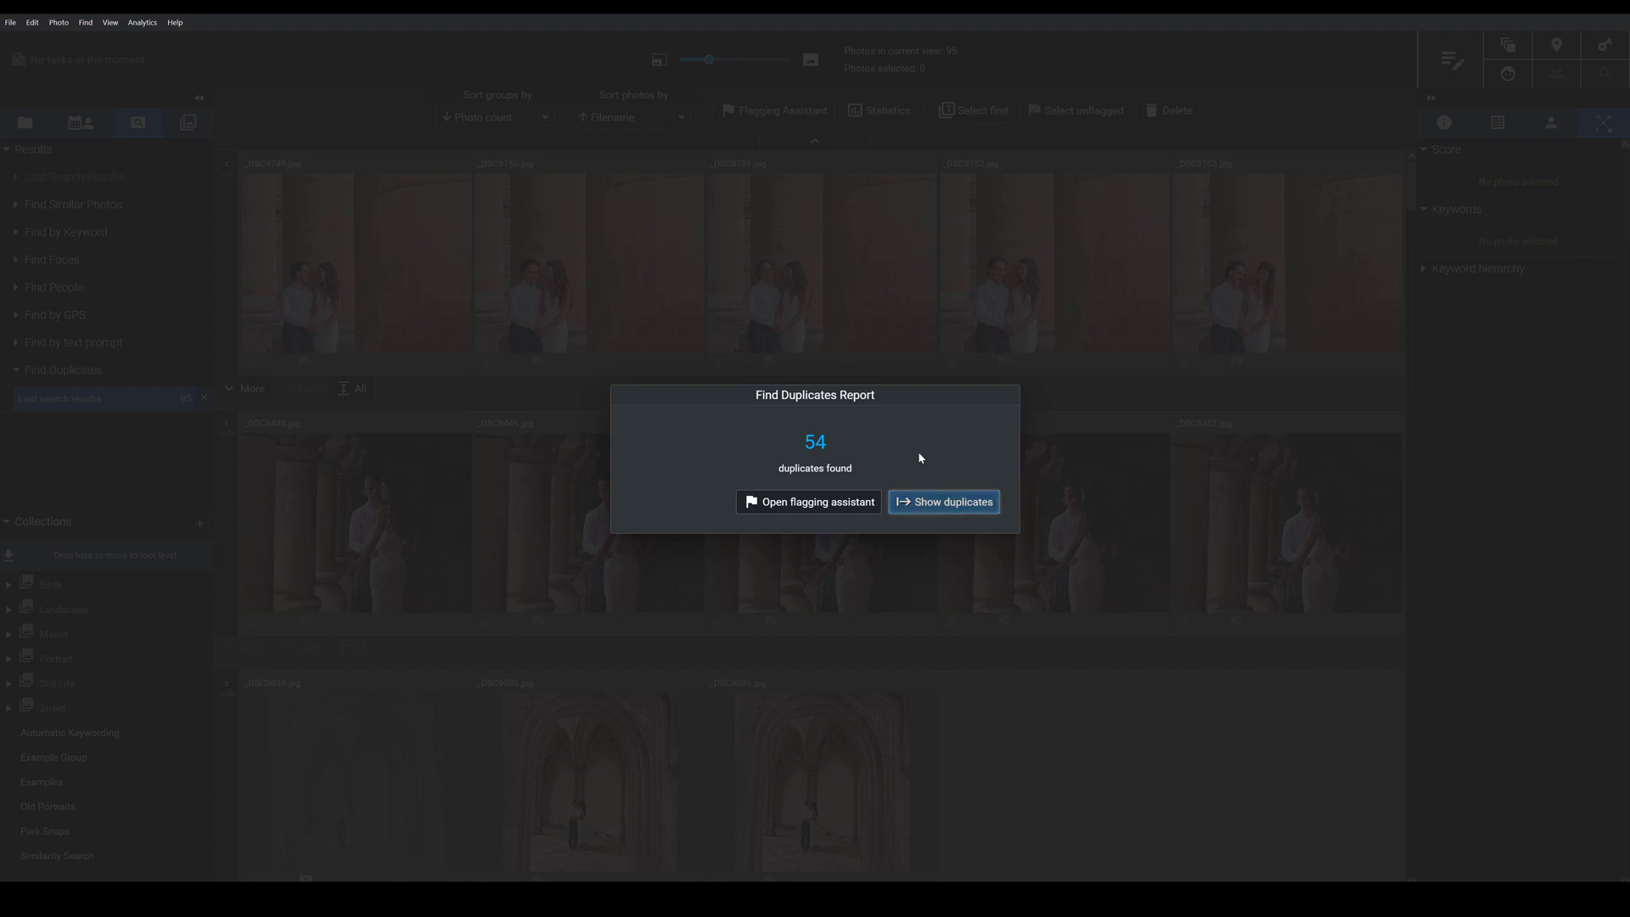
{"action": "mouse_move", "coordinate": [839, 450]}
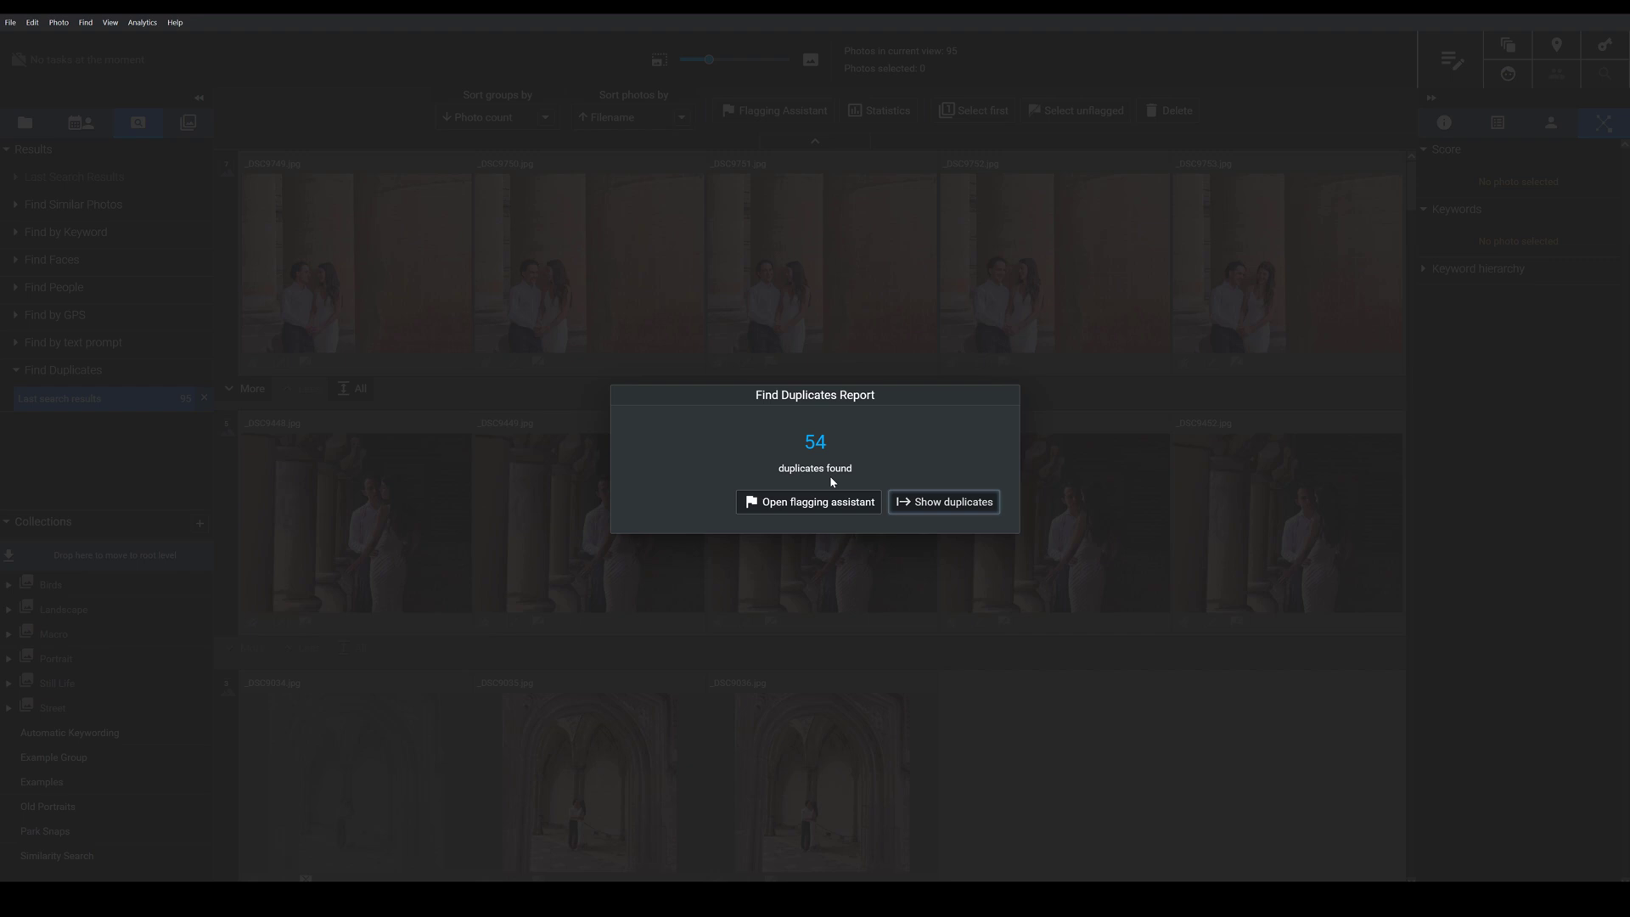
Step: Open the flagging assistant with the reject-all-but-RAWs preset chosen
{"action": "left_click", "coordinate": [809, 501]}
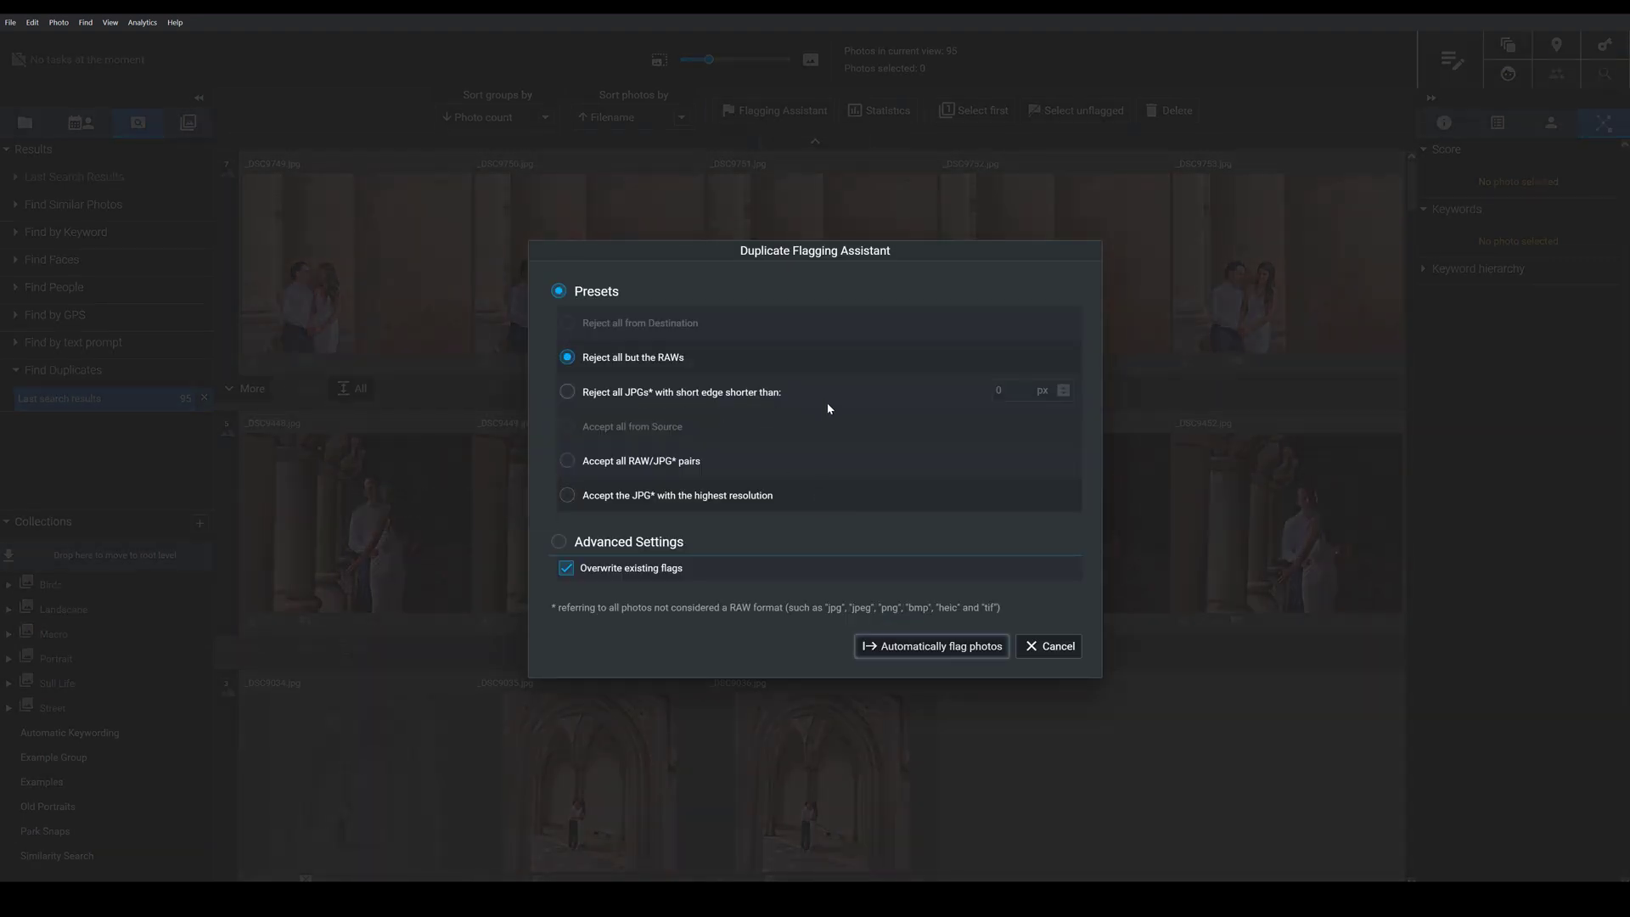
{"action": "mouse_move", "coordinate": [863, 543]}
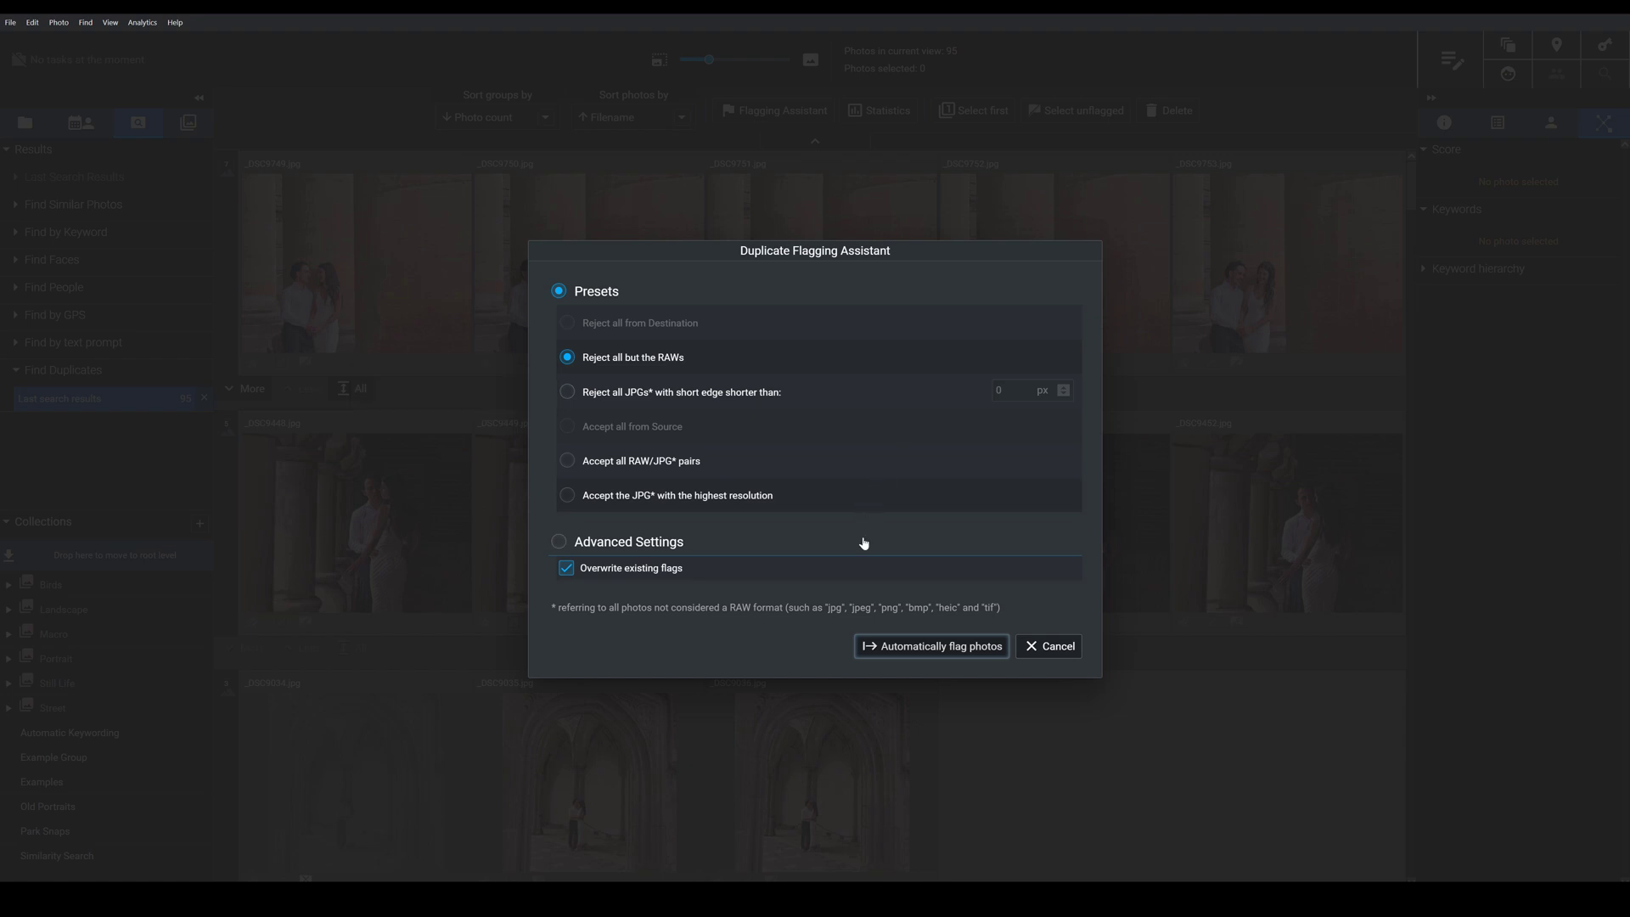
{"action": "mouse_move", "coordinate": [857, 292]}
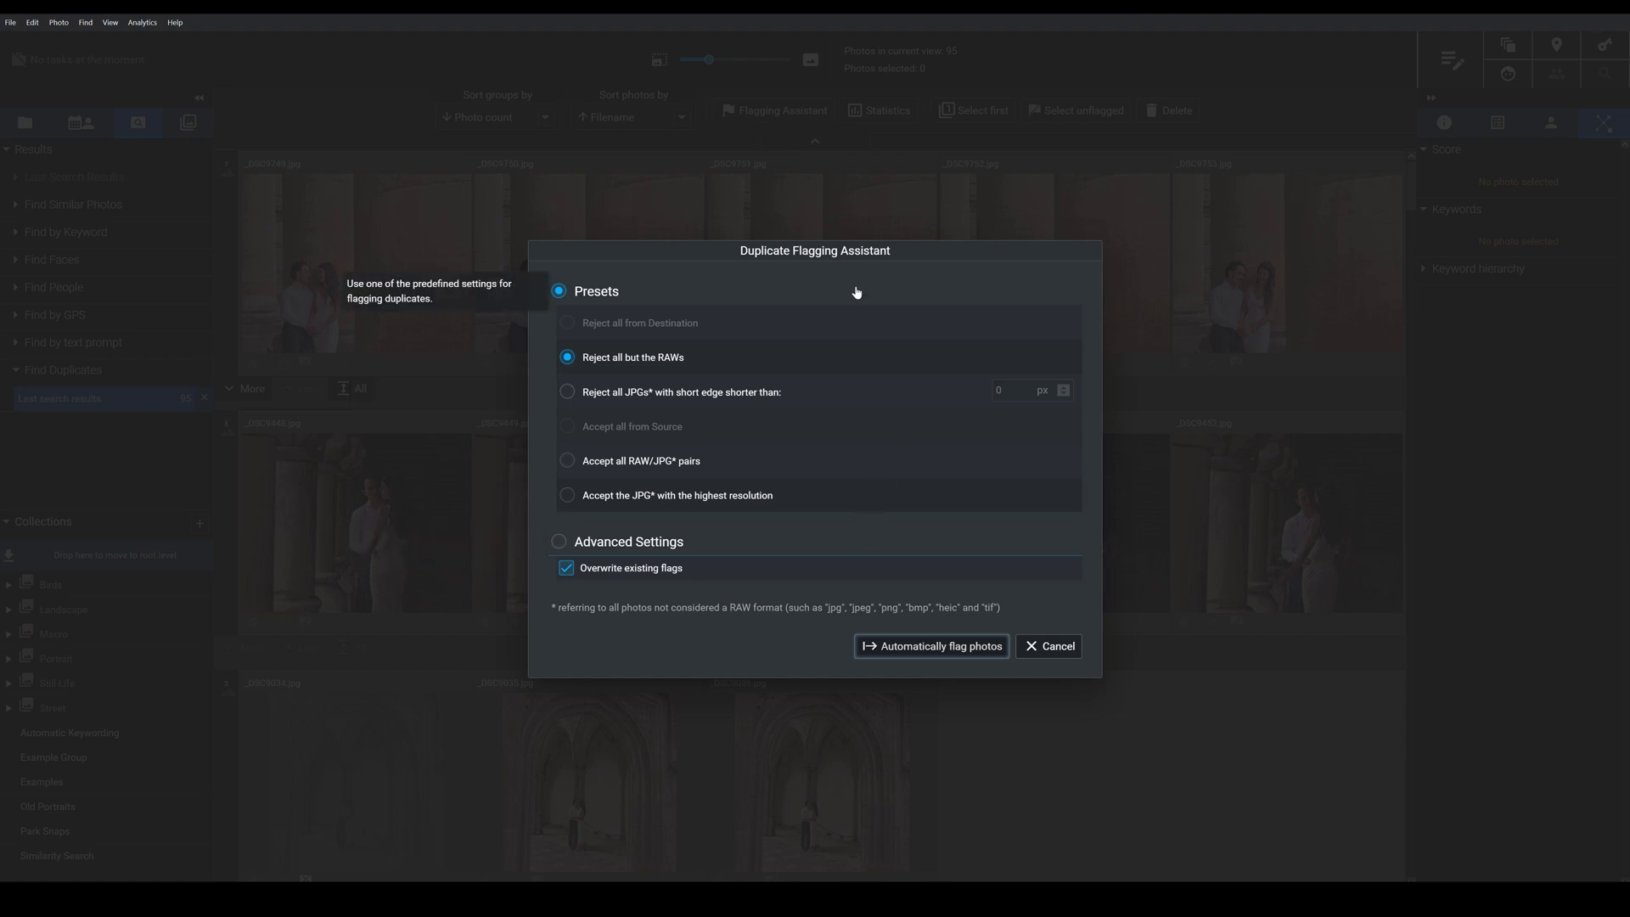
{"action": "mouse_move", "coordinate": [1071, 640]}
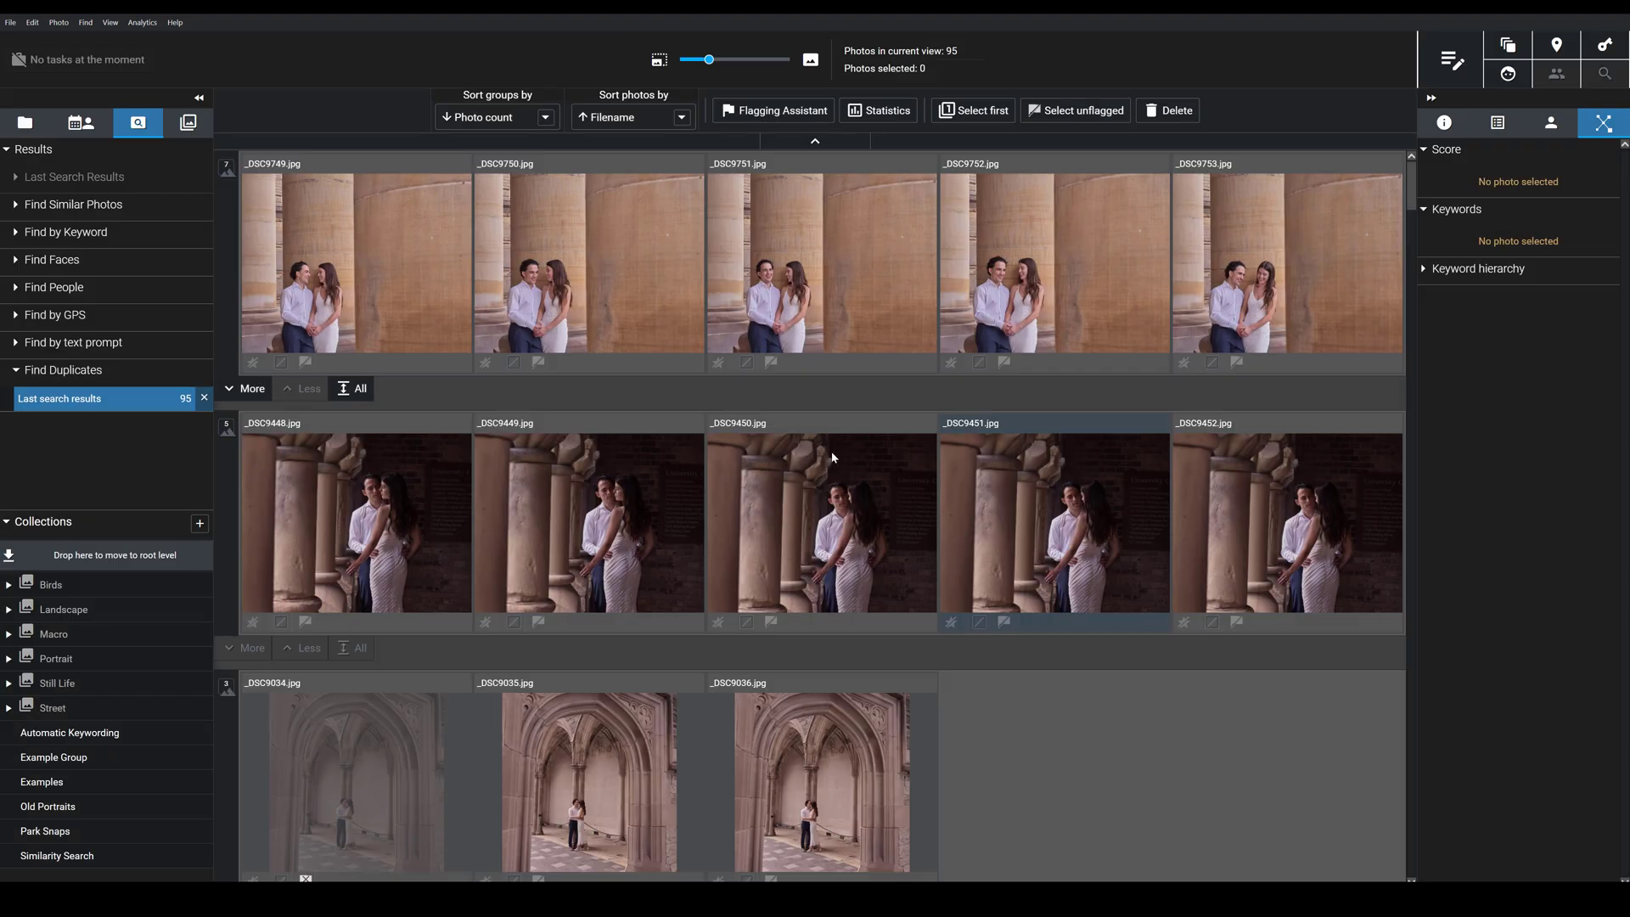
{"action": "left_click", "coordinate": [588, 520]}
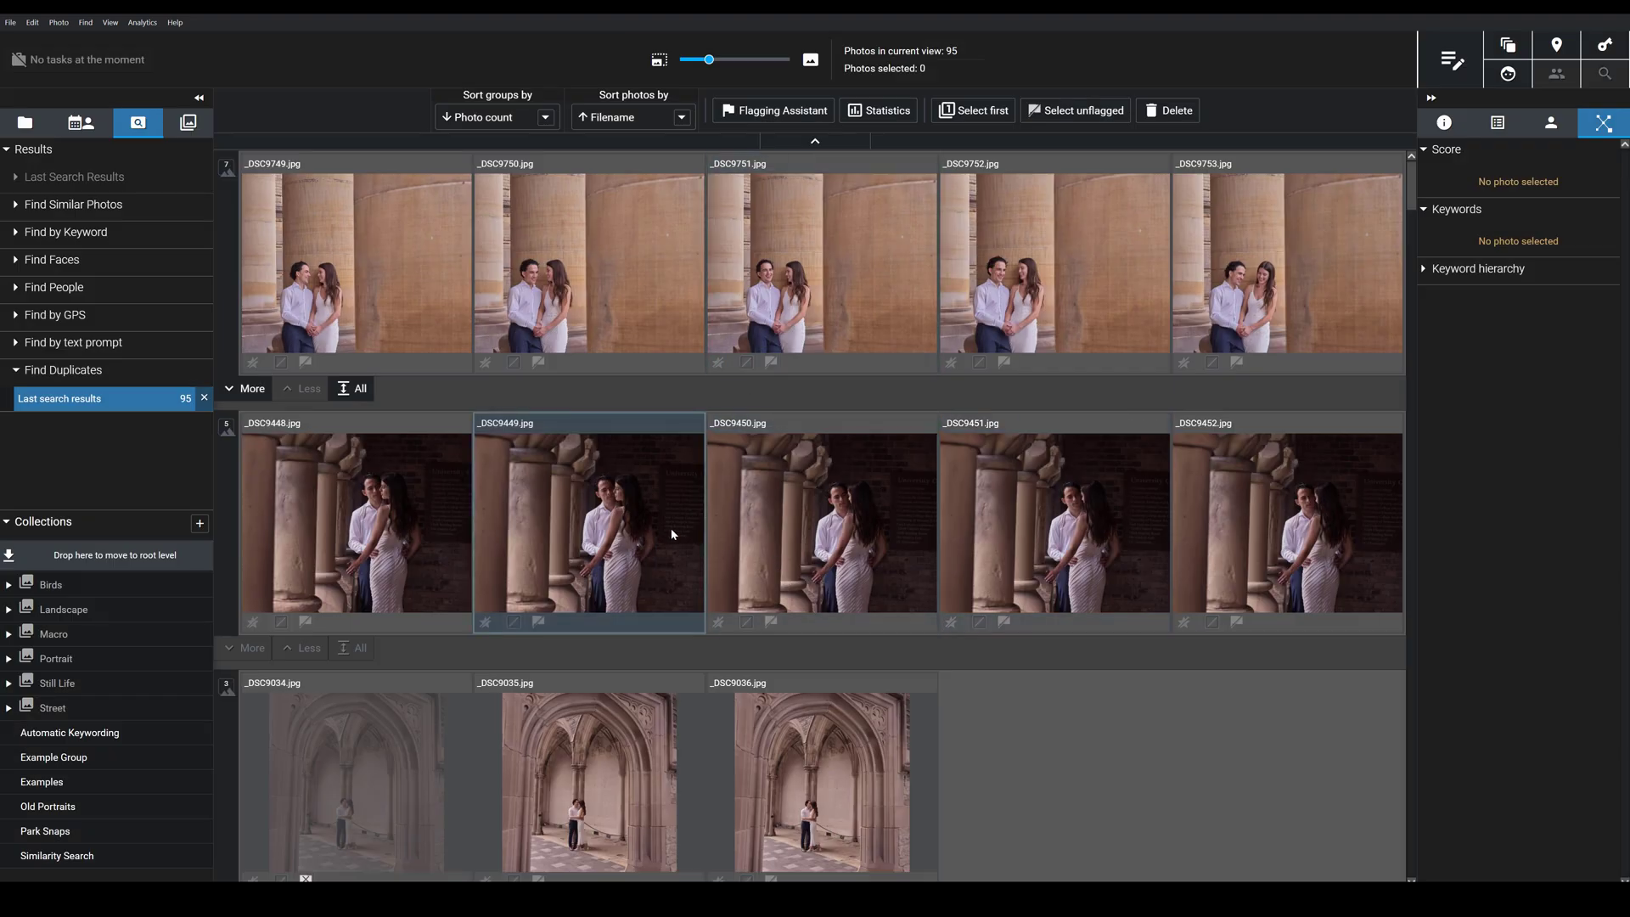
{"action": "scroll", "scroll_direction": "down", "scroll_amount": 3}
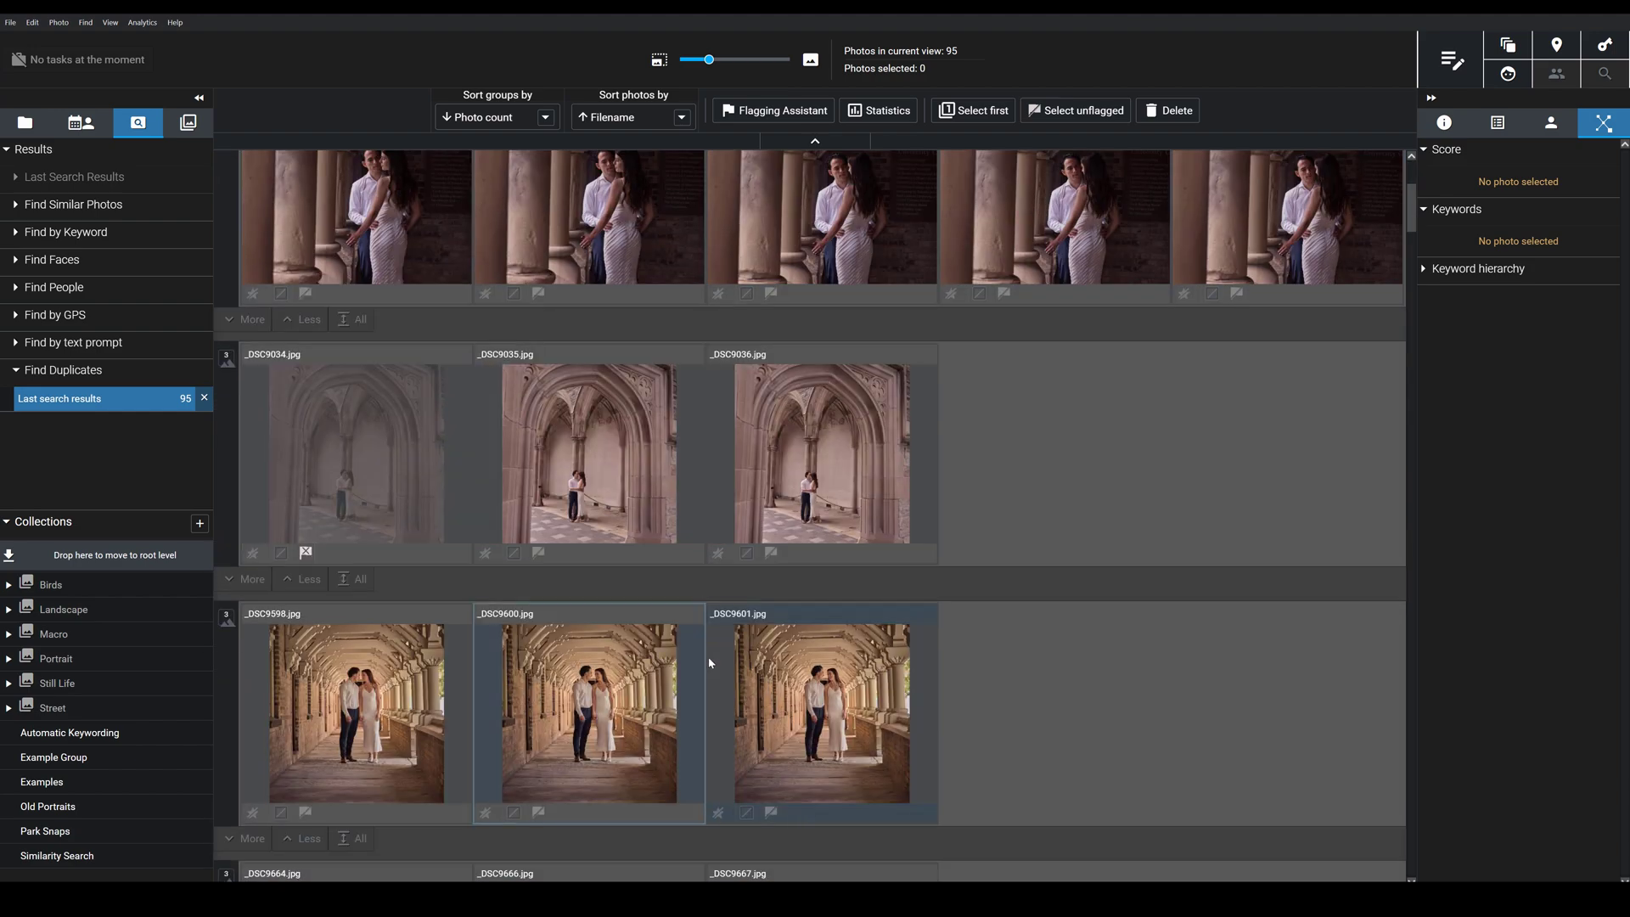
{"action": "scroll", "scroll_direction": "up", "scroll_amount": 3}
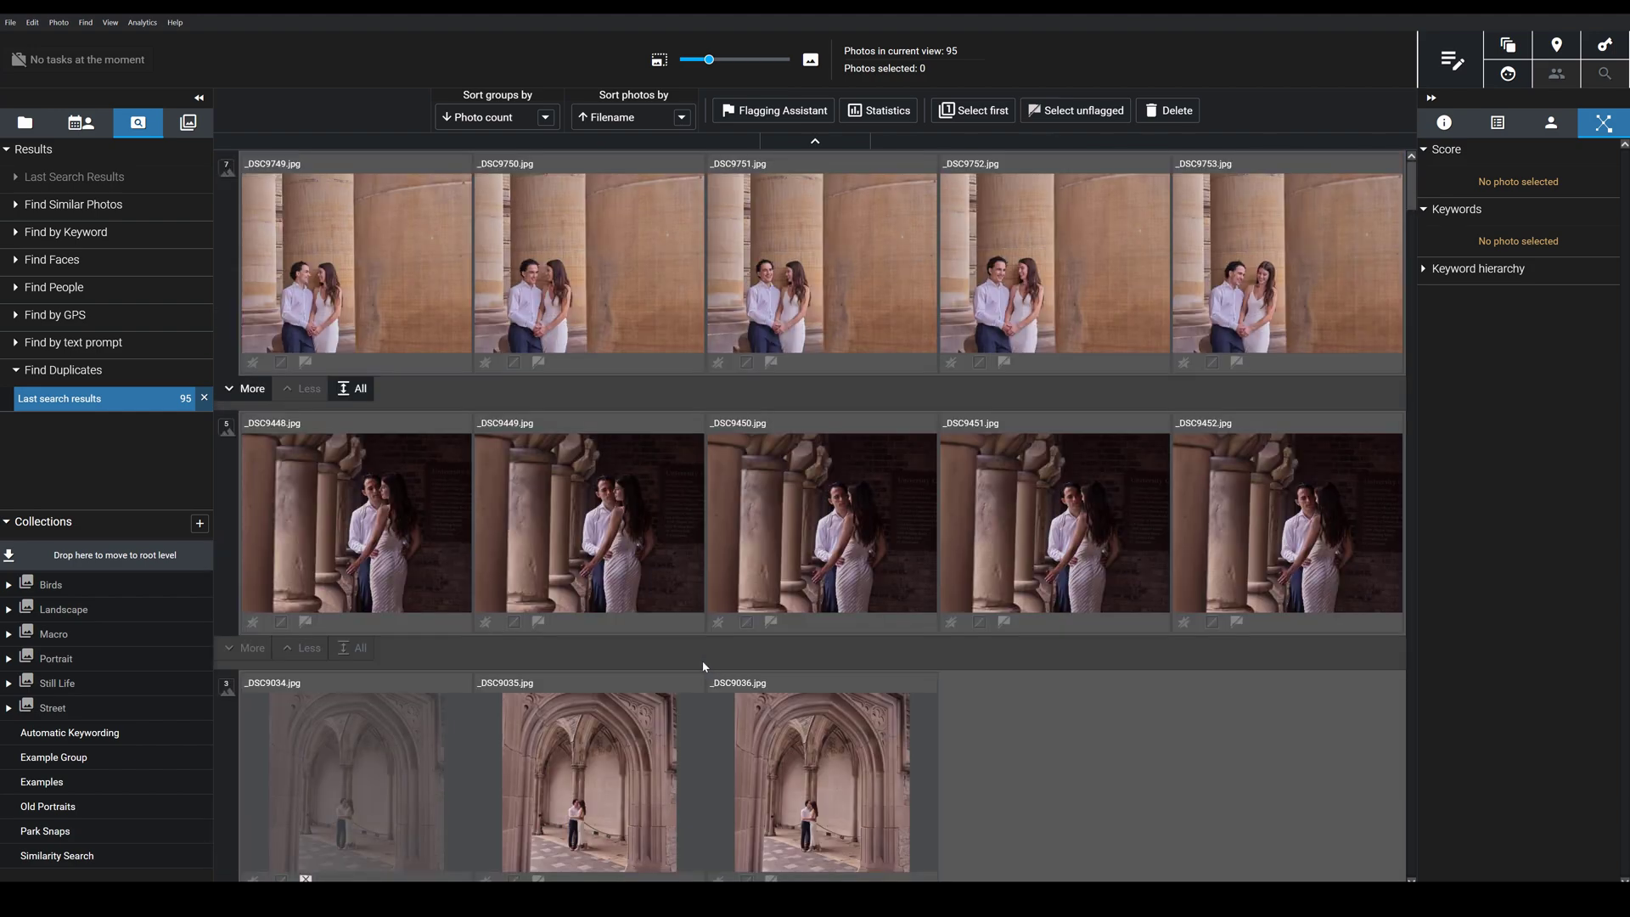
{"action": "left_click", "coordinate": [354, 260]}
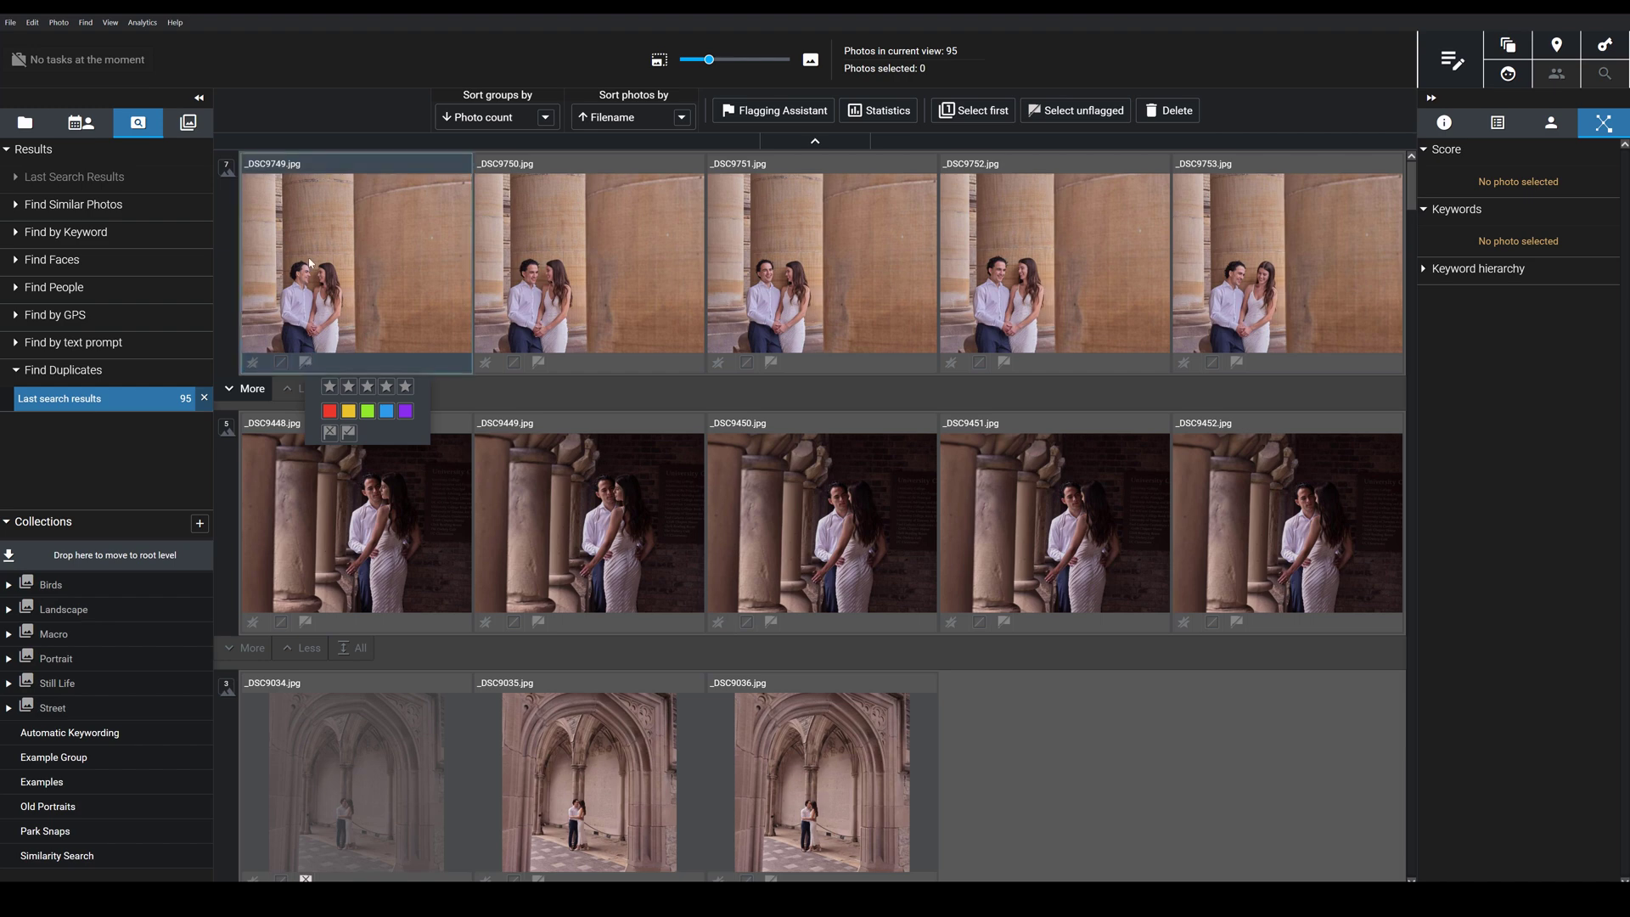
Step: Expand the first set to all seven photos and flag _DSC9749 and _DSC9756
{"action": "left_click", "coordinate": [355, 260]}
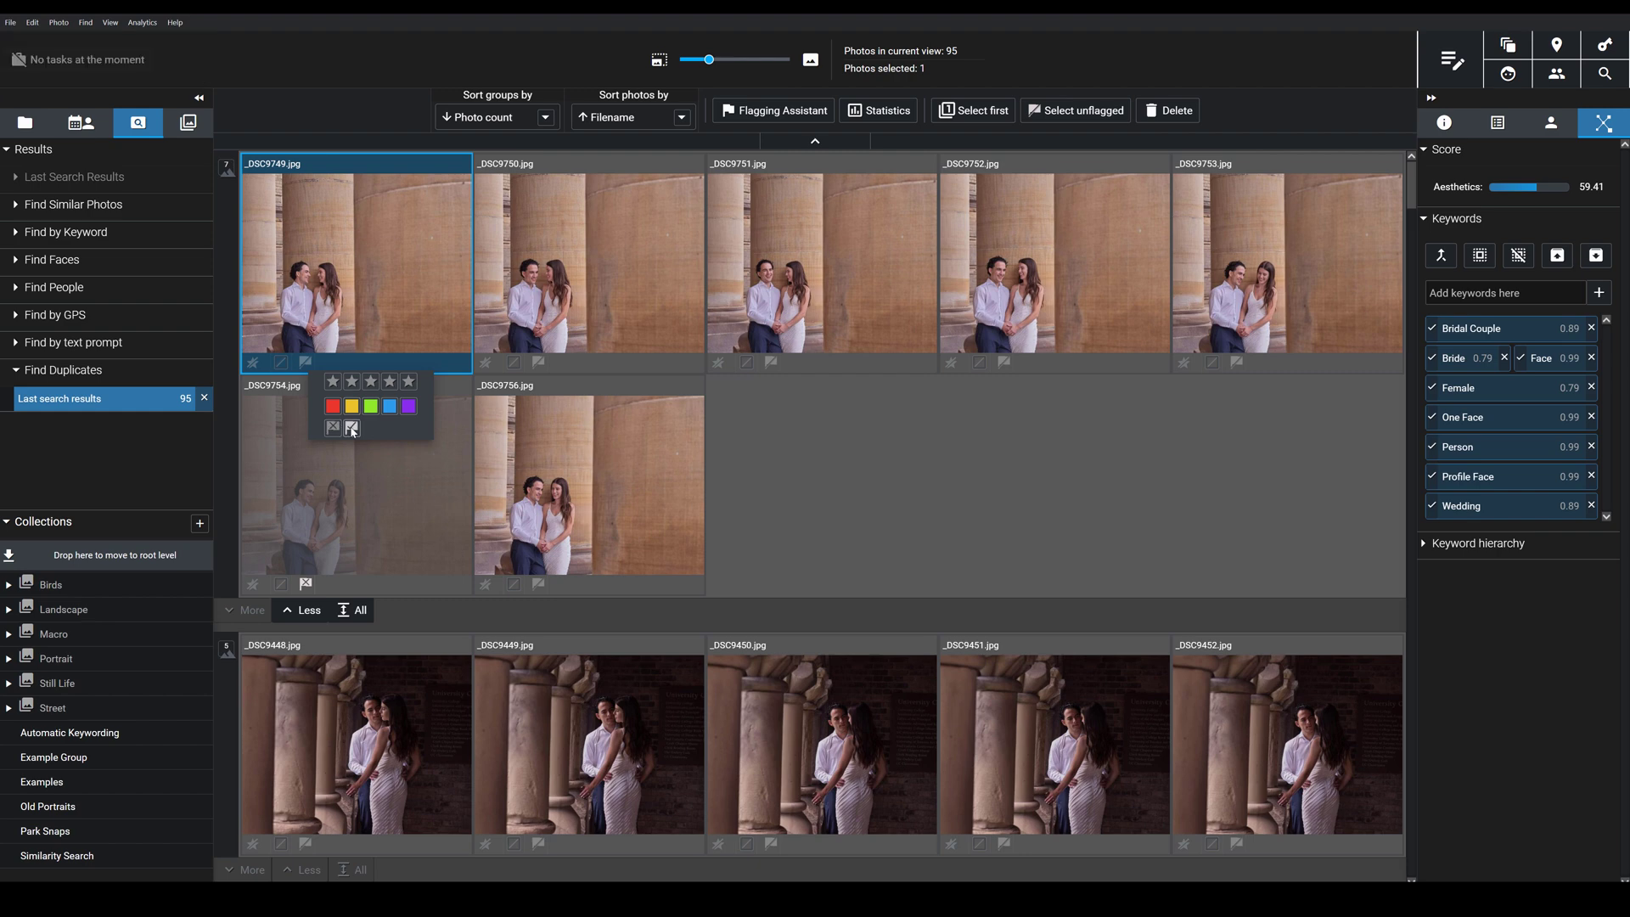
{"action": "left_click", "coordinate": [587, 481]}
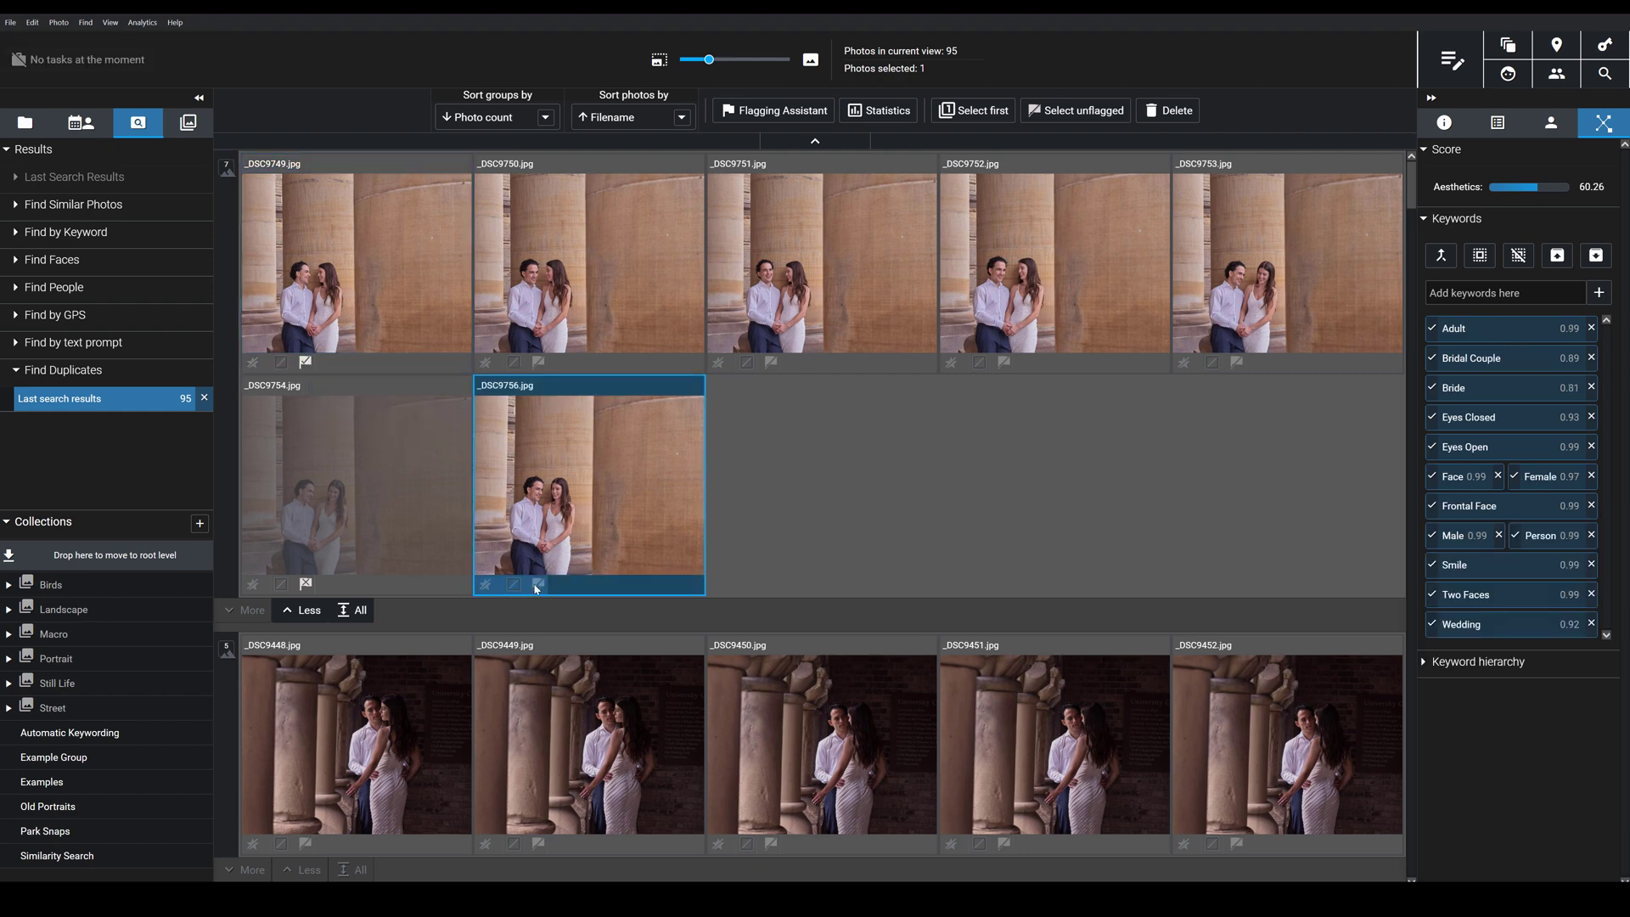
{"action": "left_click", "coordinate": [536, 582]}
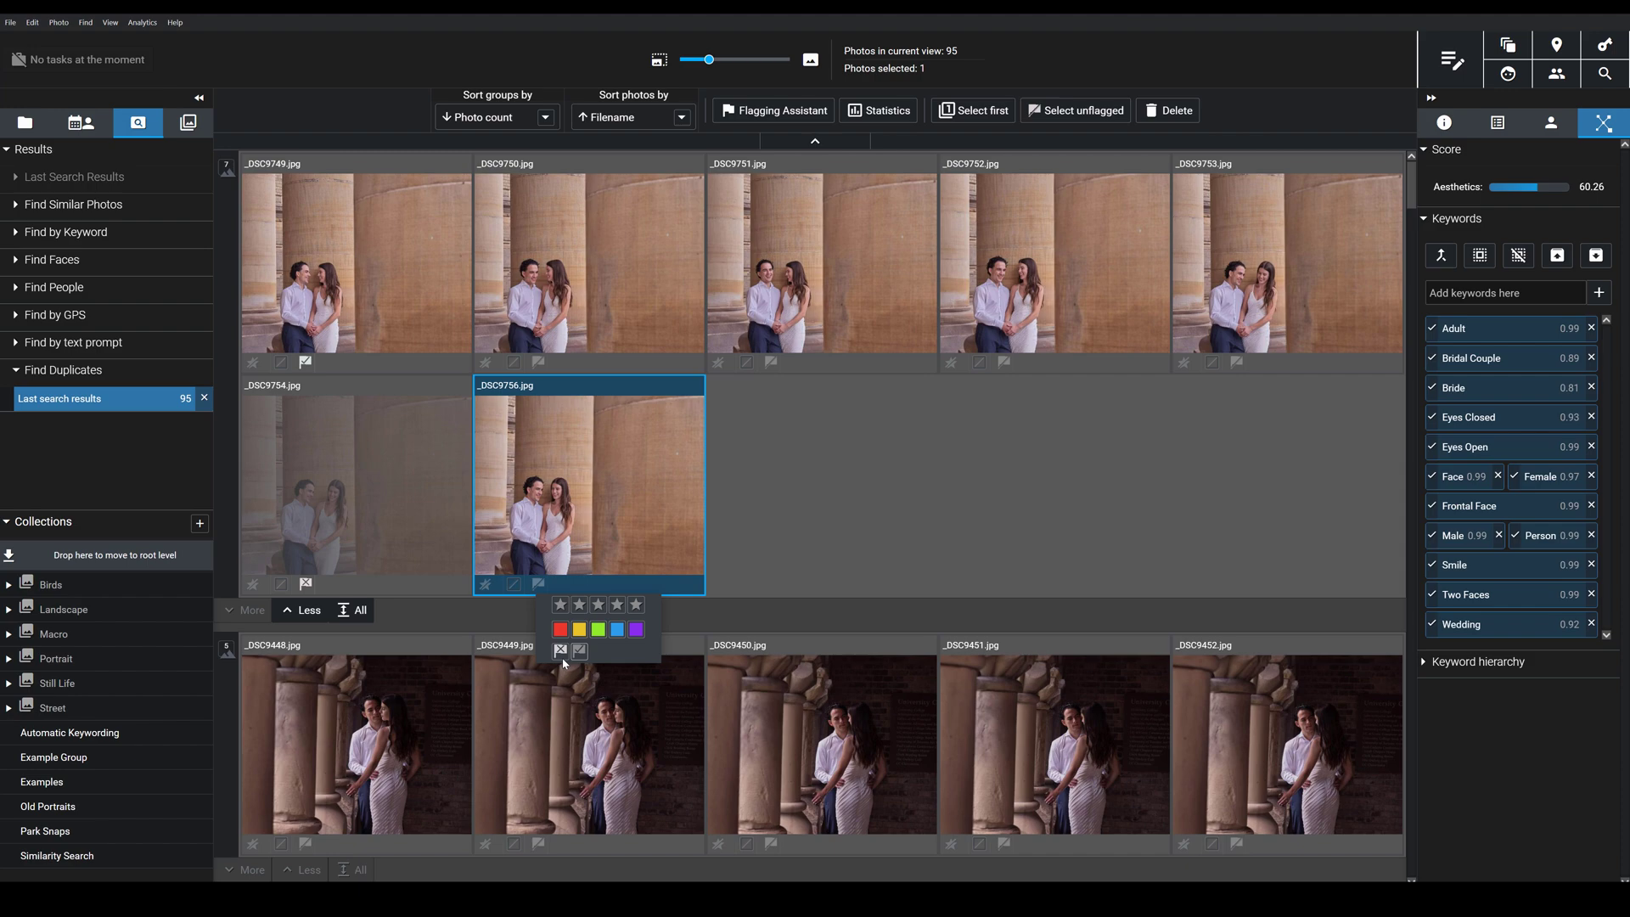
{"action": "scroll", "scroll_direction": "down", "scroll_amount": 3}
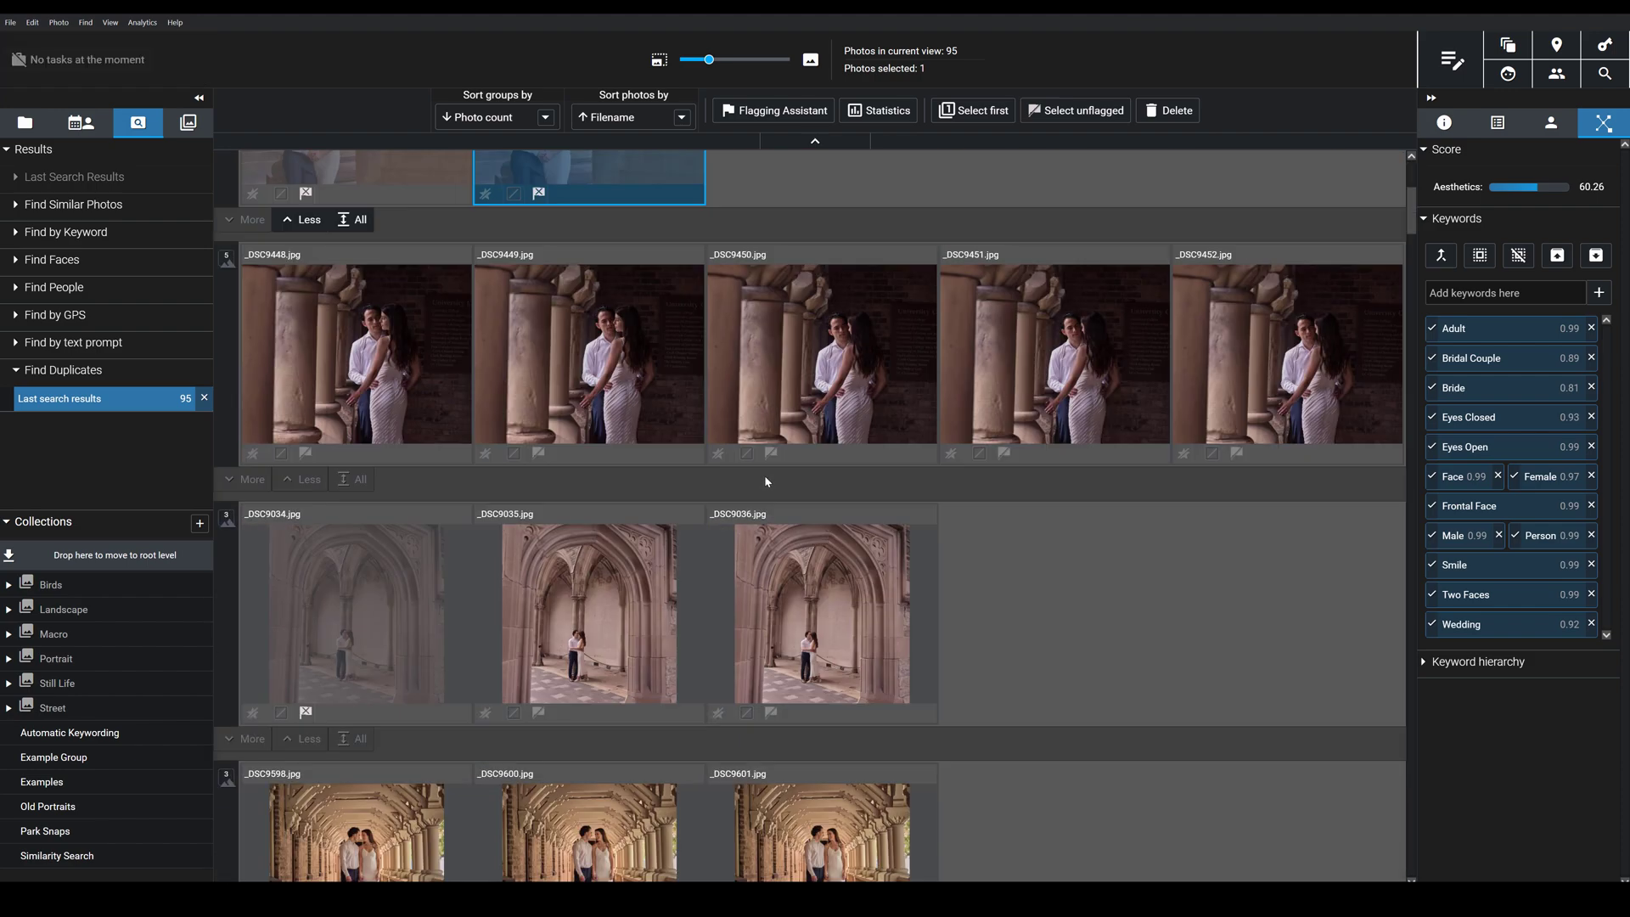
{"action": "scroll", "scroll_direction": "down", "scroll_amount": 3}
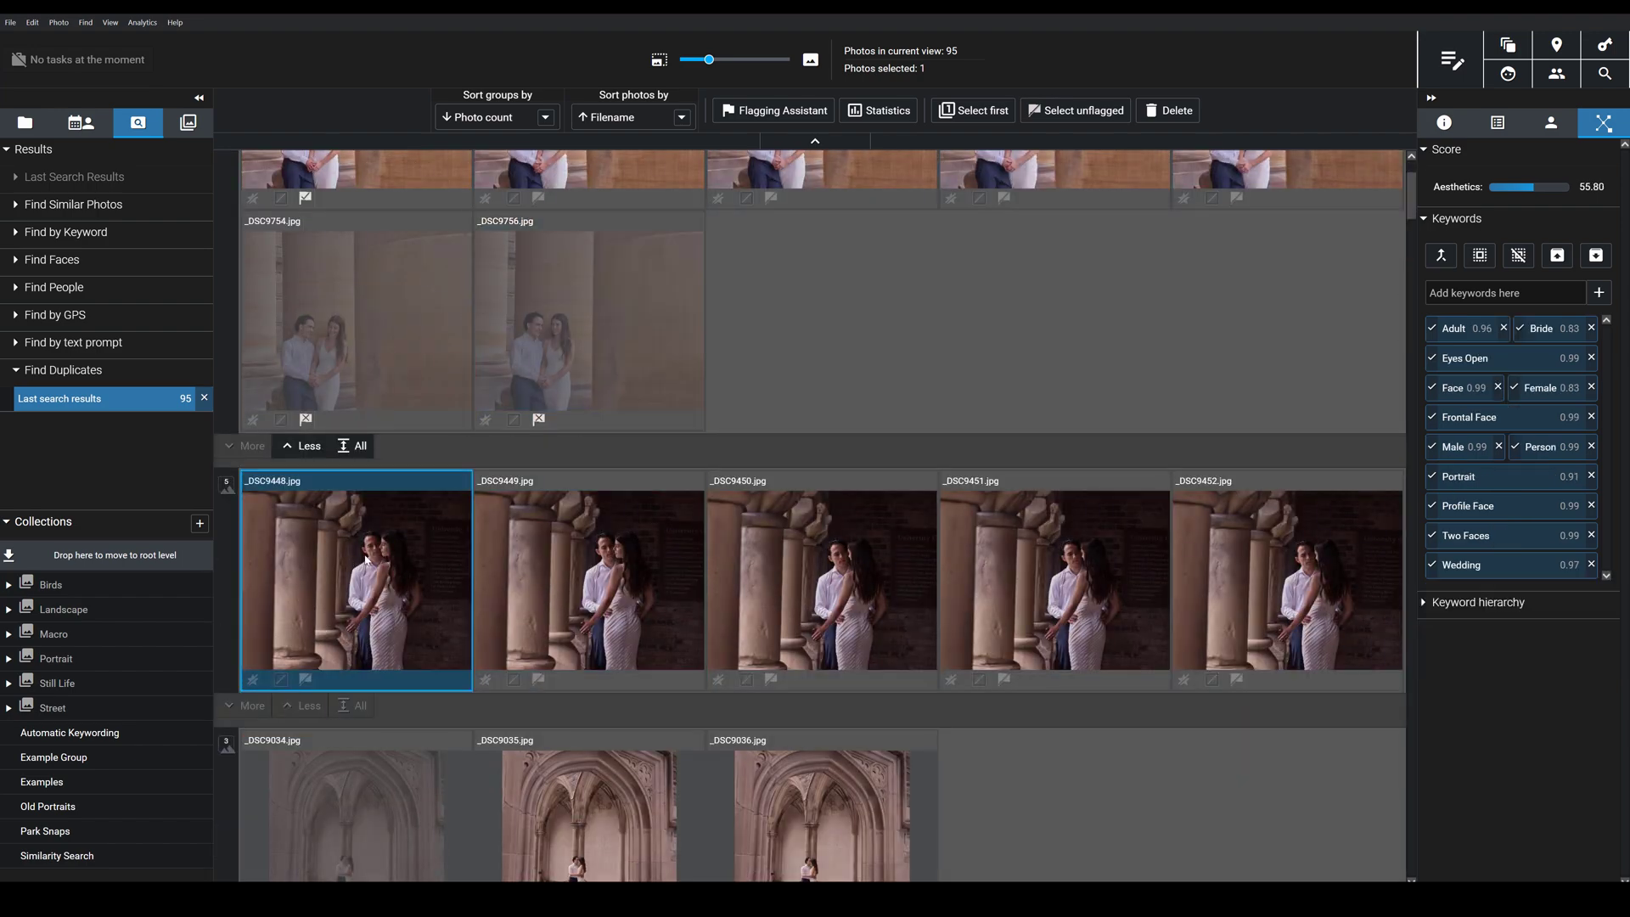
Step: Open _DSC9452 in large view and compare it side by side with _DSC9448
{"action": "double_click", "coordinate": [355, 580]}
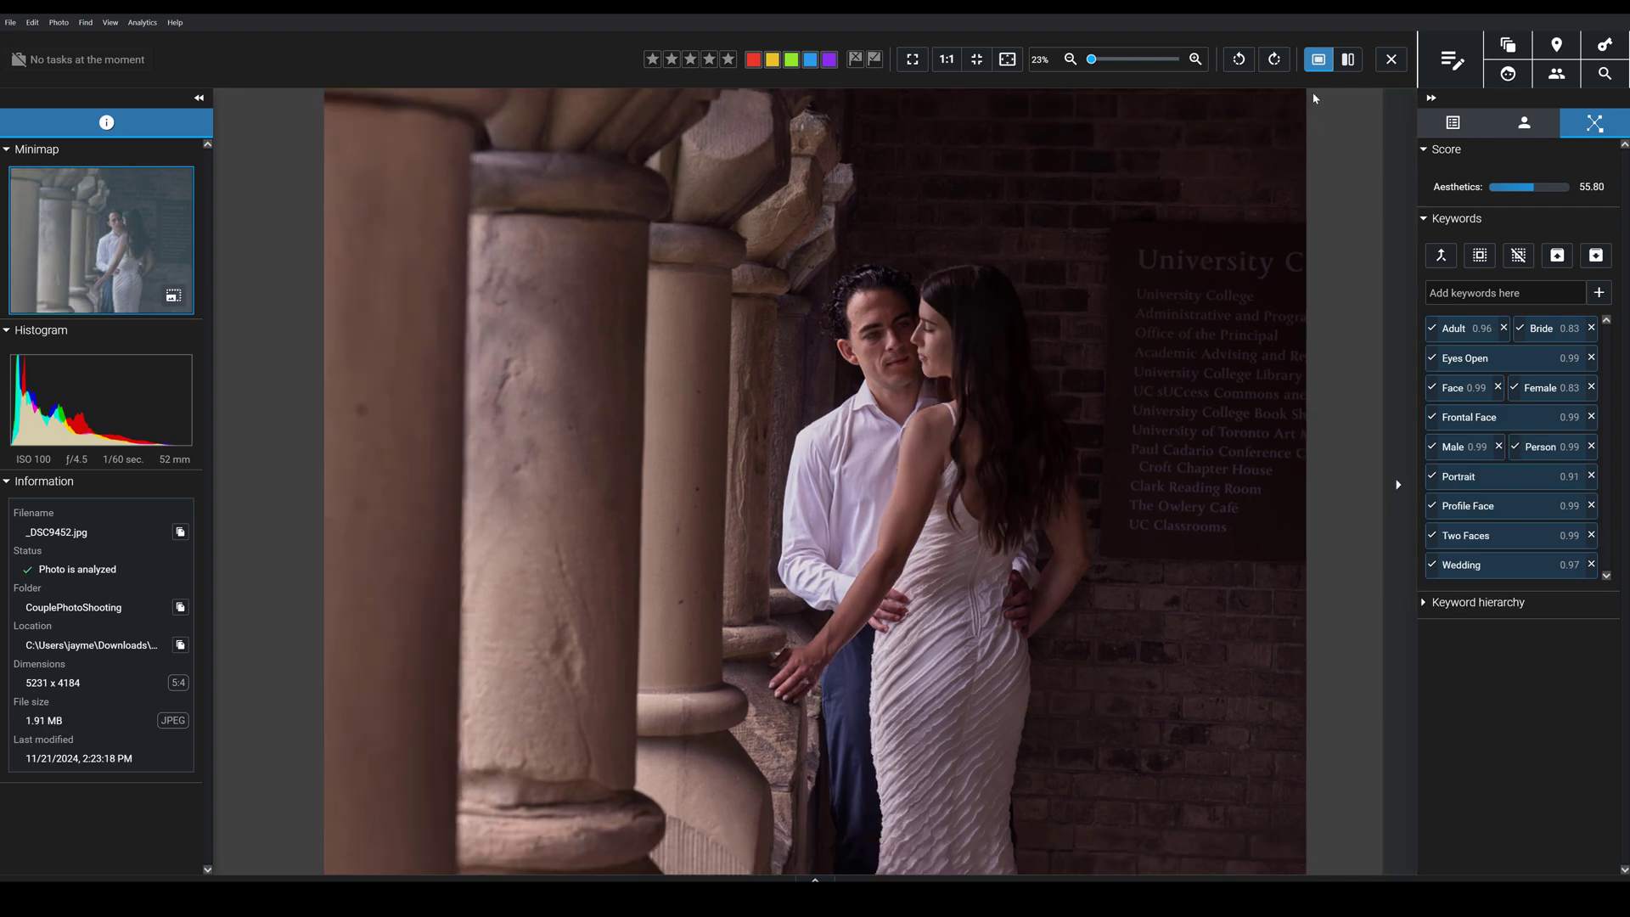
{"action": "left_click", "coordinate": [1348, 60]}
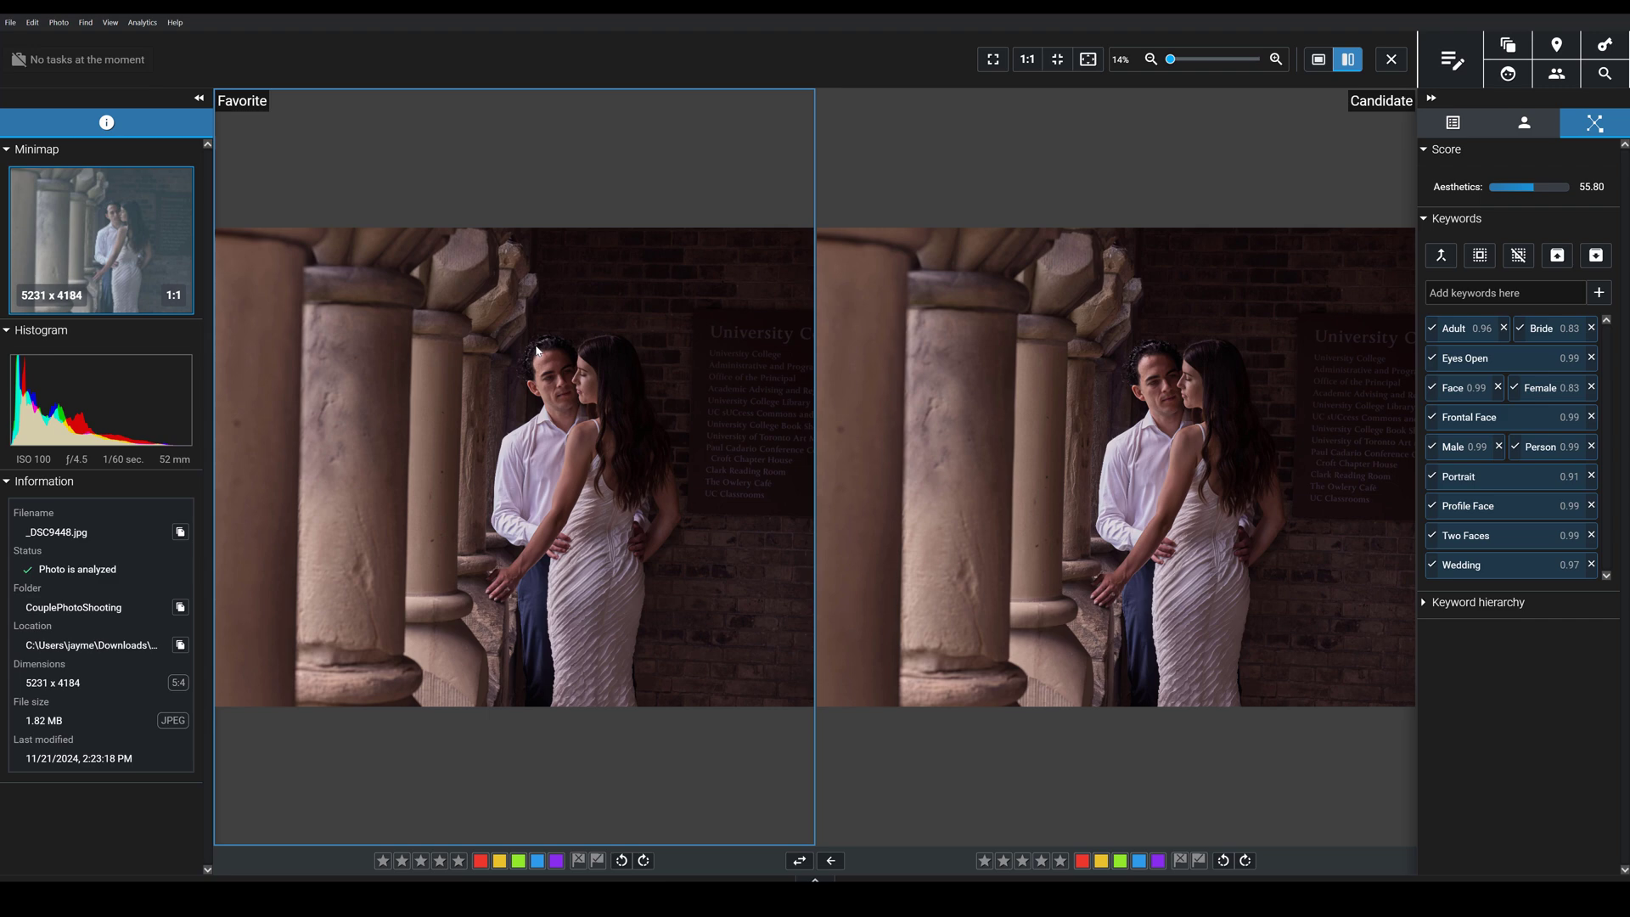
{"action": "mouse_move", "coordinate": [548, 319]}
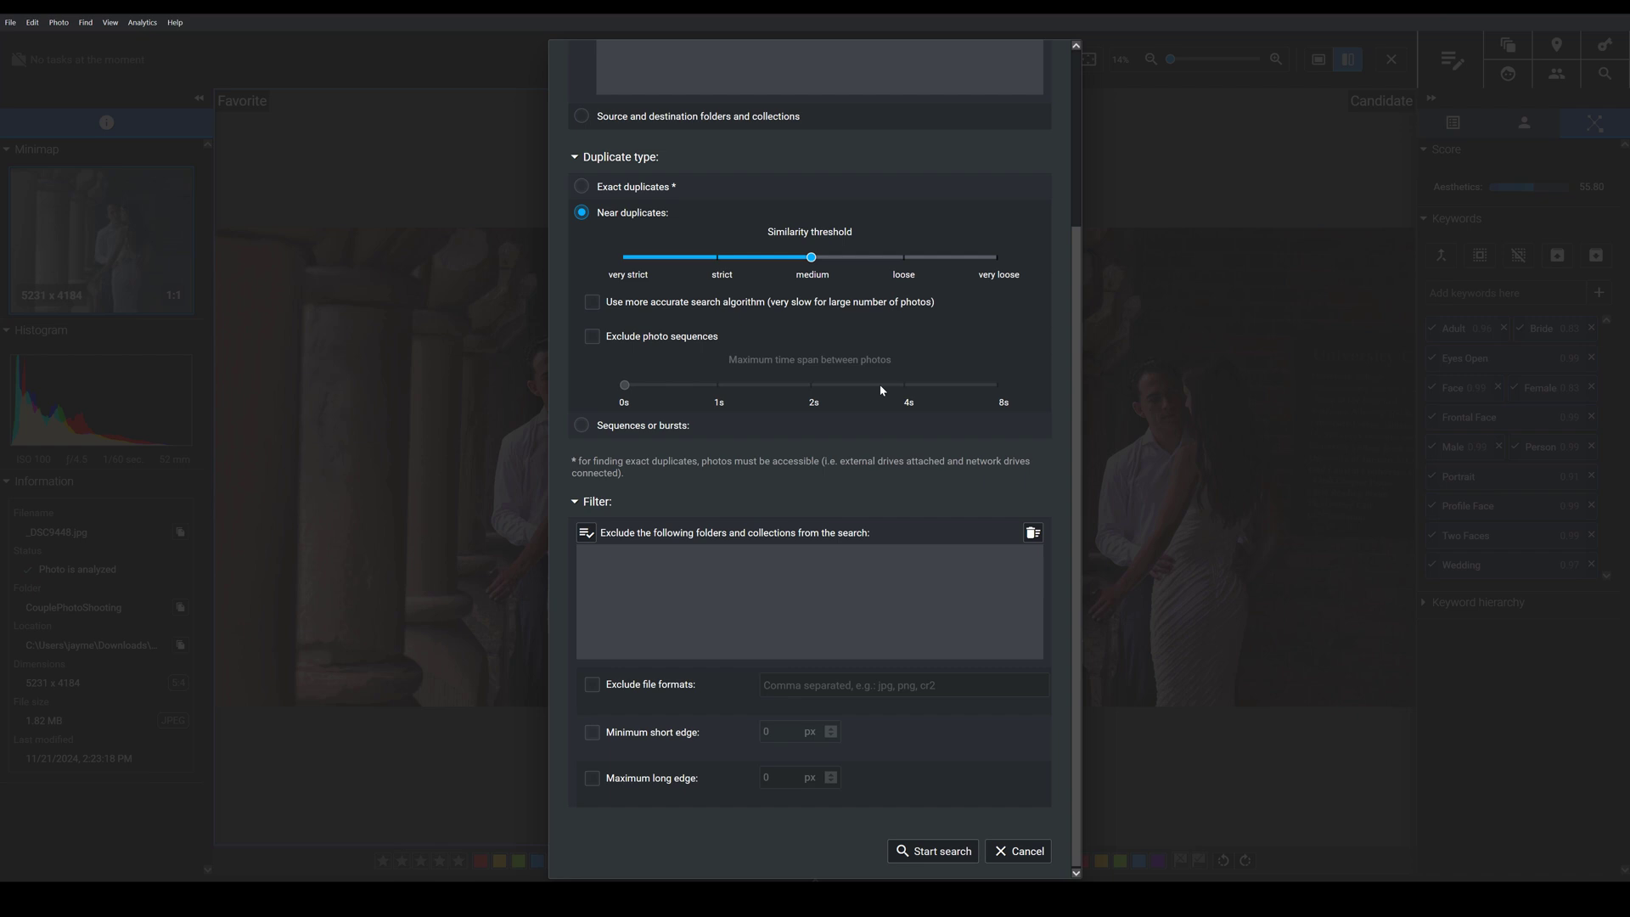
{"action": "scroll", "scroll_direction": "up", "scroll_amount": 3}
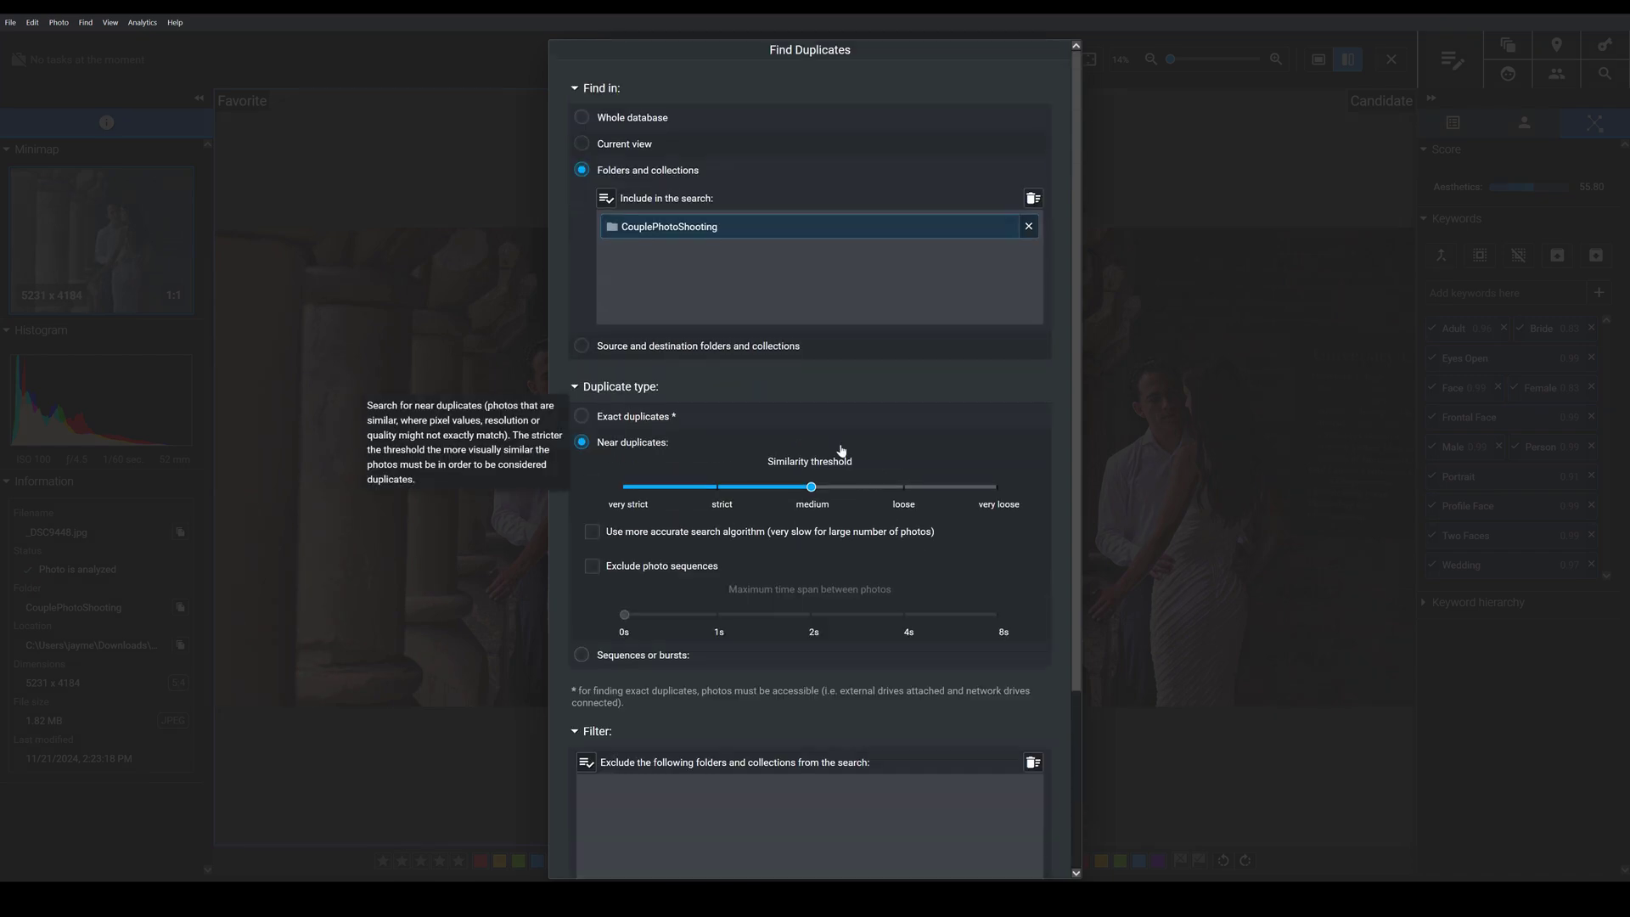
{"action": "mouse_move", "coordinate": [932, 391]}
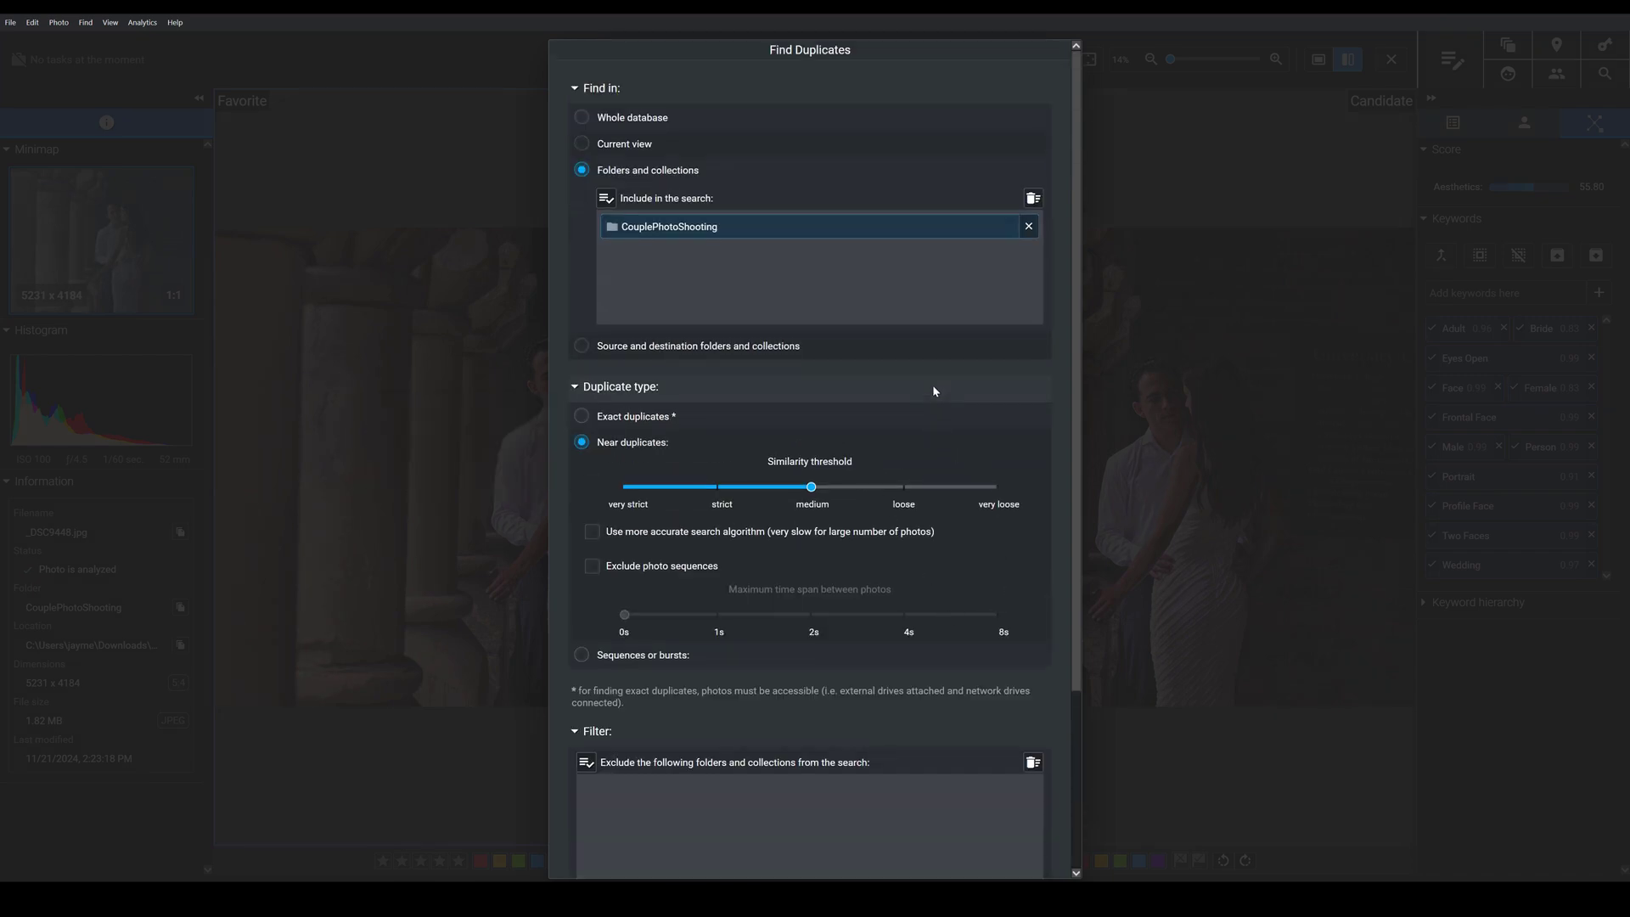